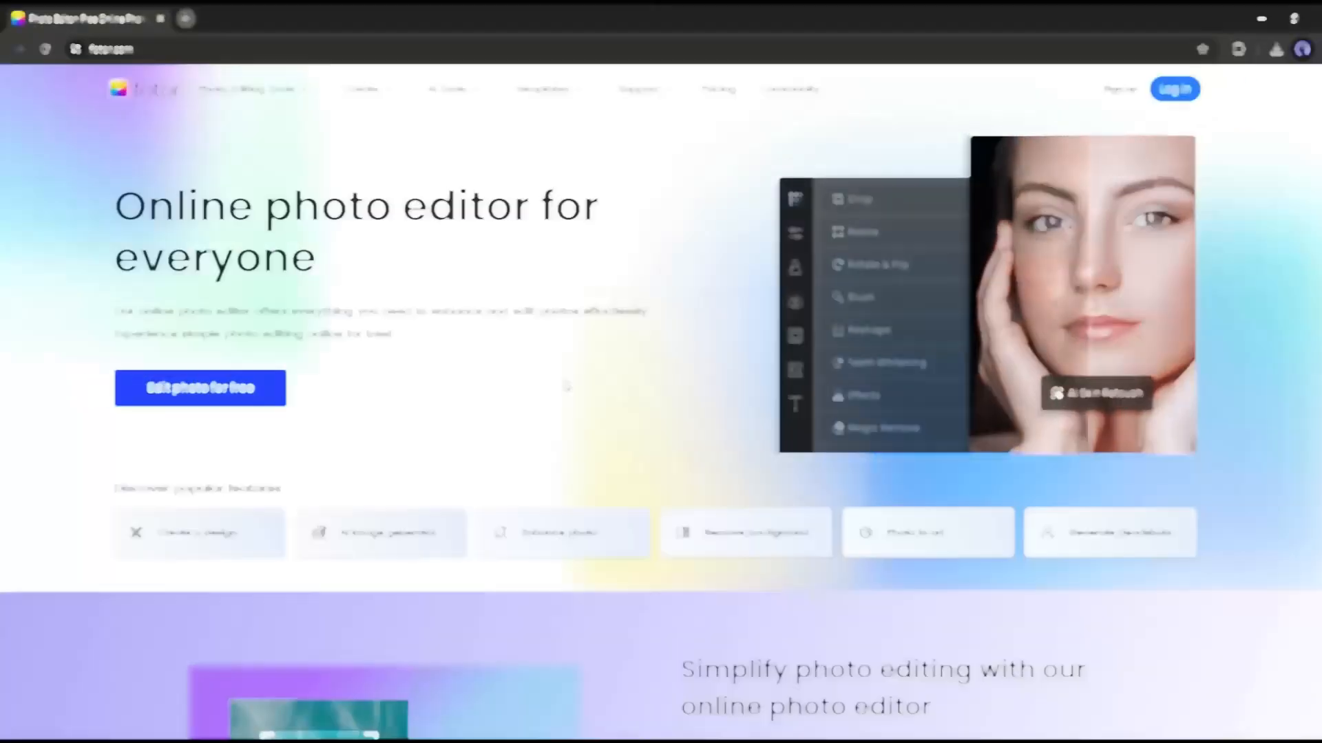
Choose the Monet art style and browse the painted image-to-image results of the portrait.
scroll("down", 3)
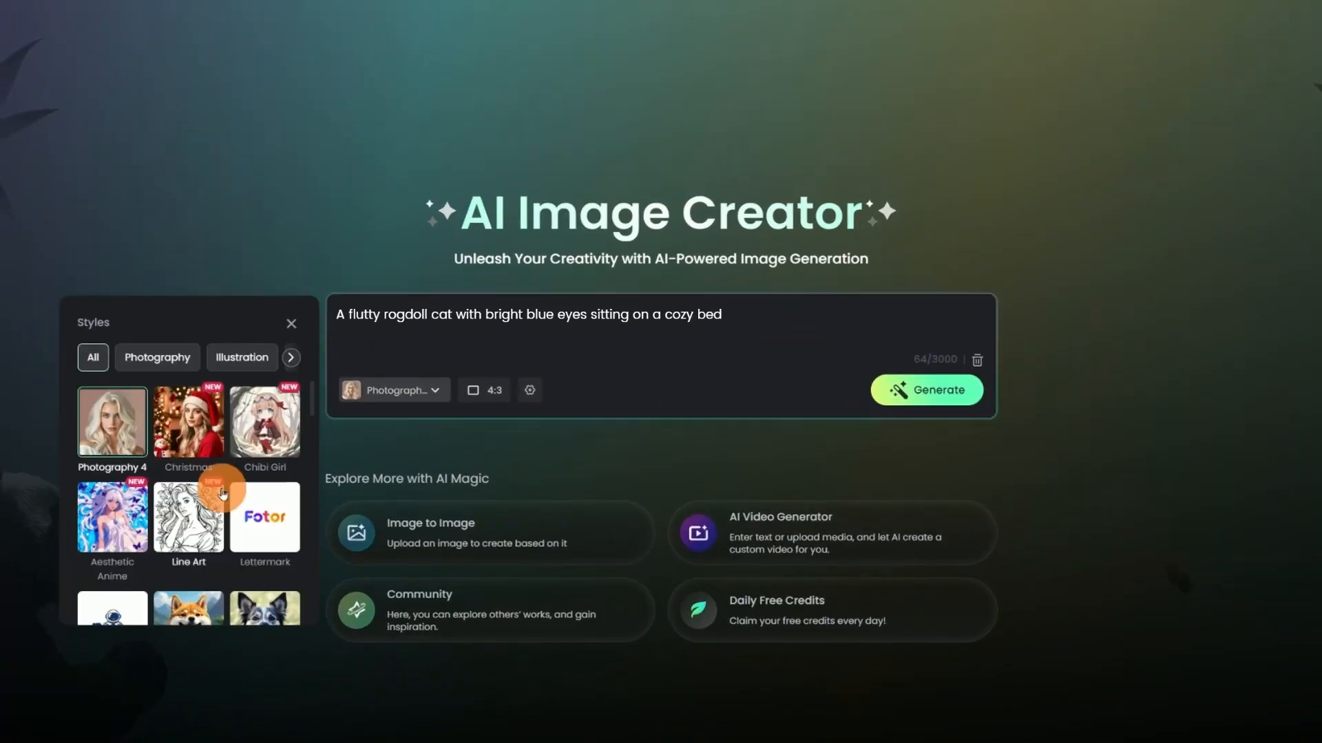
left_click(925, 389)
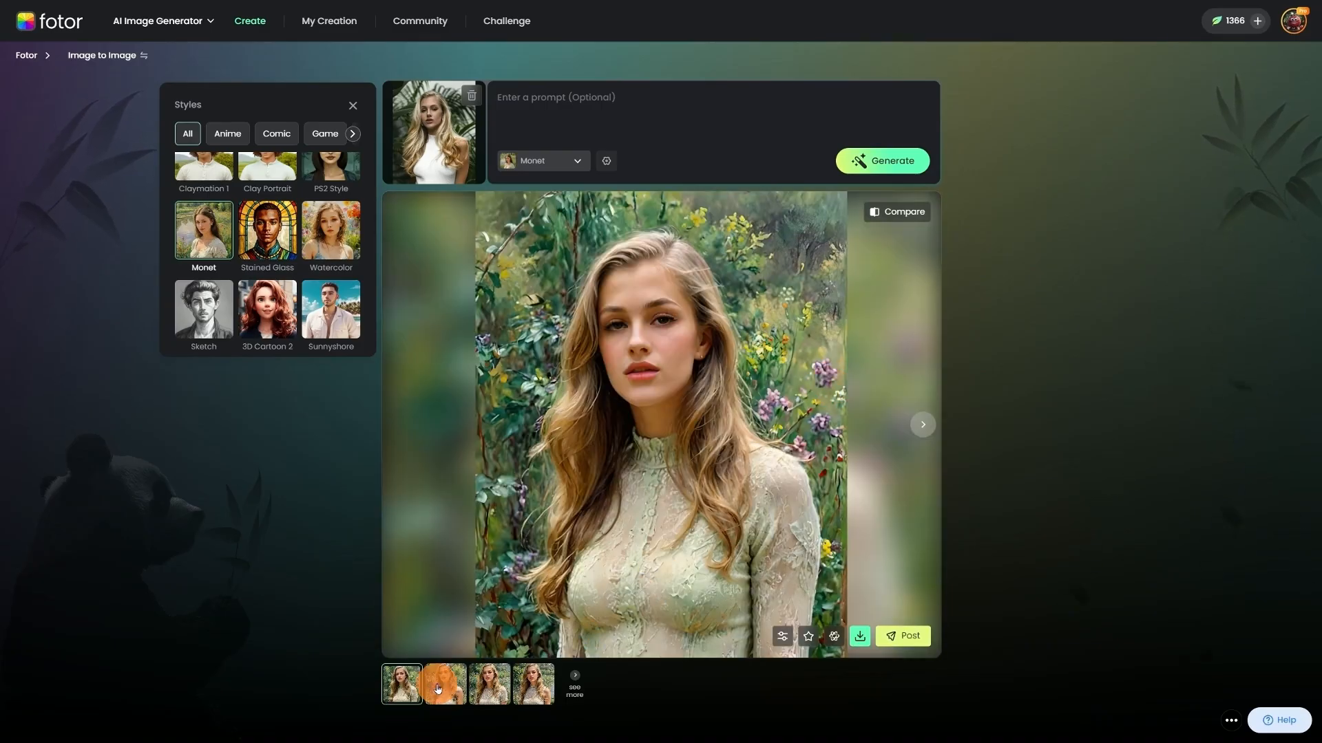
left_click(488, 684)
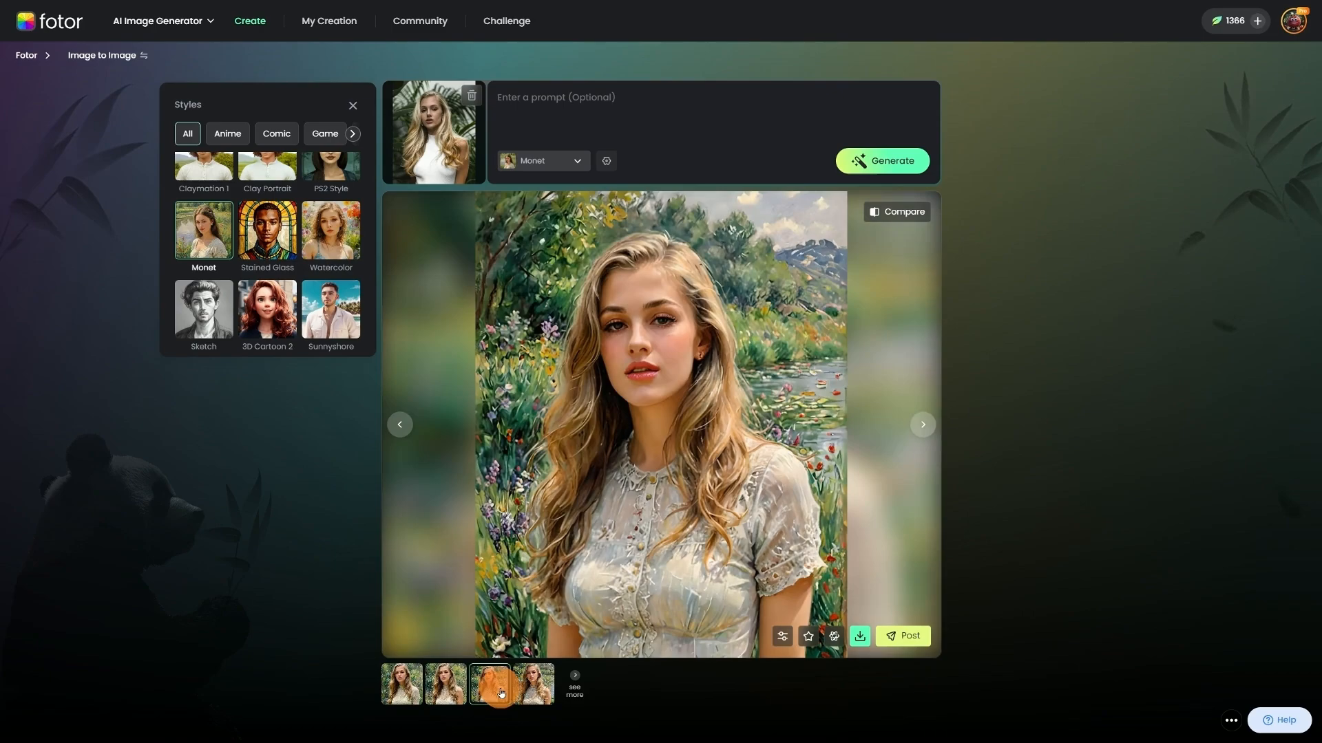
left_click(530, 684)
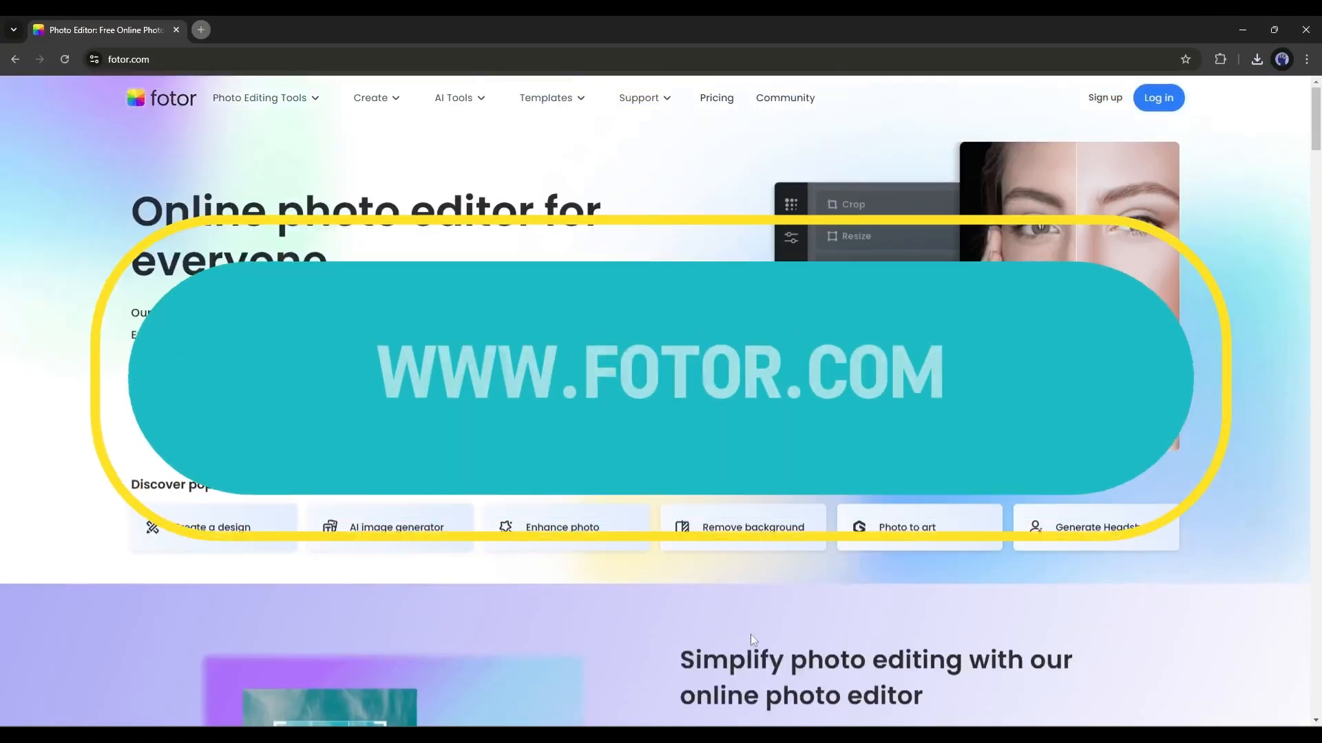
Return to the Fotor home dashboard and show the Video creation tools.
left_click(1156, 96)
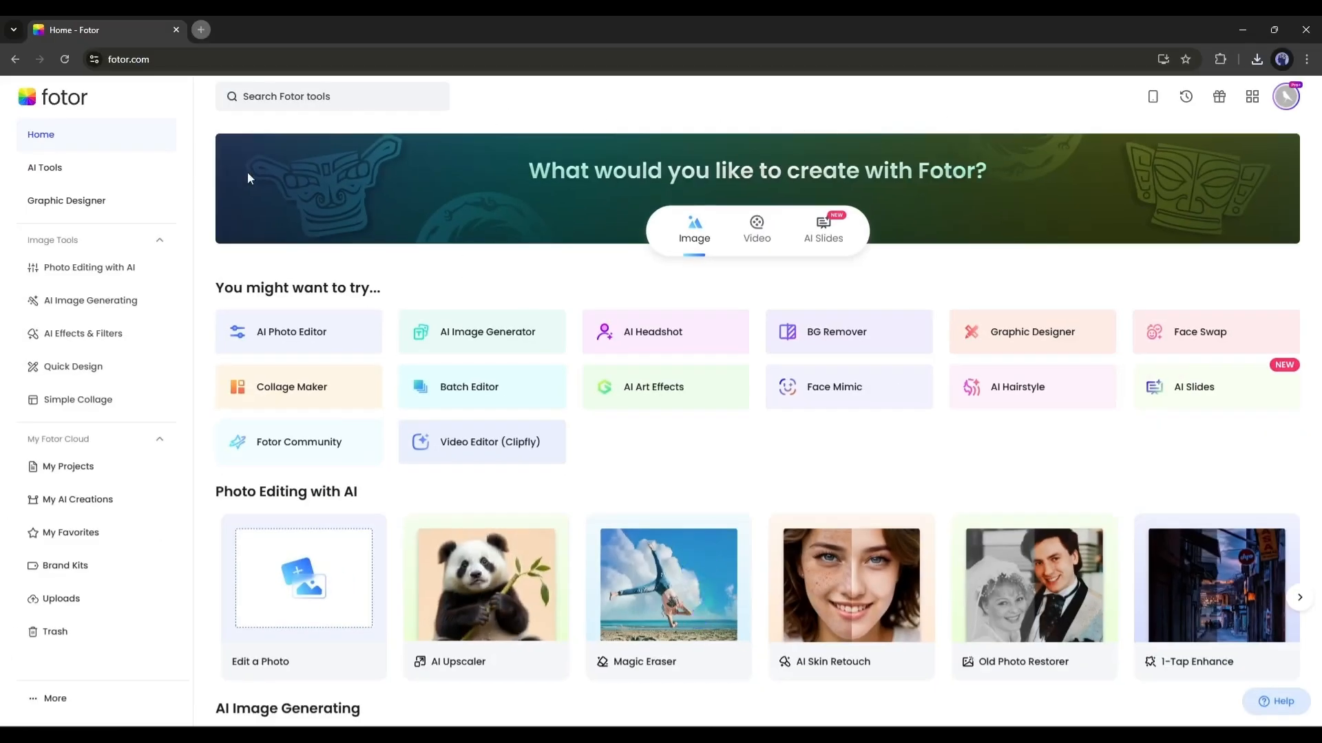
scroll("down", 3)
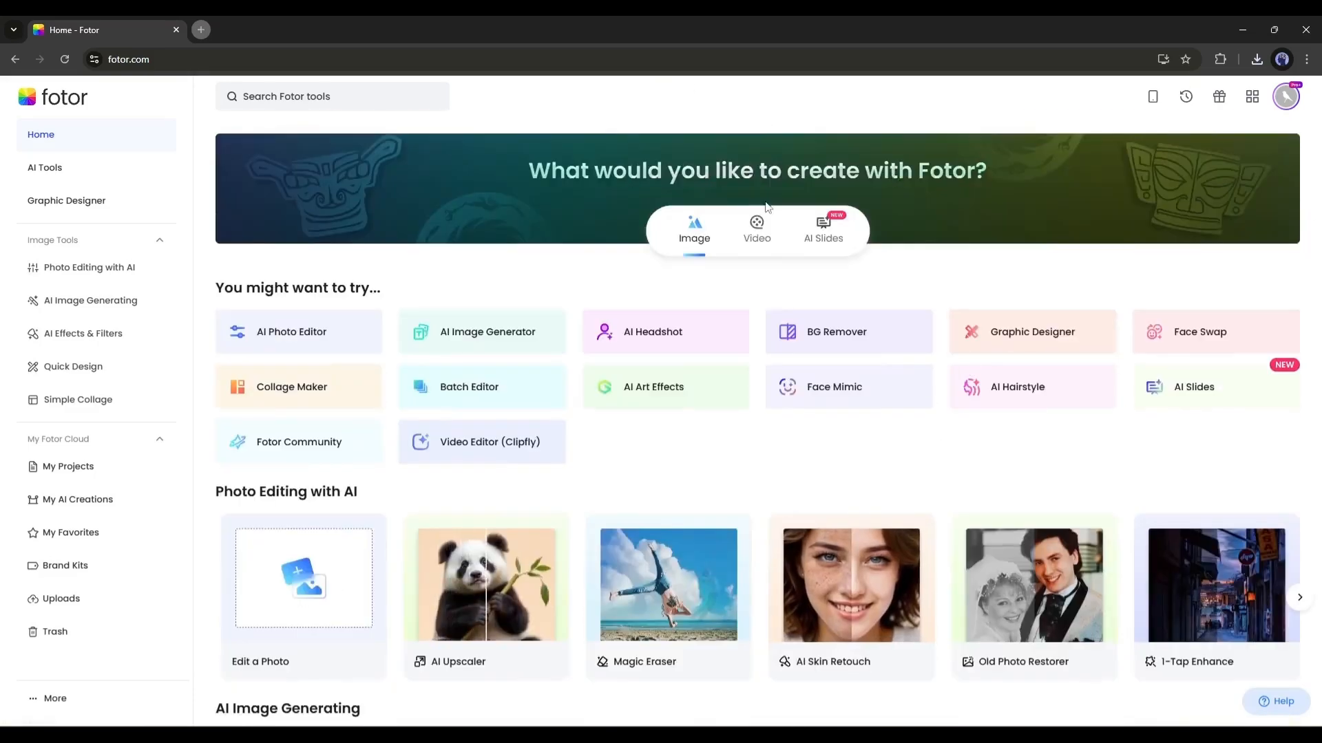
left_click(756, 230)
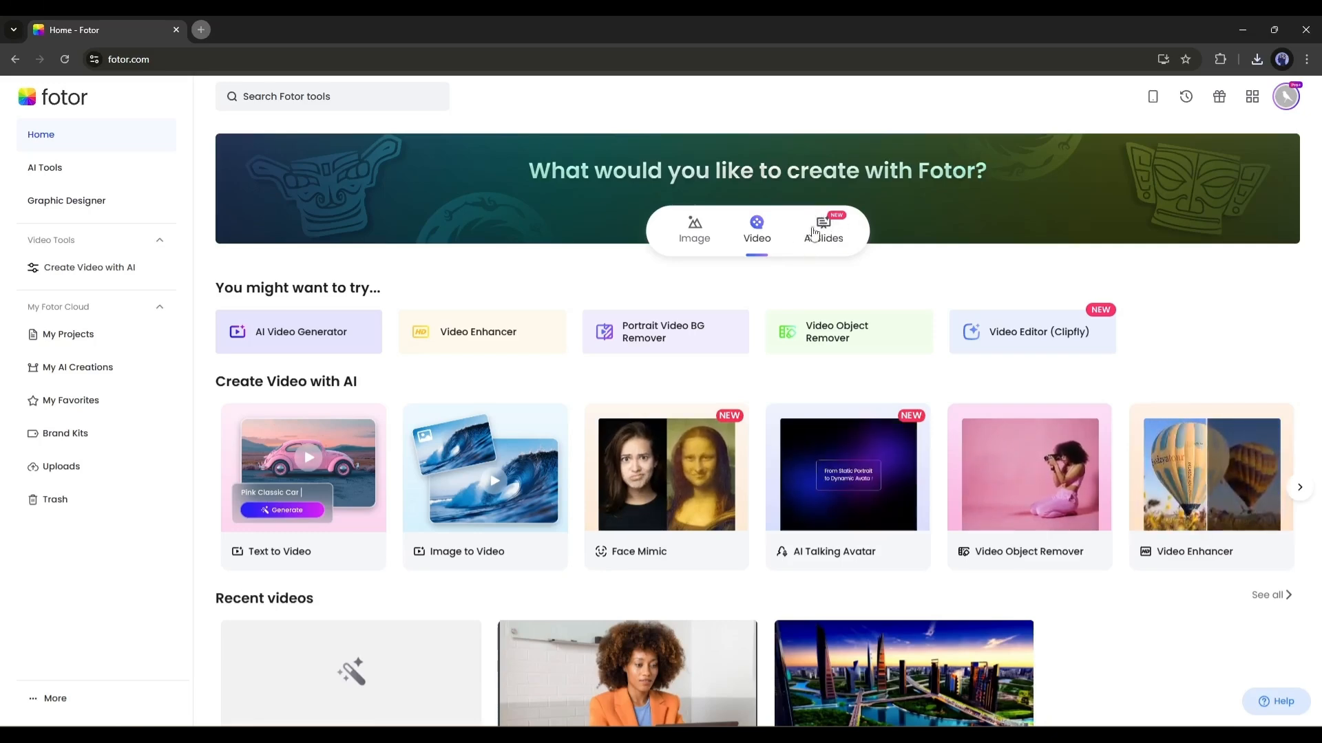
Enter the AI Slides maker and browse down the template gallery.
left_click(823, 227)
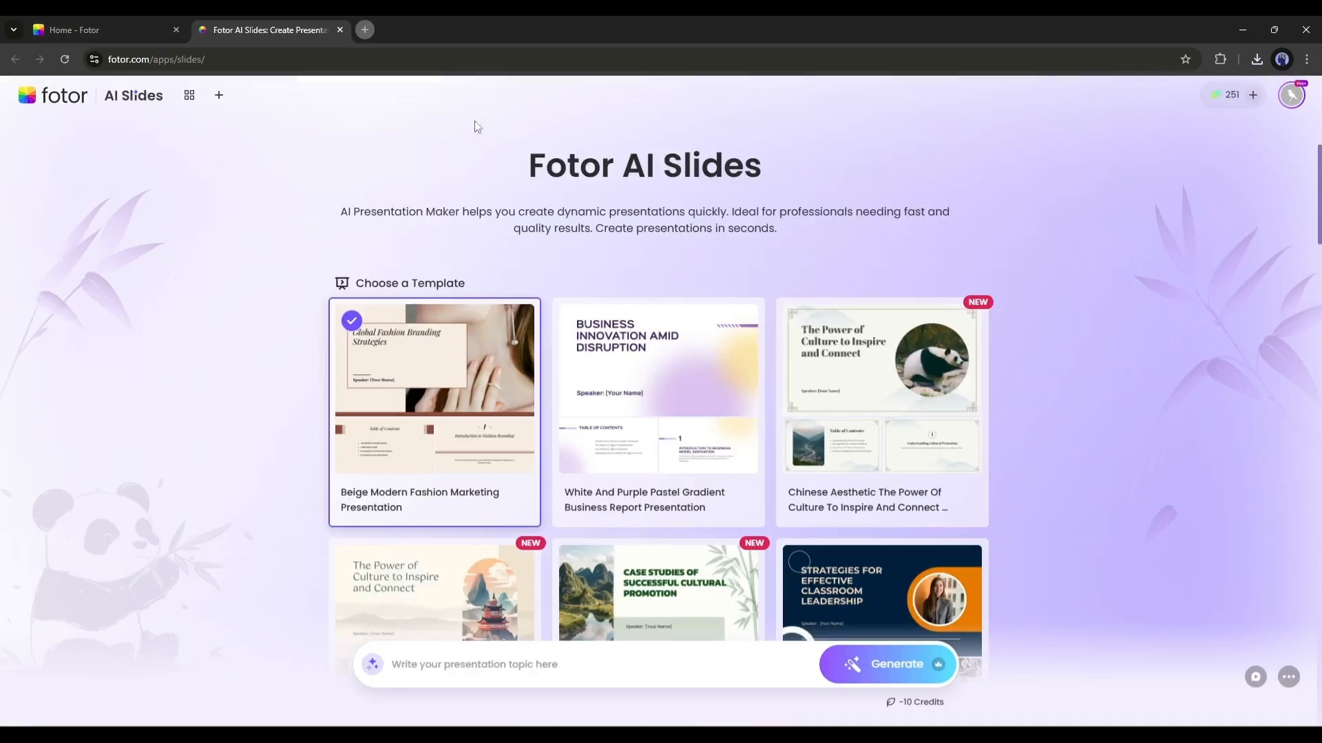
scroll("down", 3)
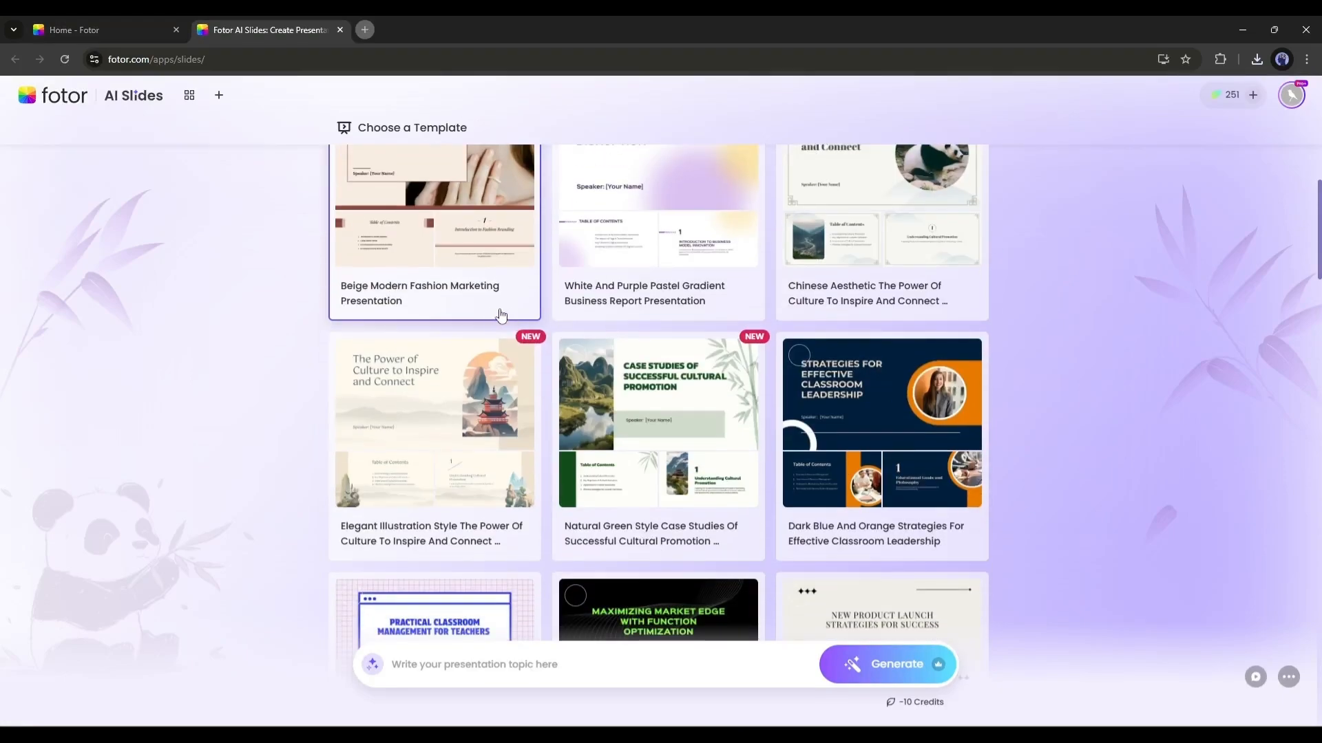
scroll("down", 3)
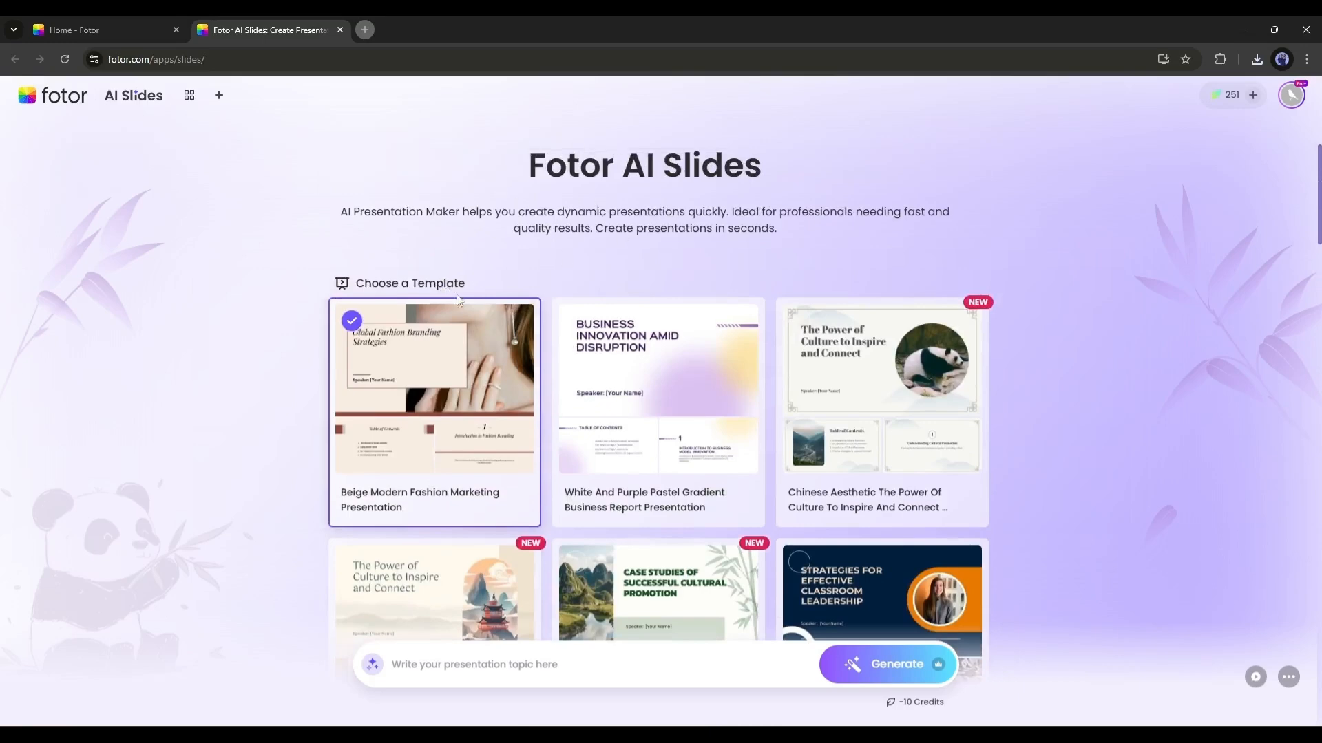
mouse_move(619, 430)
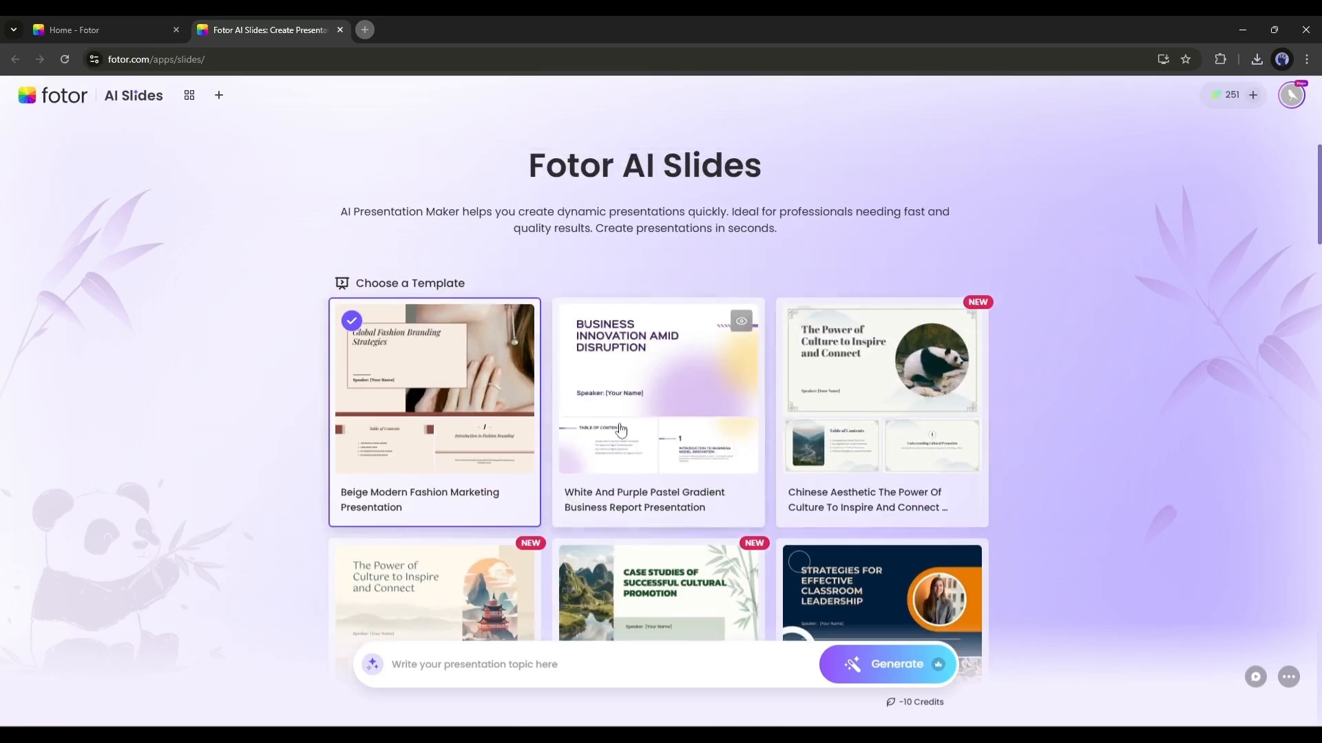
scroll("down", 3)
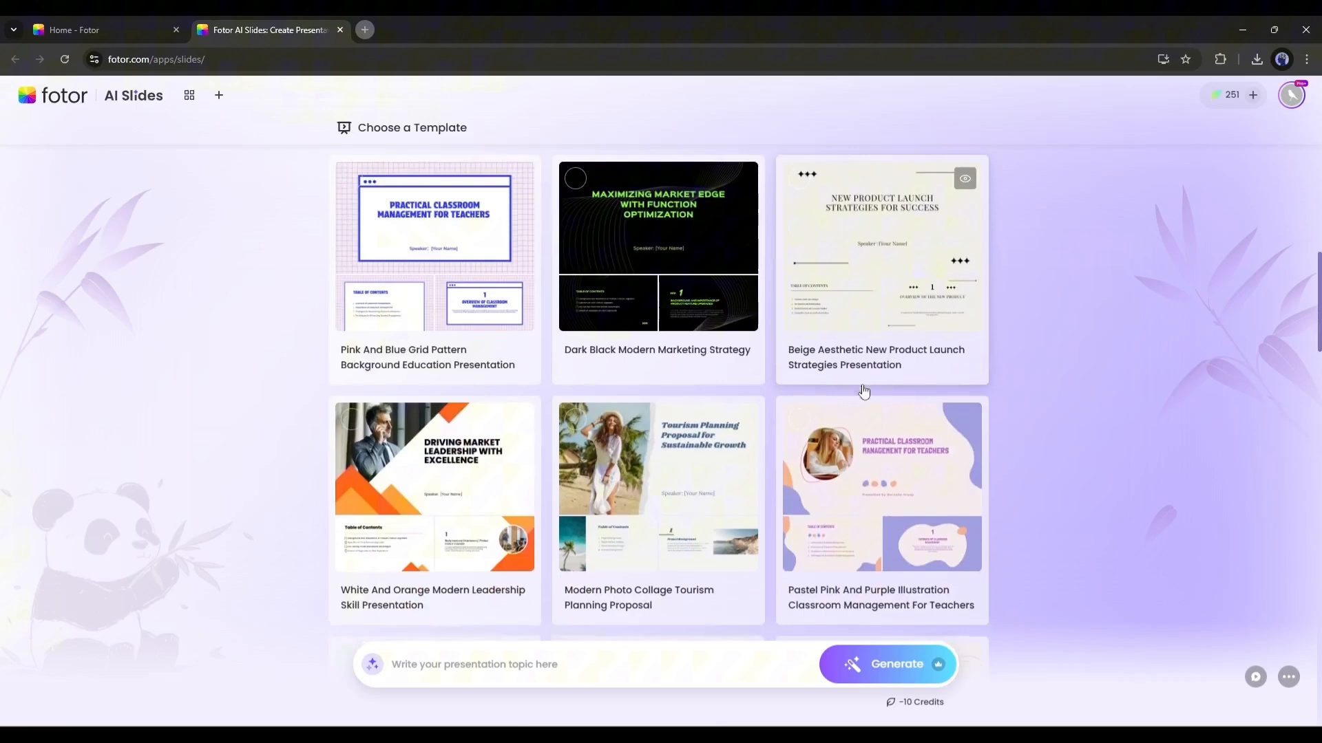
scroll("down", 3)
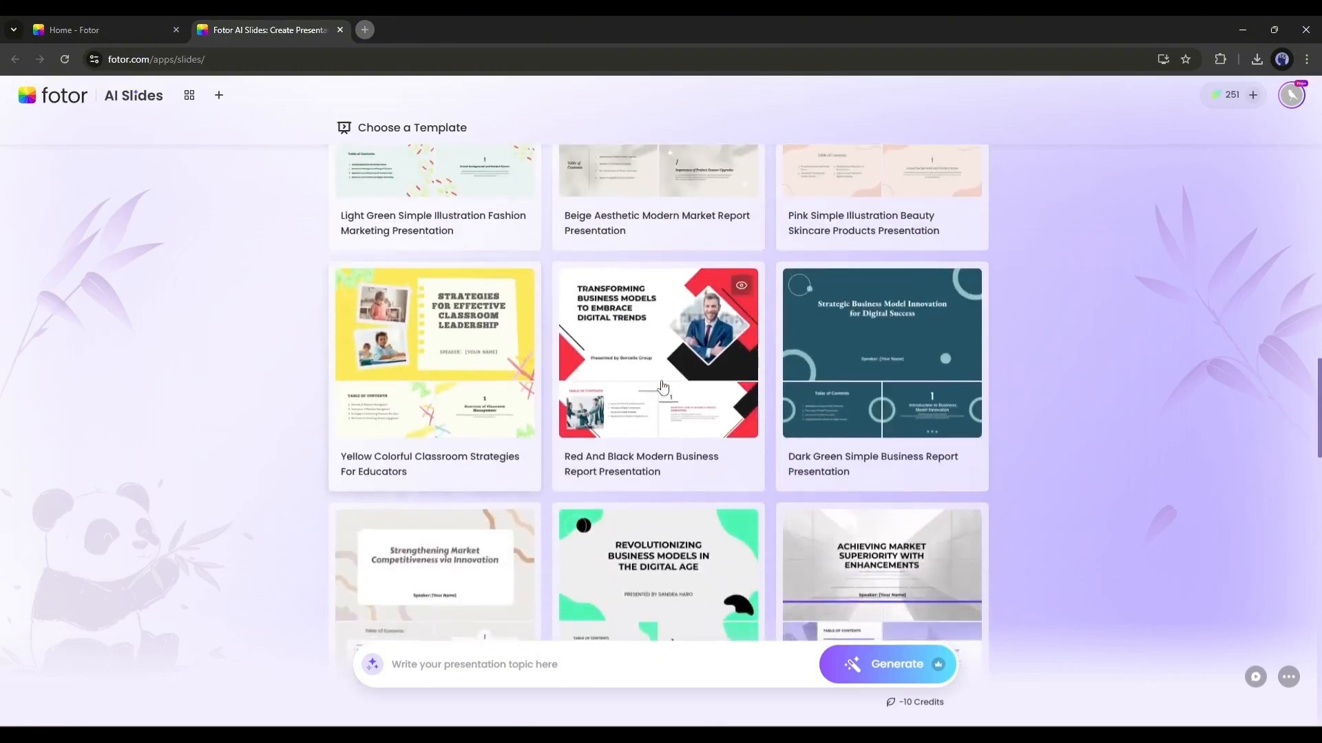
mouse_move(741, 287)
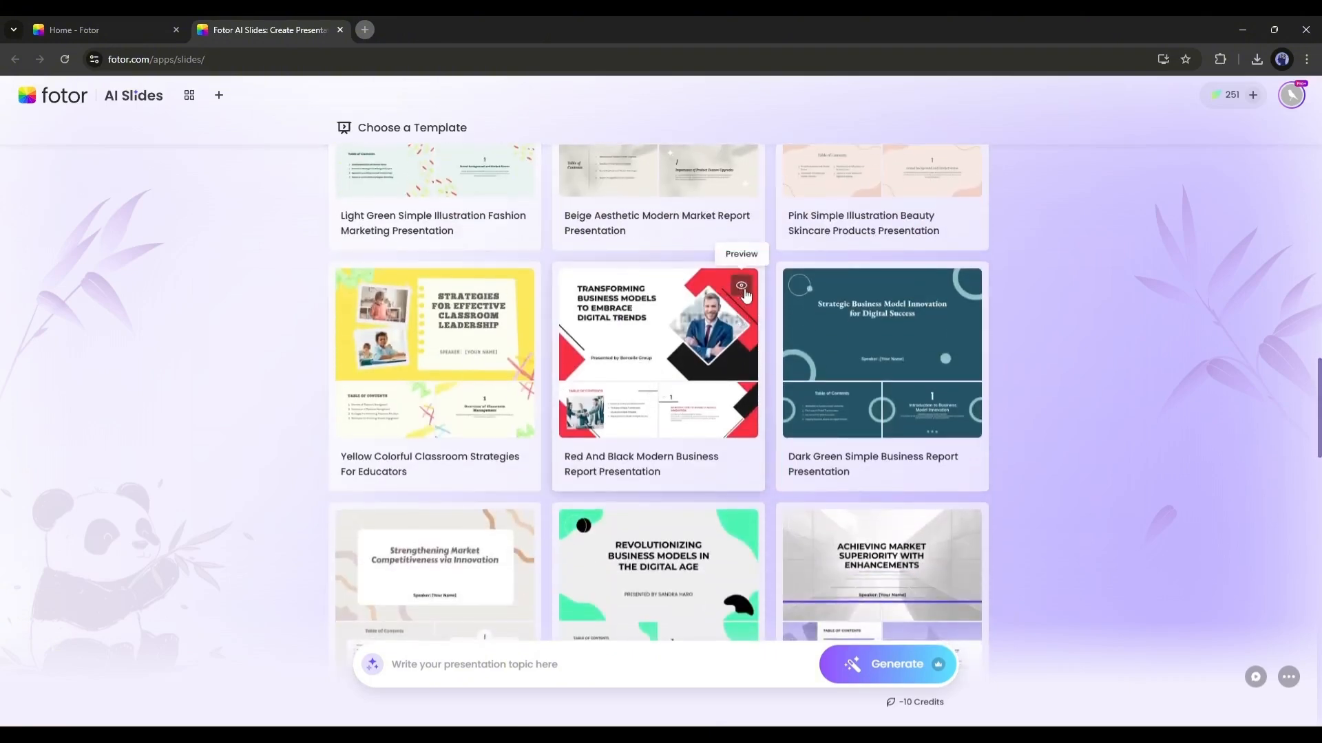
Preview the Red And Black business template and the next one, stepping through their slides.
left_click(741, 286)
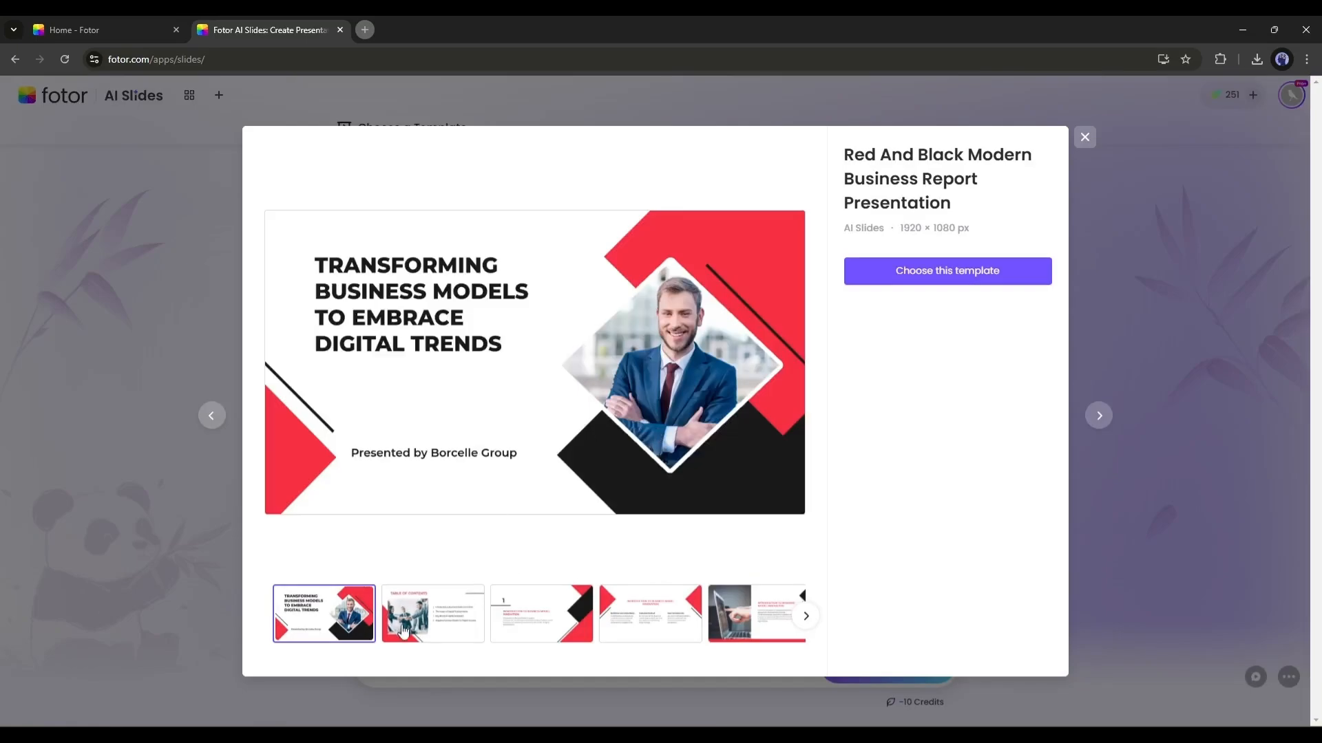
left_click(648, 614)
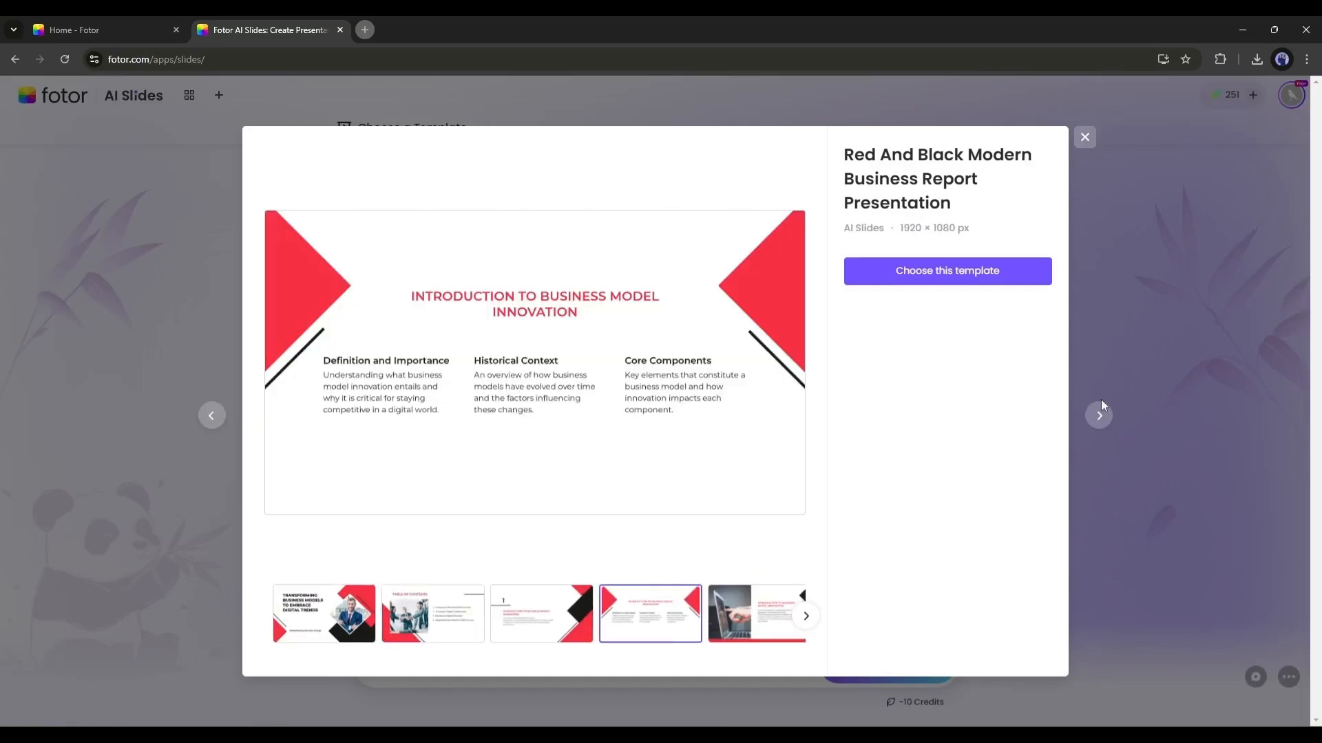
left_click(1084, 136)
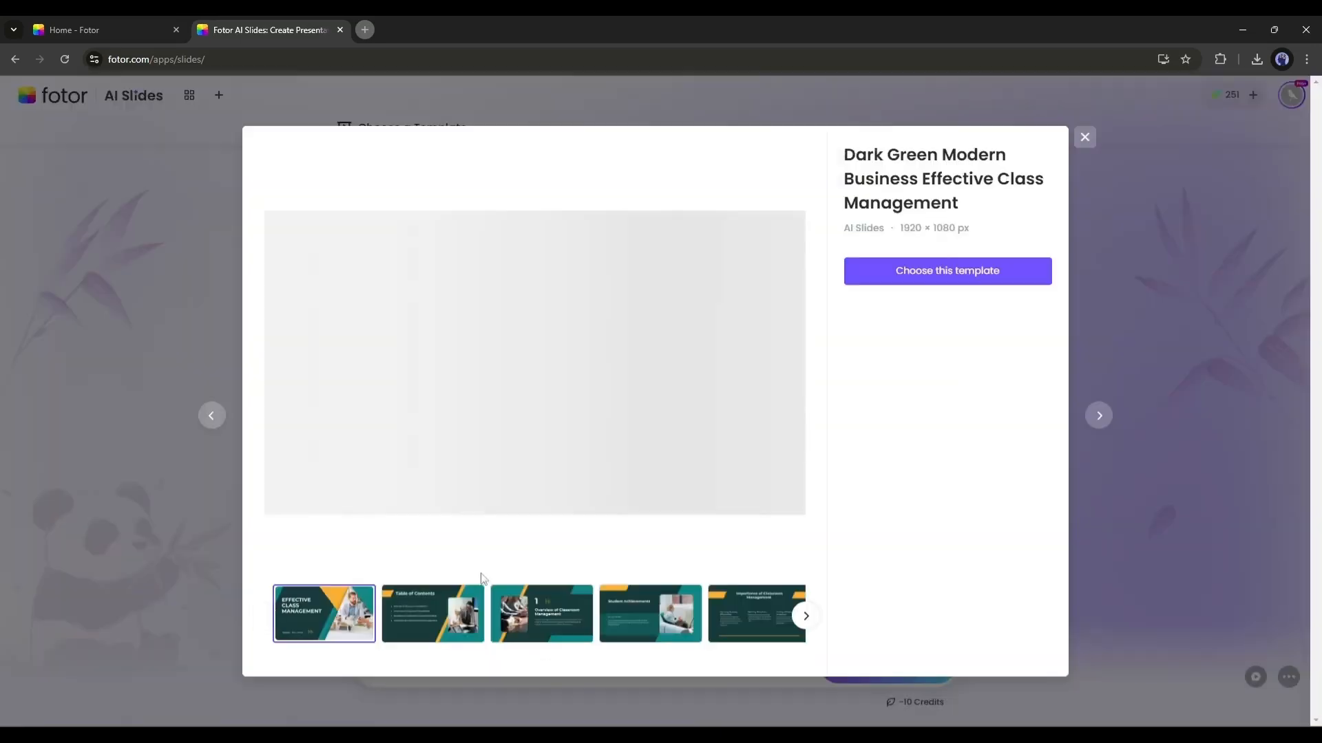
left_click(431, 613)
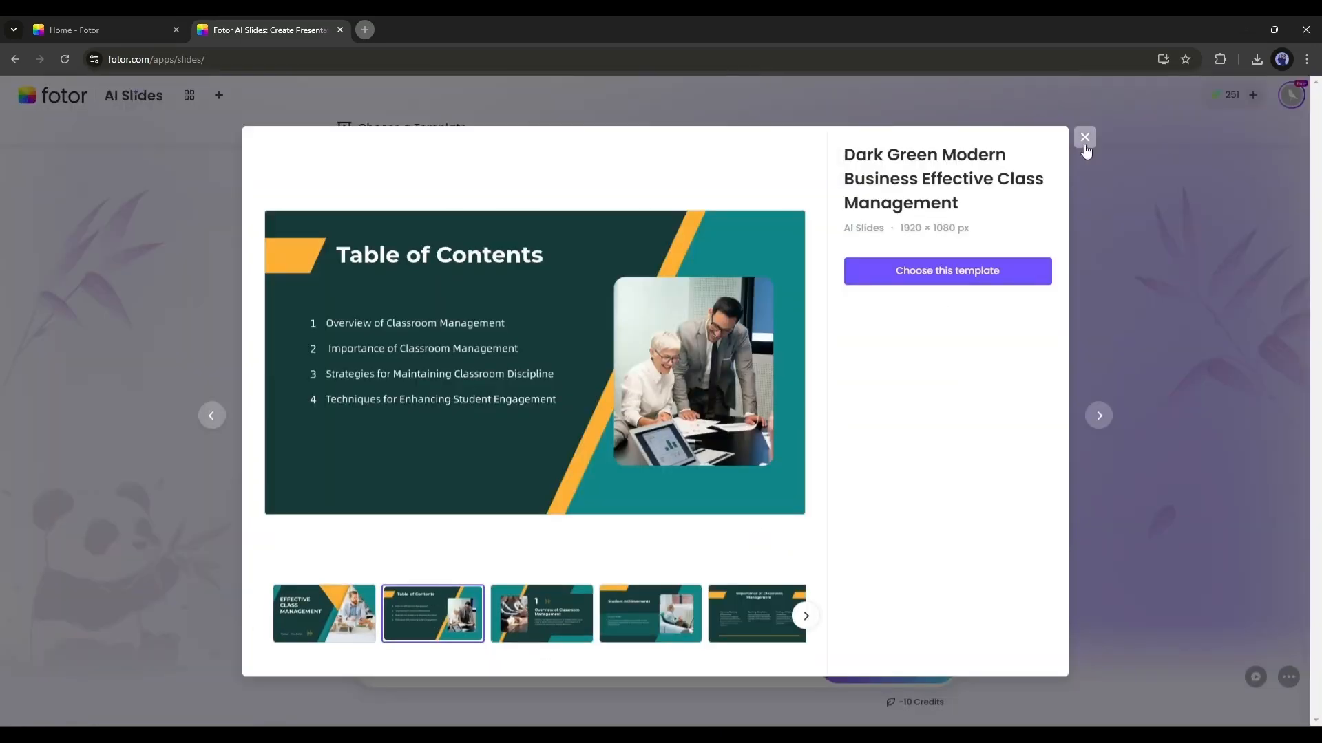
left_click(1085, 136)
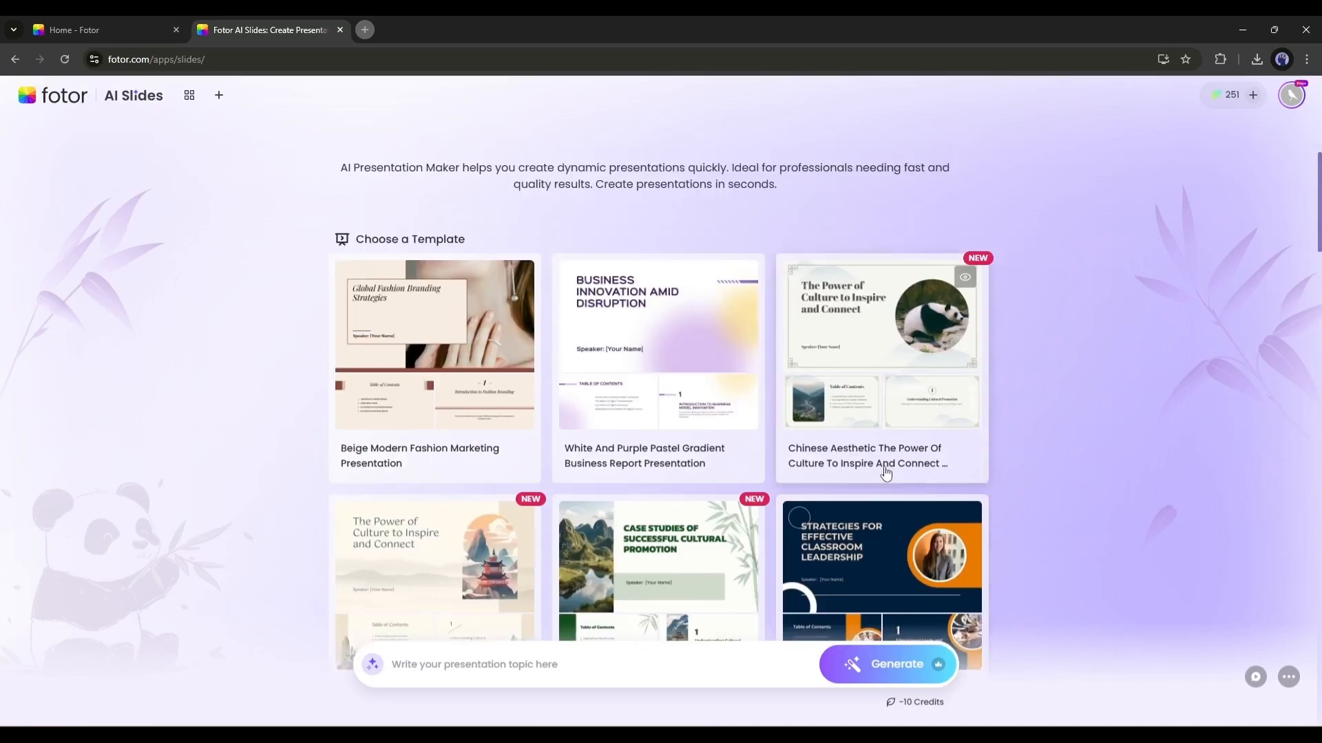
Preview Dark Blue And Orange, then choose the Gray Geometric Pattern Teacher Work Results template.
left_click(881, 561)
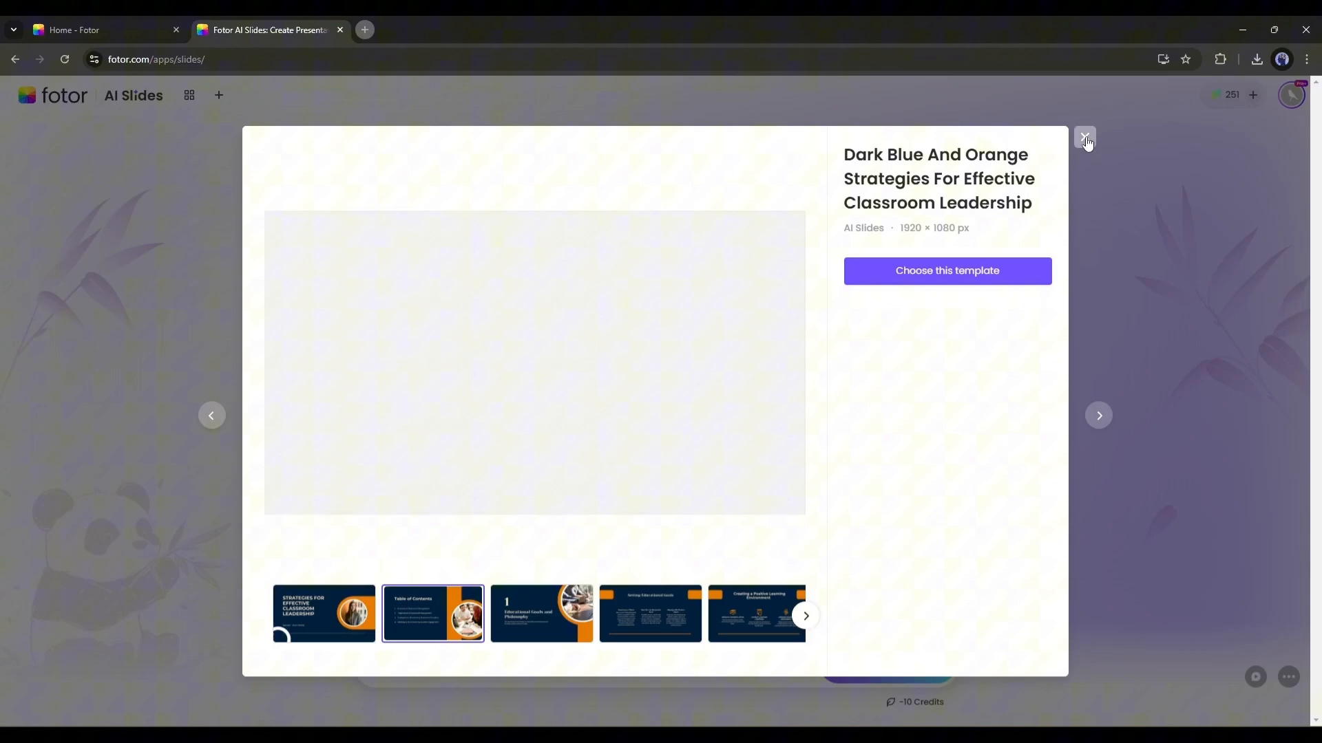
left_click(1084, 137)
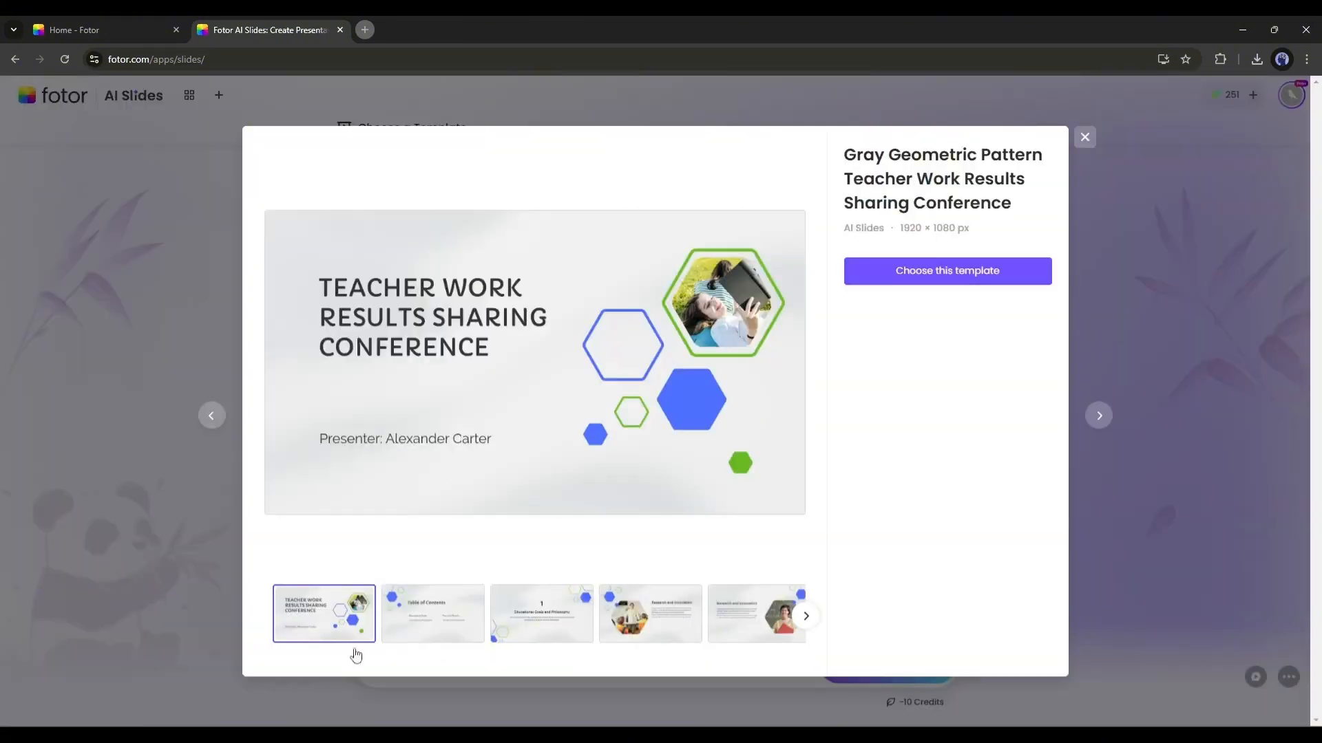
left_click(1085, 137)
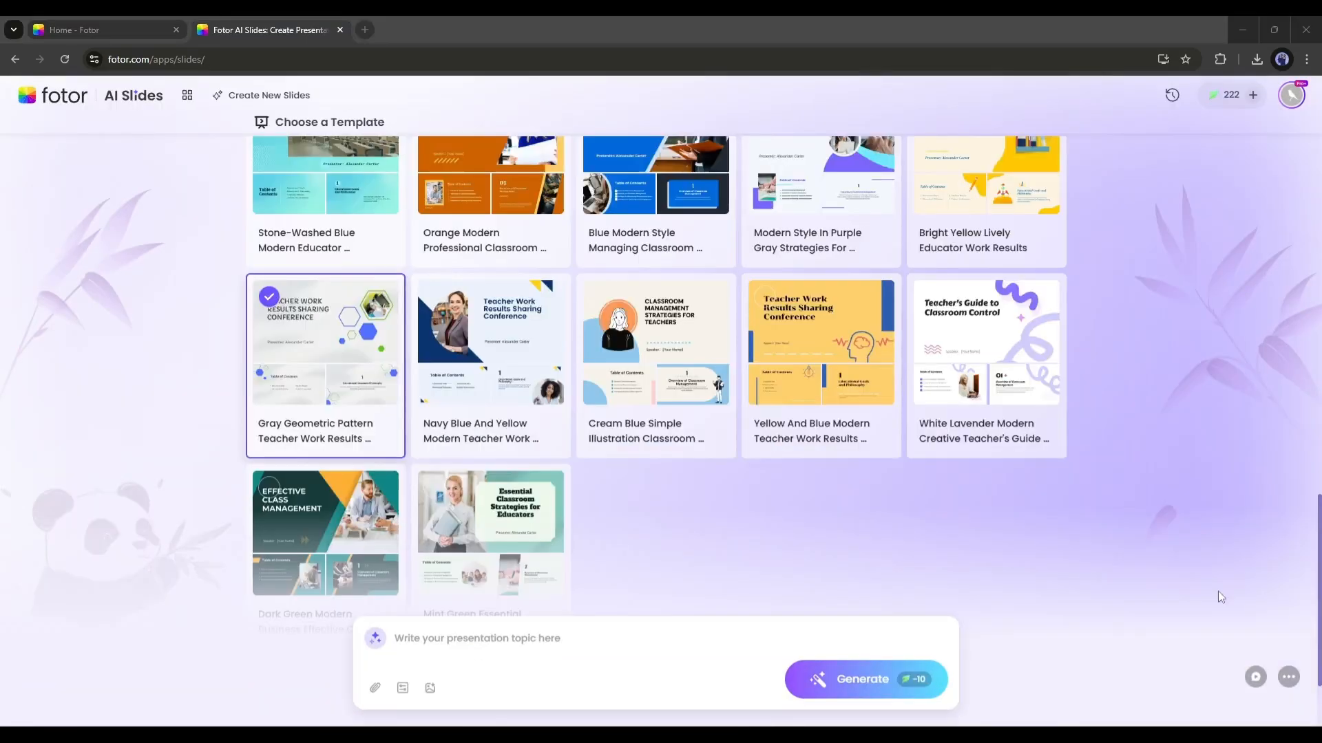
mouse_move(382, 448)
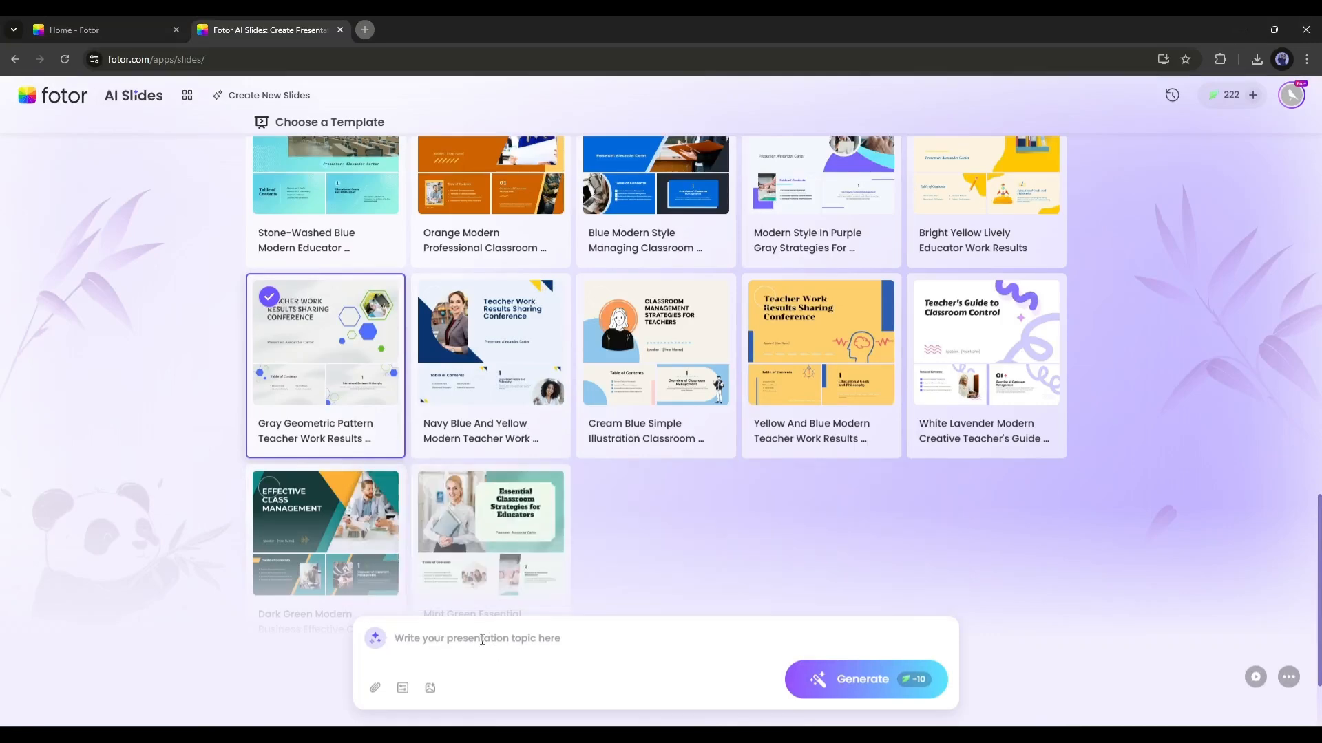
Enter the topic 'Stay fit at home, diet plan and workout guide' and dismiss the topic suggestions.
left_click(477, 638)
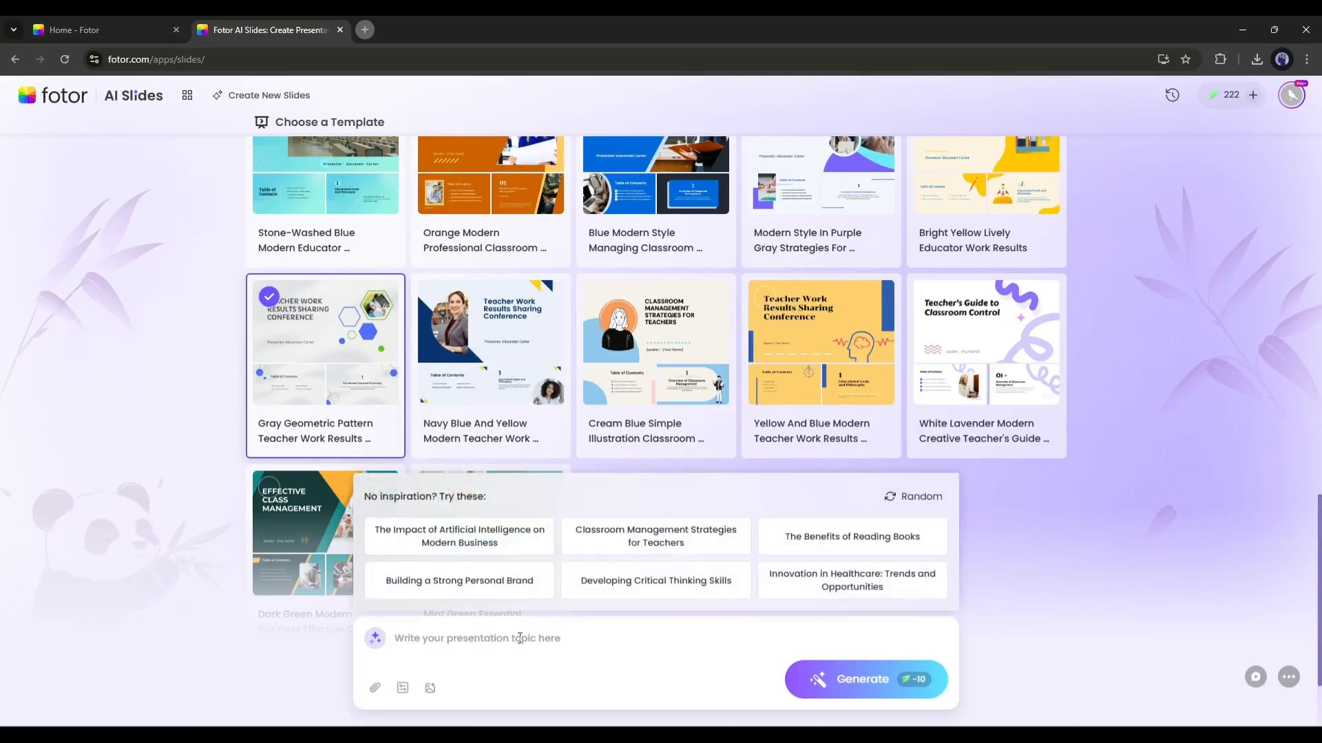
type("Stay fit at home,  diet a")
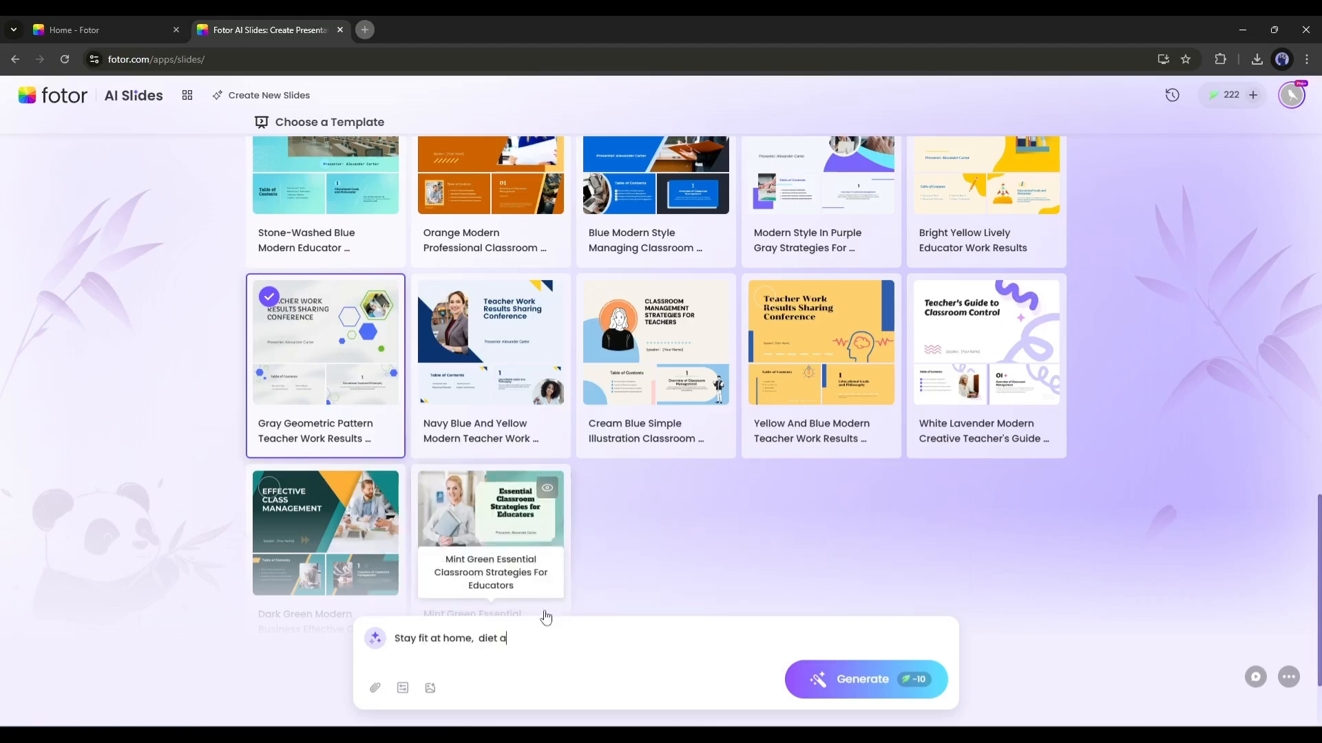
type("plan and workout guide")
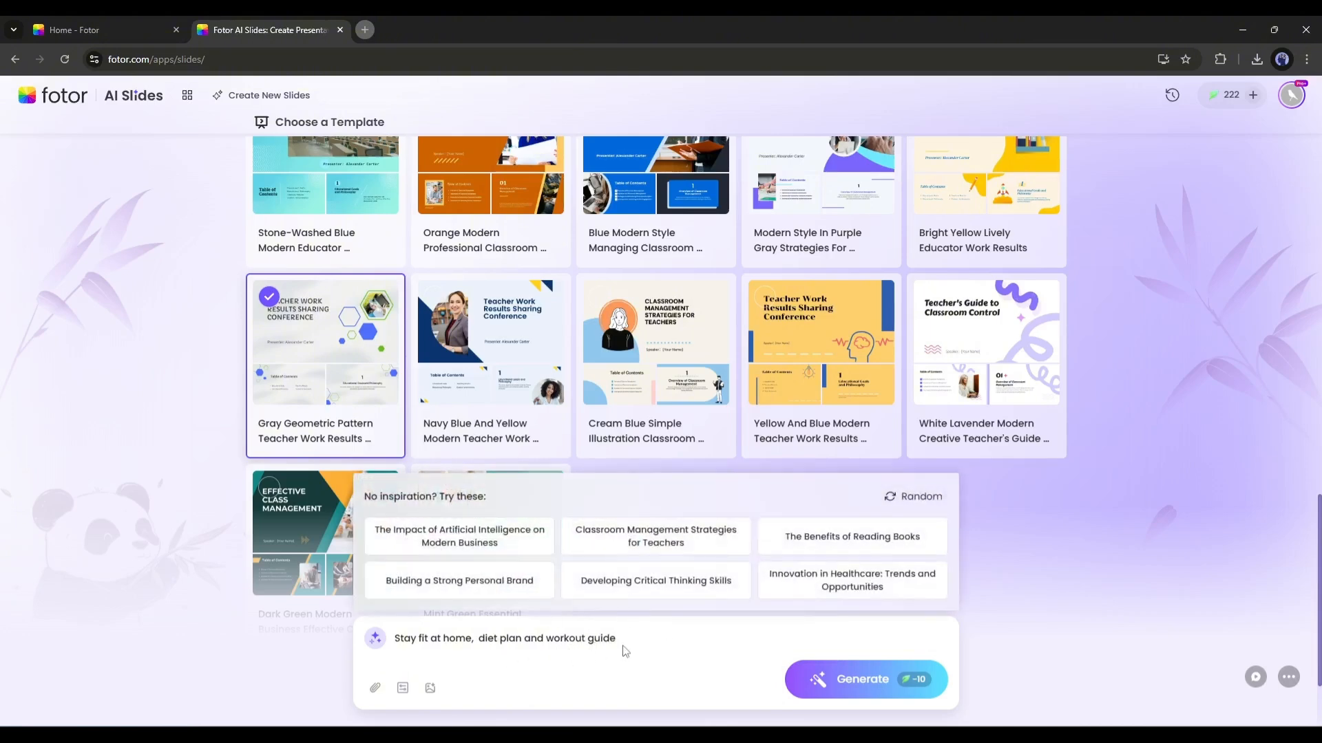
left_click(375, 688)
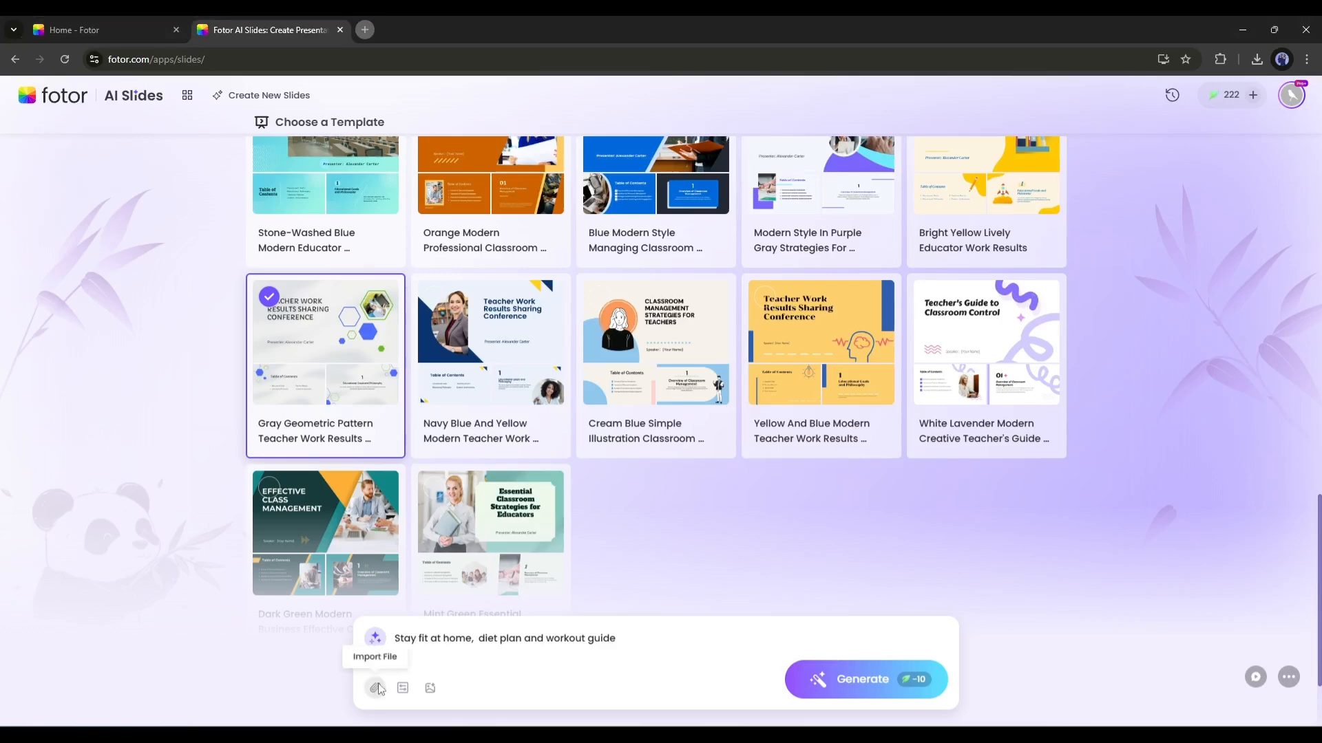
Attach StayFitAtHome.docx as source material and move on to the image options.
left_click(378, 688)
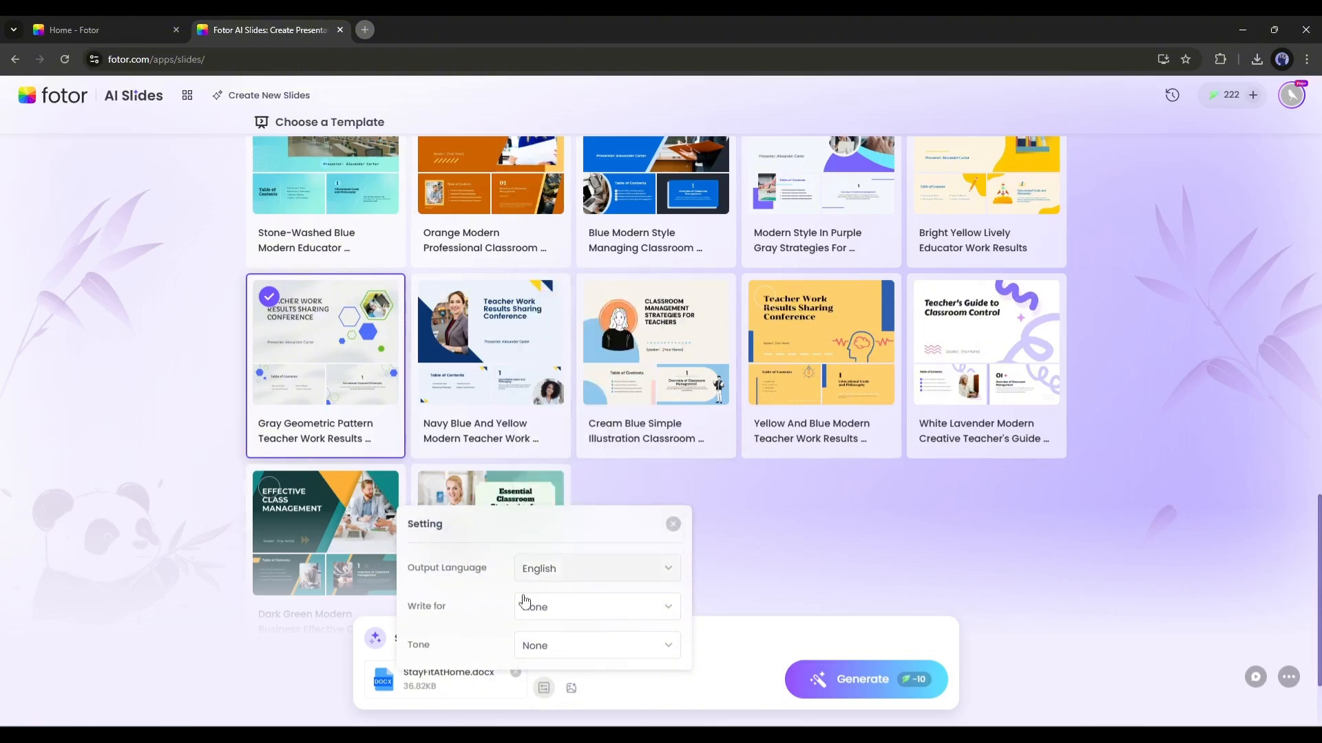
left_click(596, 644)
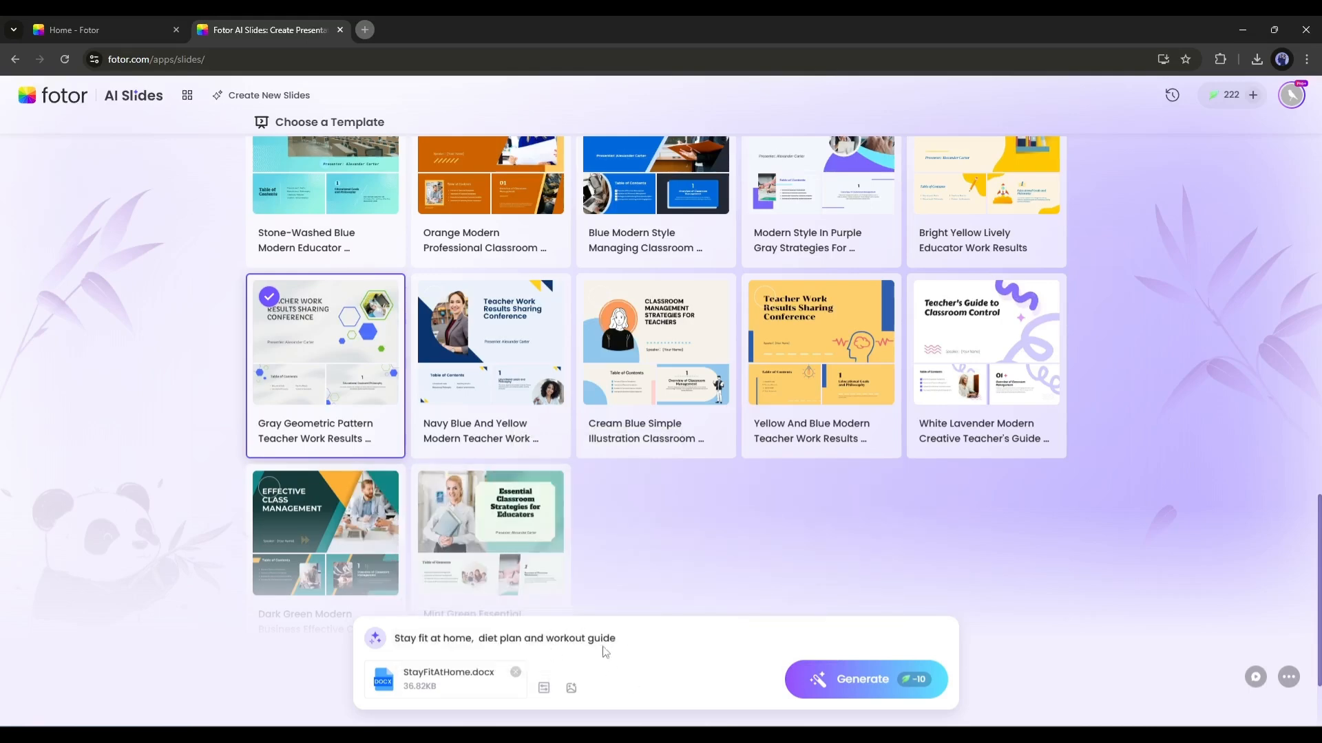
left_click(647, 644)
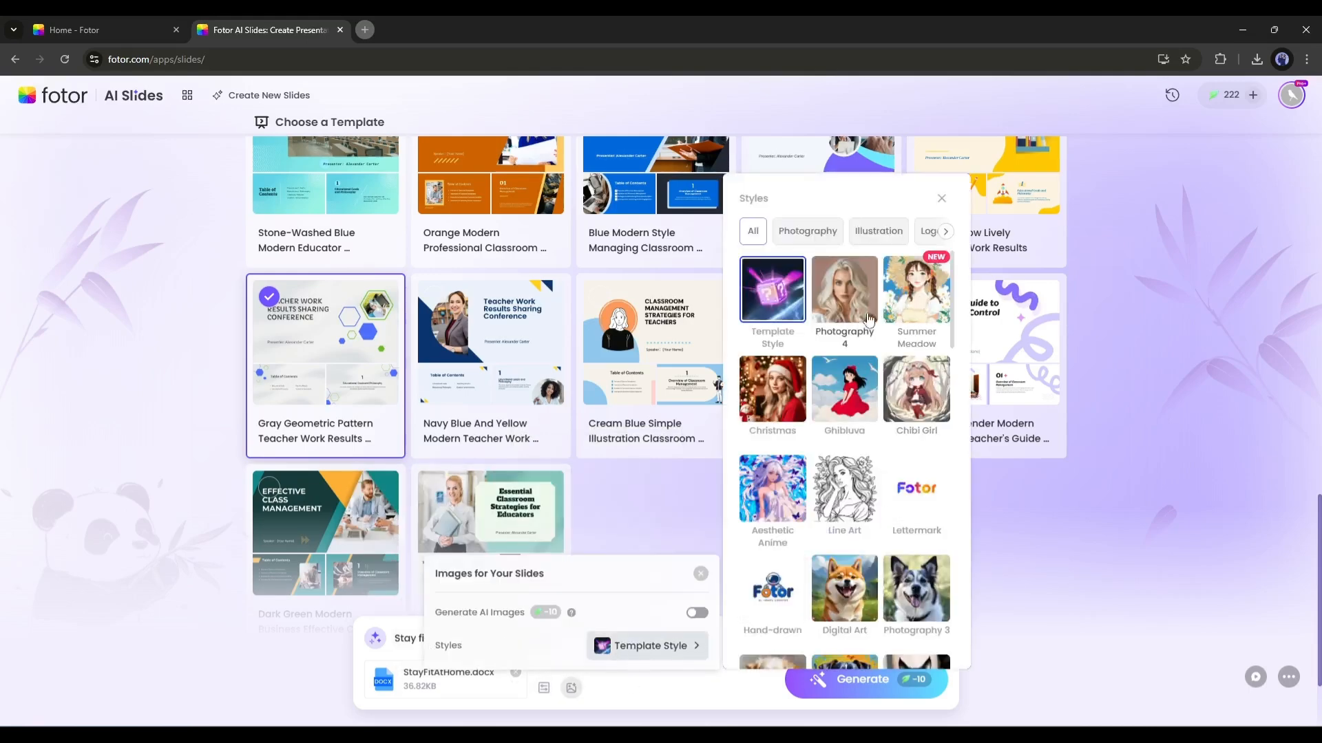
Choose the Photography 4 image style and turn on Generate AI Images.
scroll("down", 3)
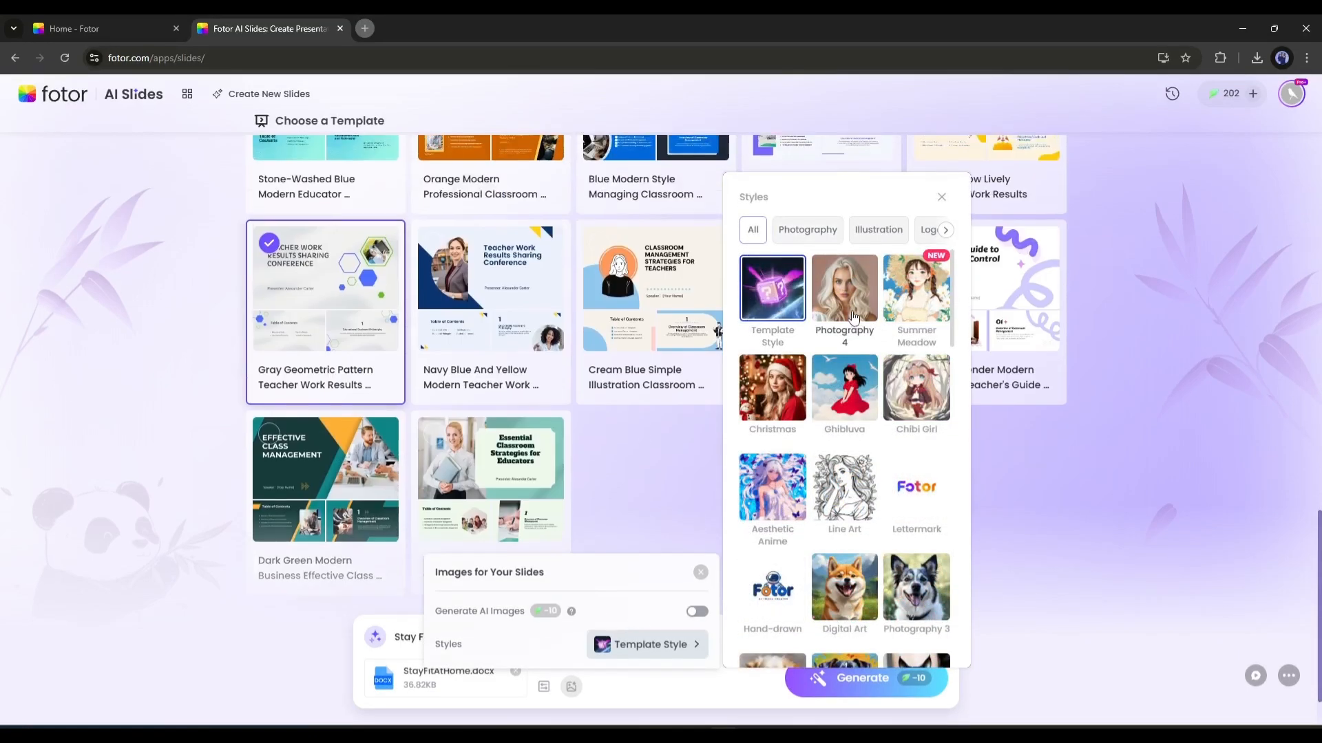
left_click(842, 290)
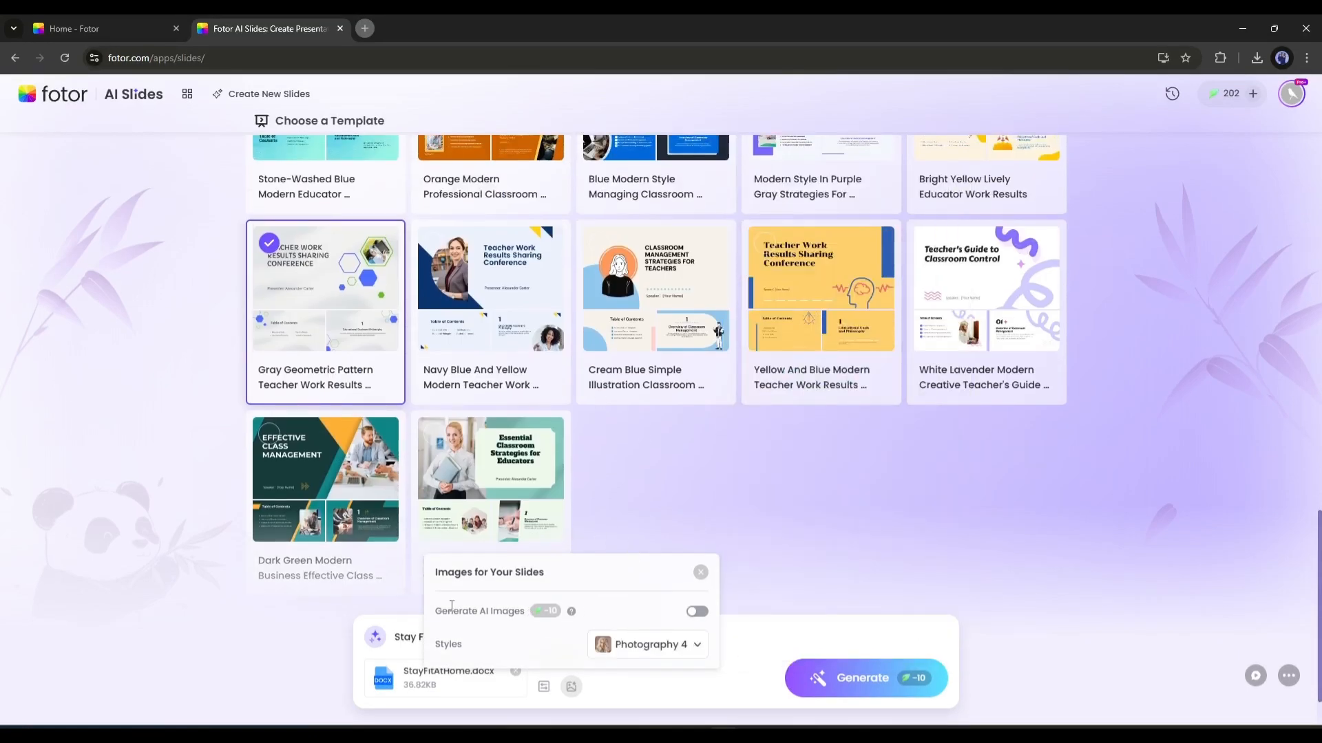
left_click(696, 611)
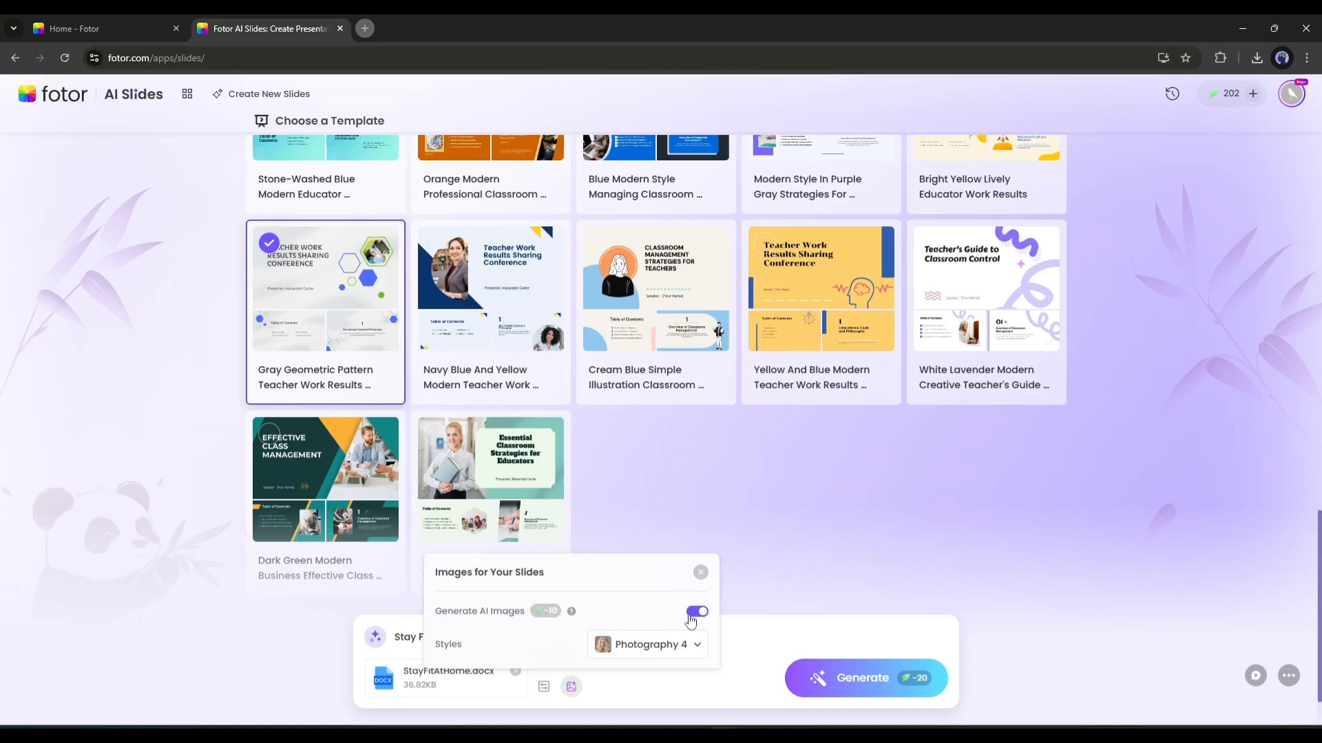
left_click(696, 611)
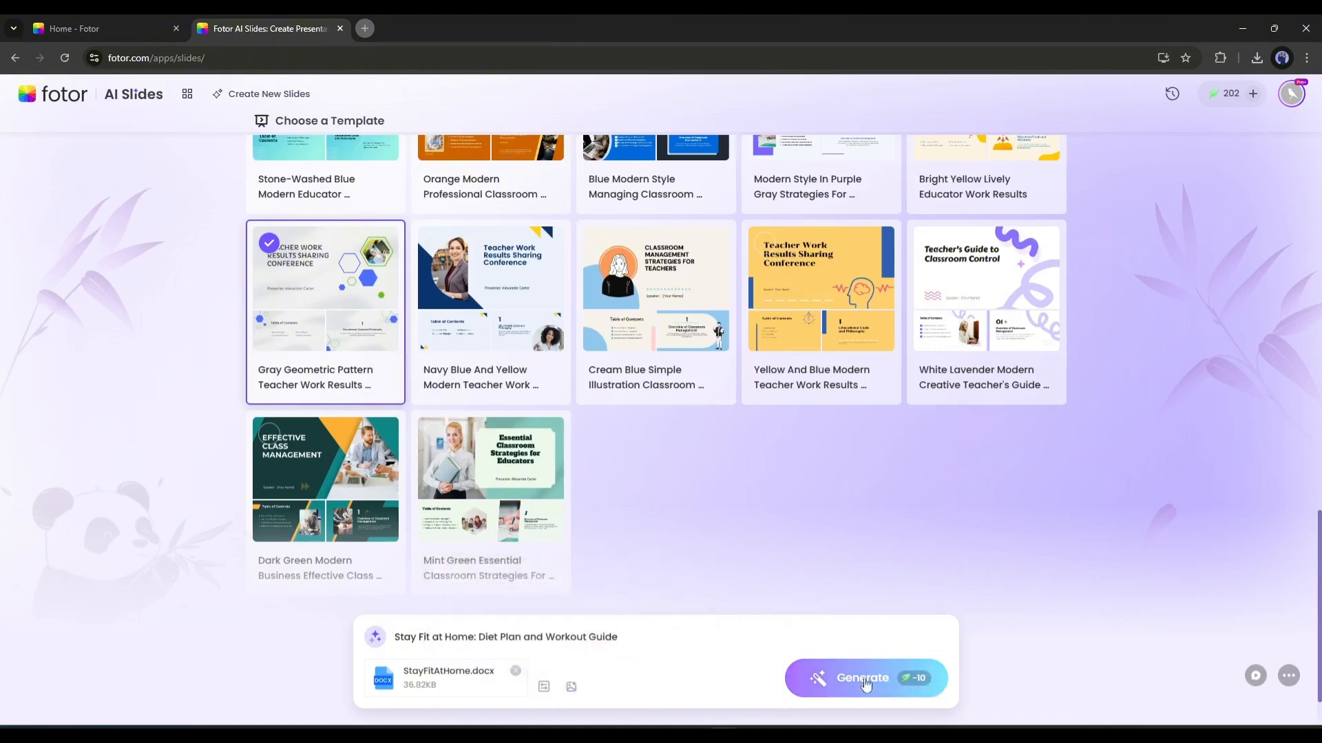
Generate the 'Stay Fit at Home: Diet Plan and Workout Guide' deck.
left_click(861, 678)
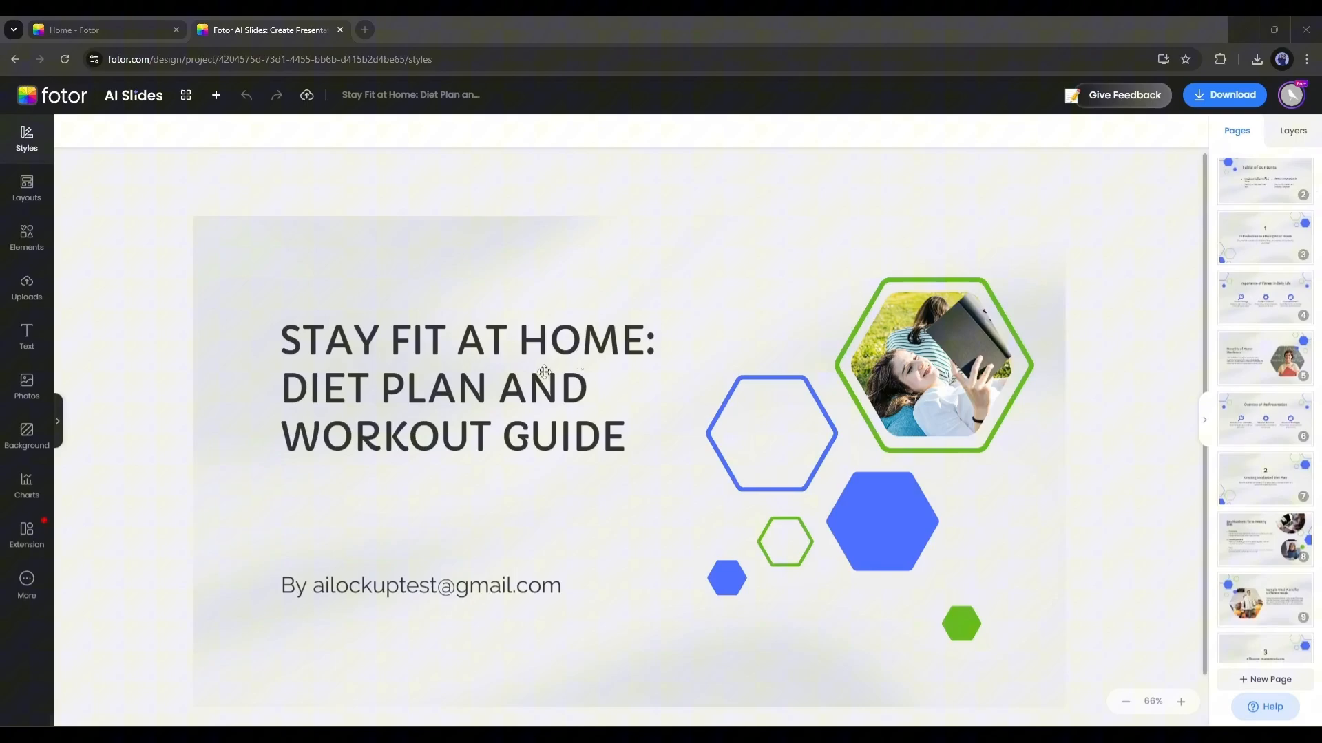
Review the pages from workout schedule through Thank You, then return to Benefits of Home Workouts.
scroll("down", 3)
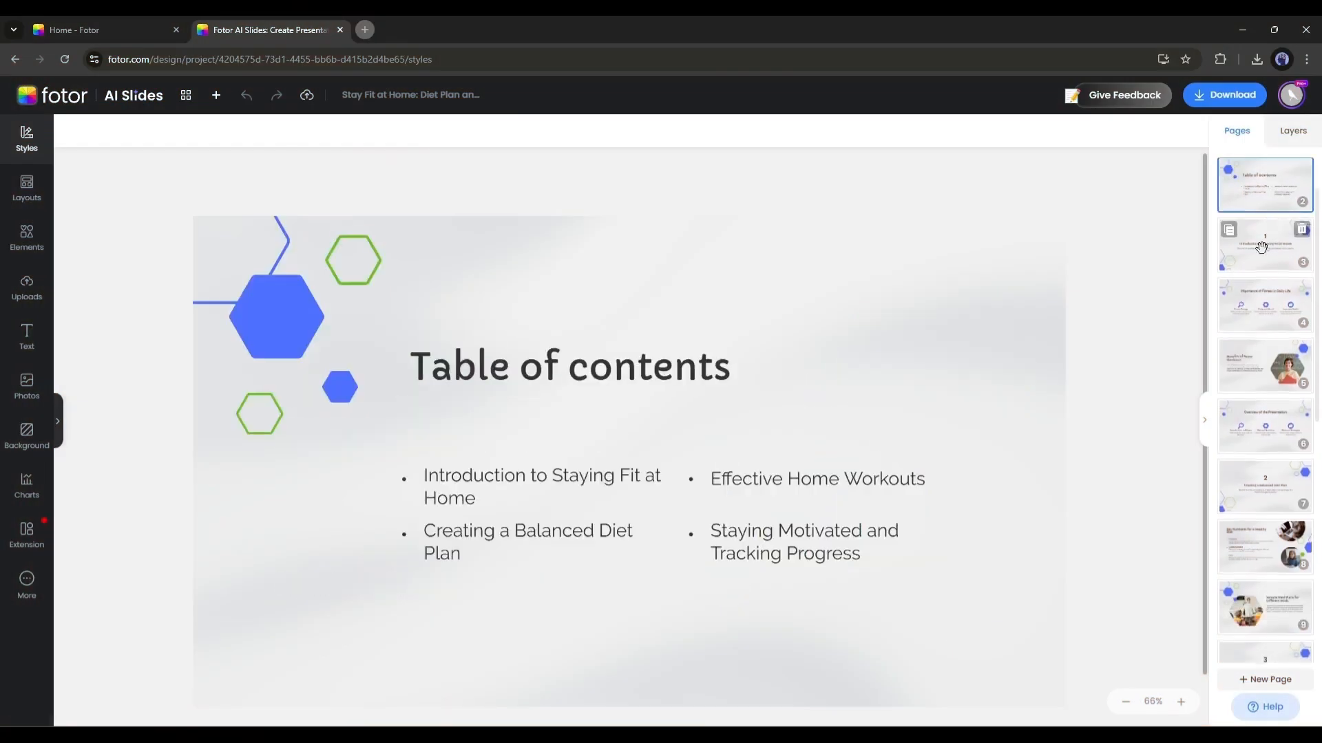
left_click(1264, 305)
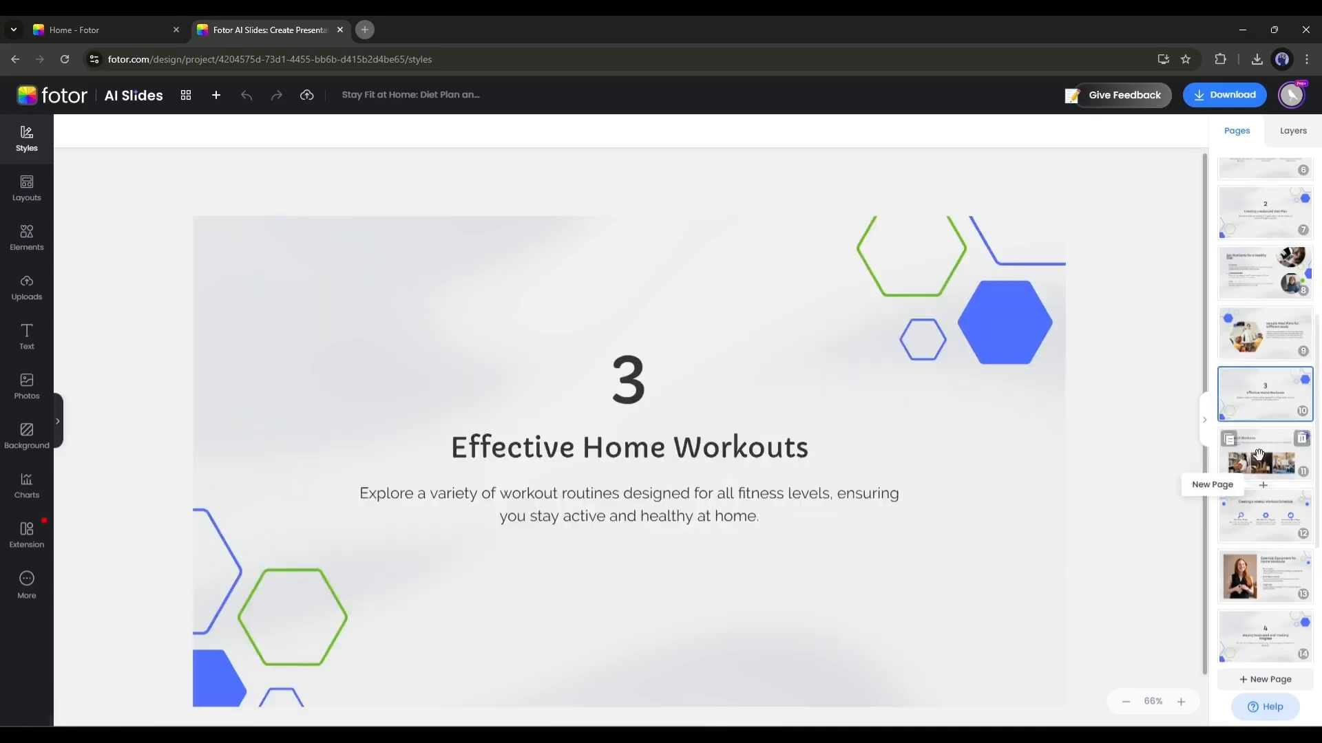
left_click(1264, 445)
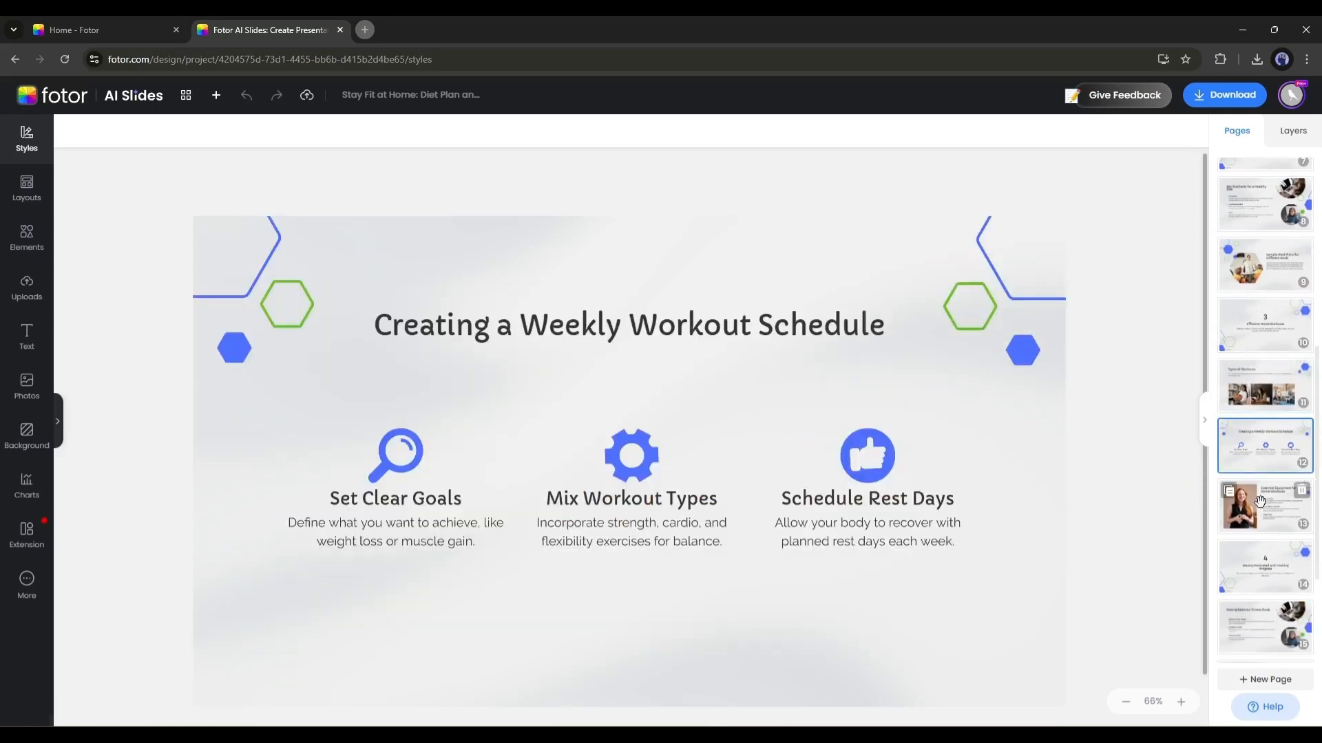
left_click(1264, 427)
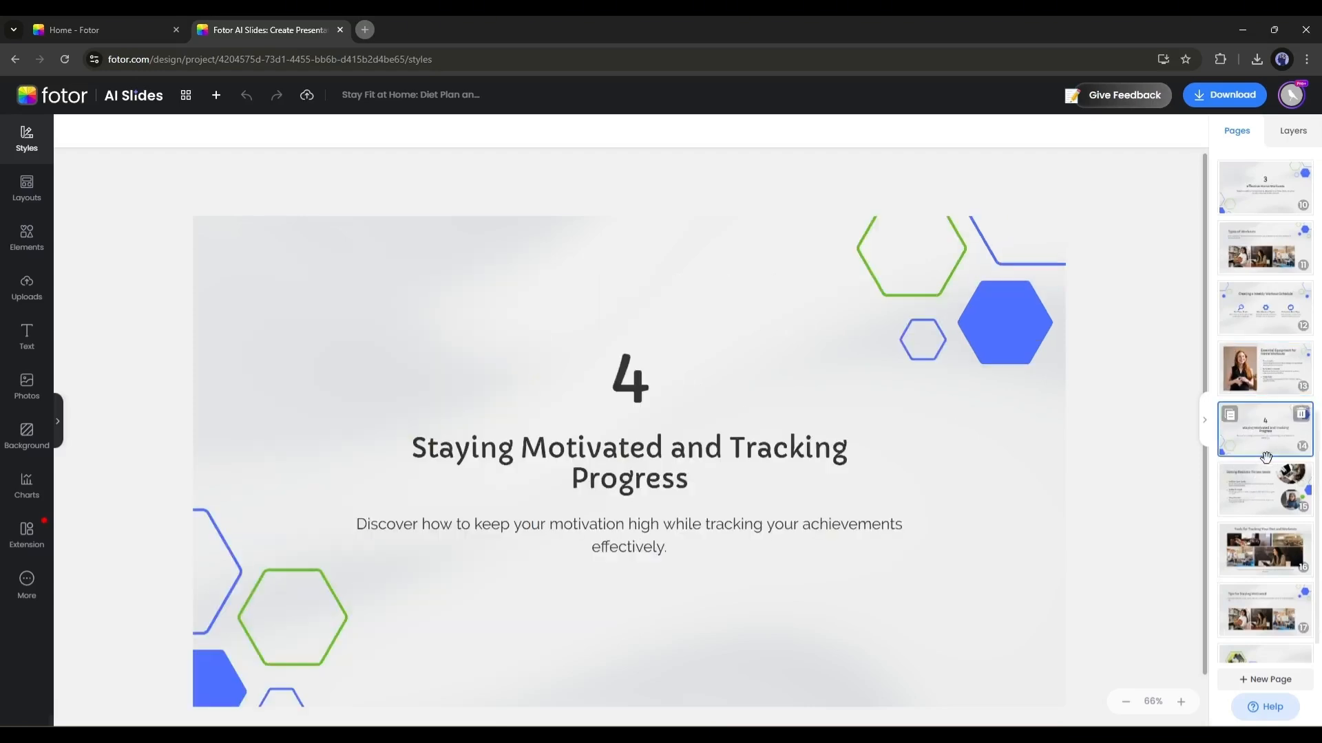
left_click(1262, 488)
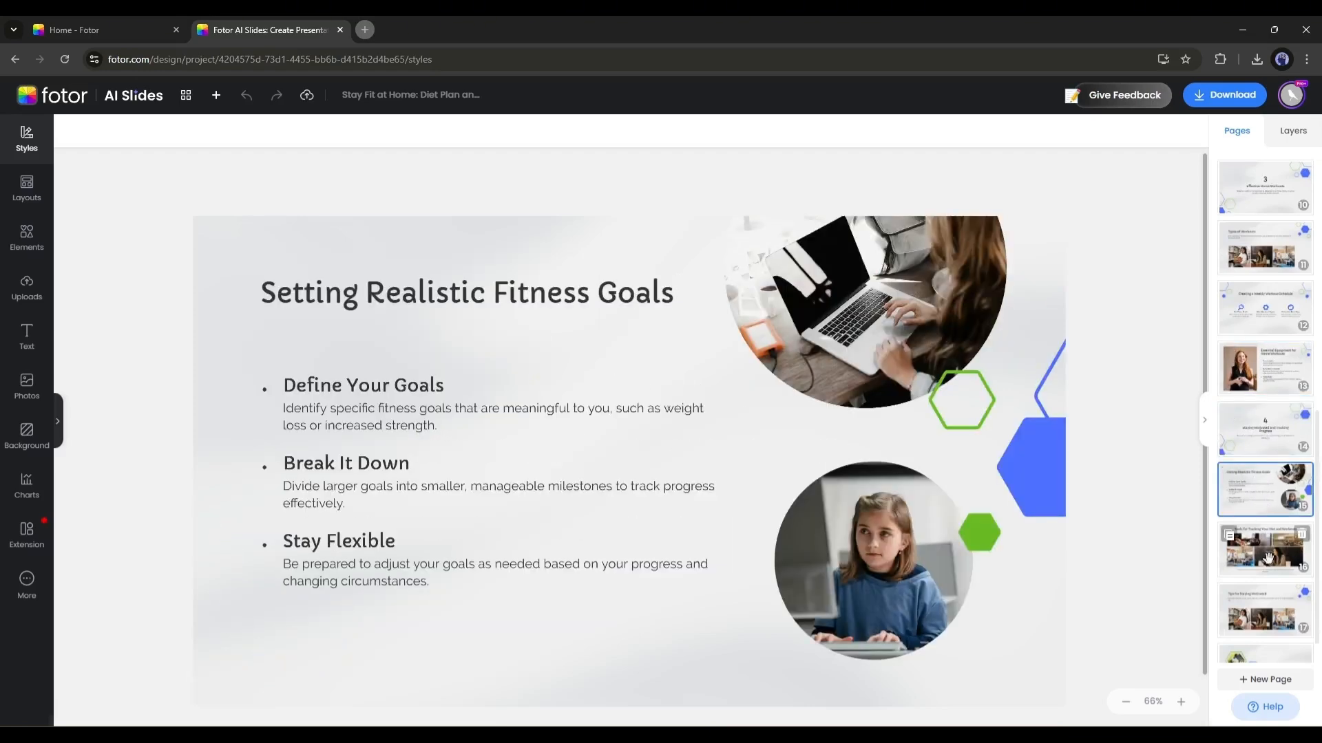
left_click(1263, 507)
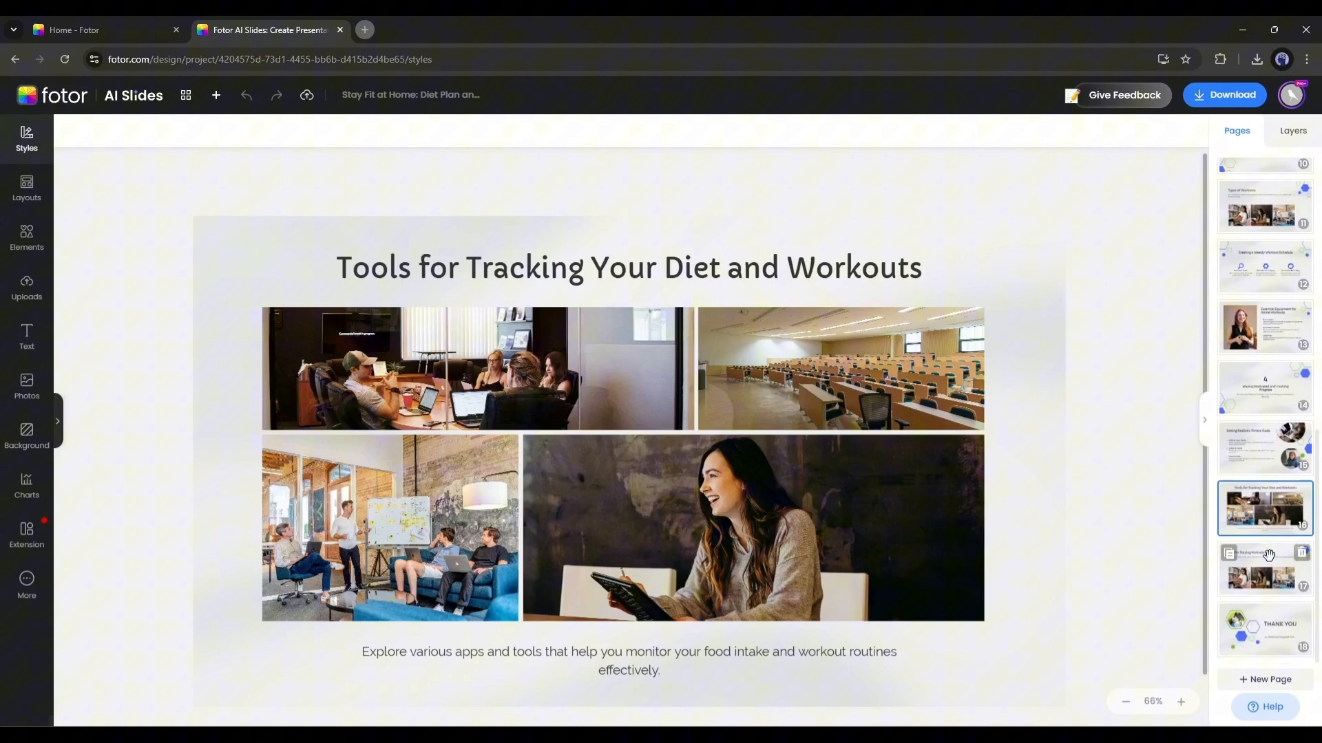
left_click(1264, 629)
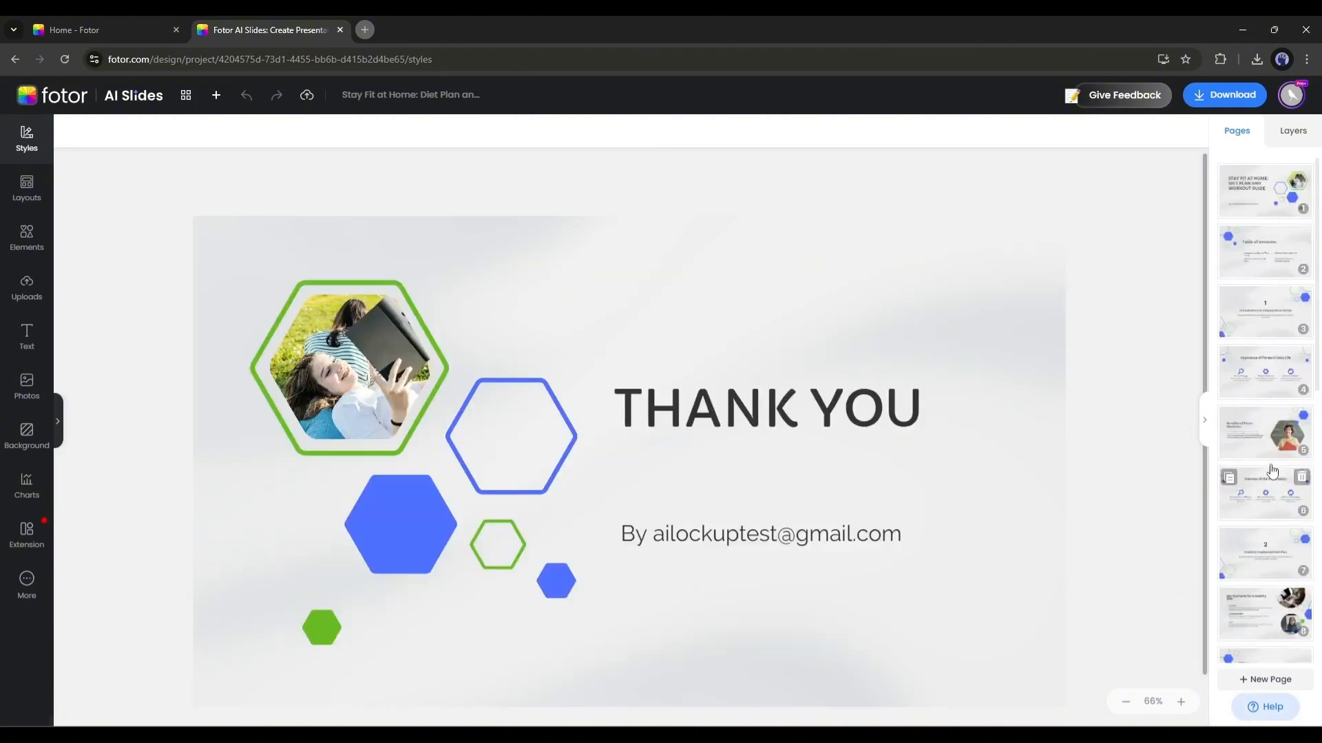
left_click(1264, 190)
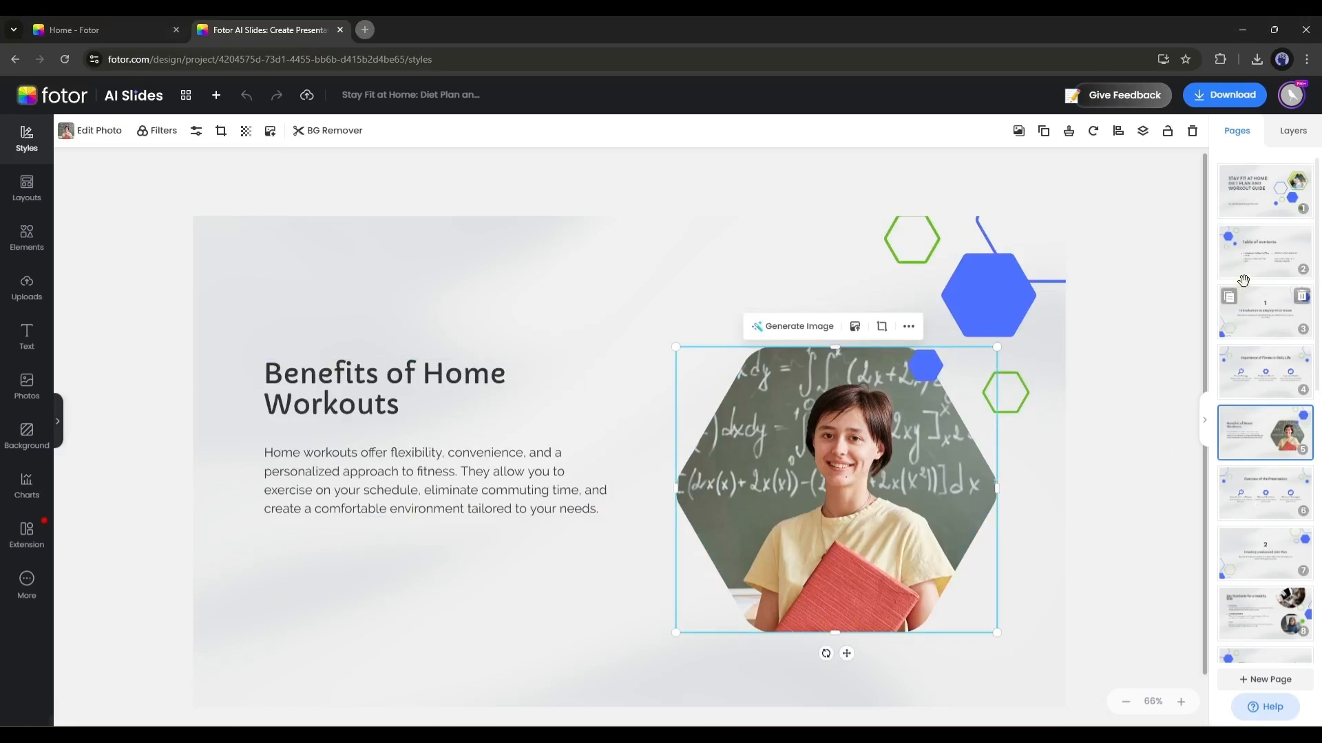
left_click(1263, 189)
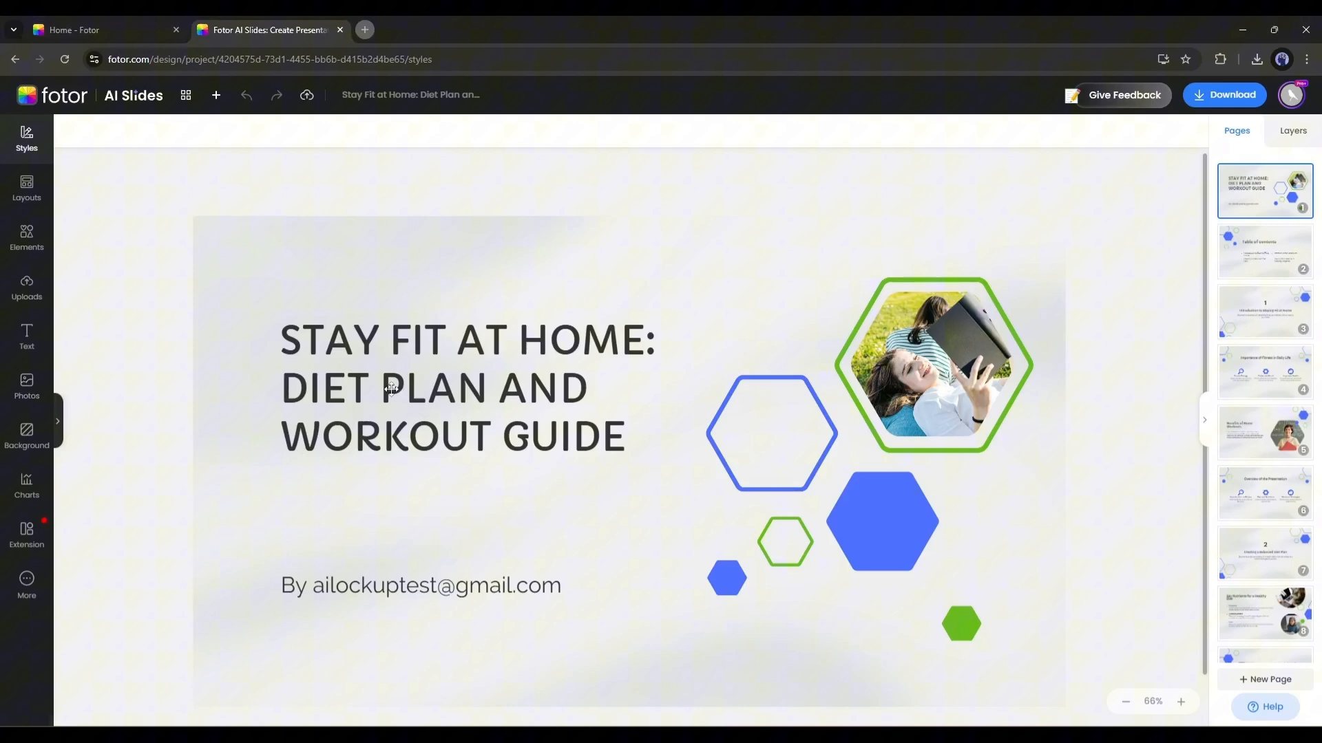
left_click(771, 433)
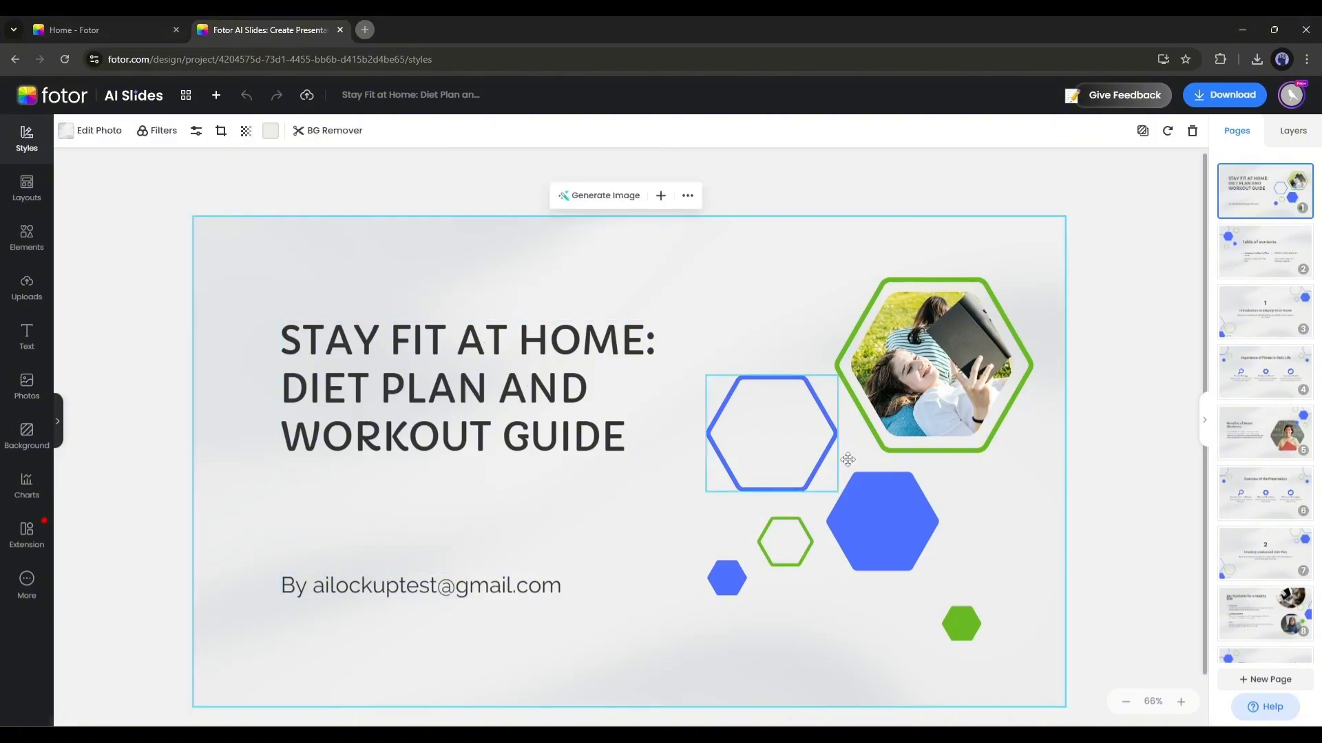
left_click(879, 521)
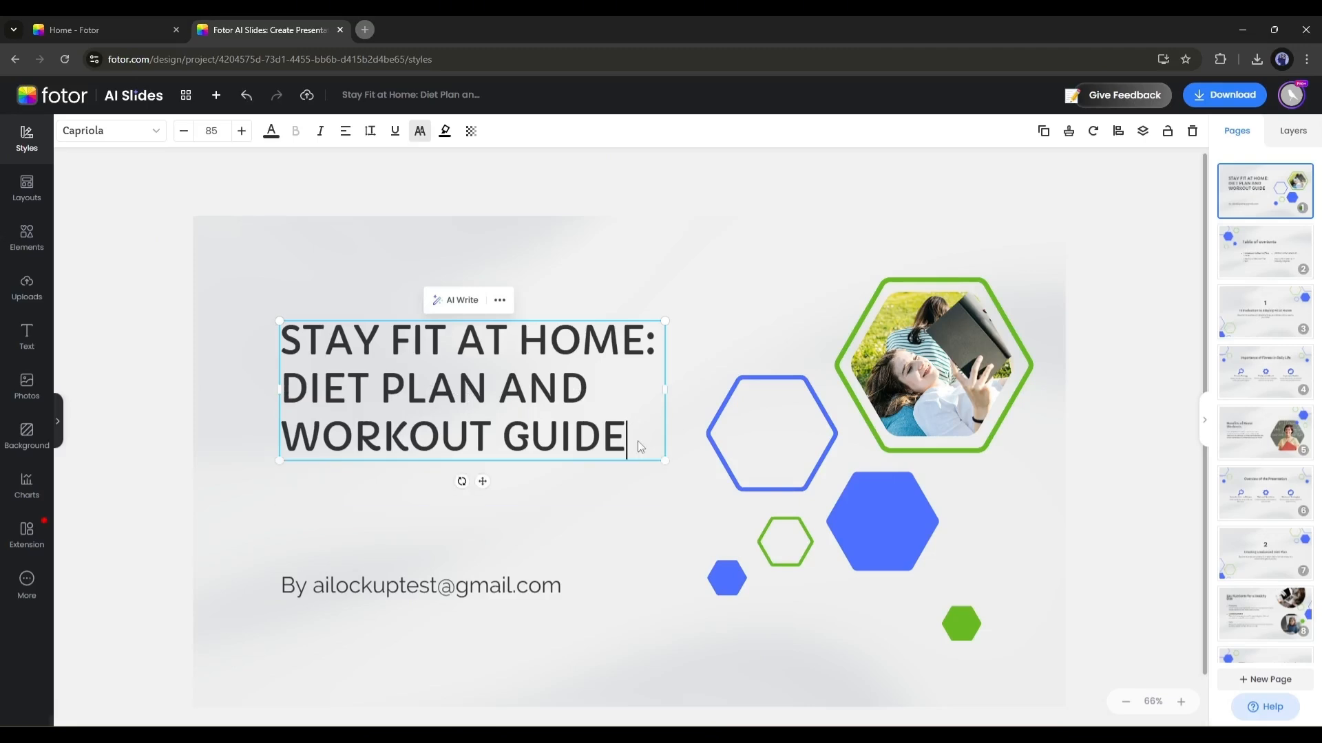
mouse_move(698, 468)
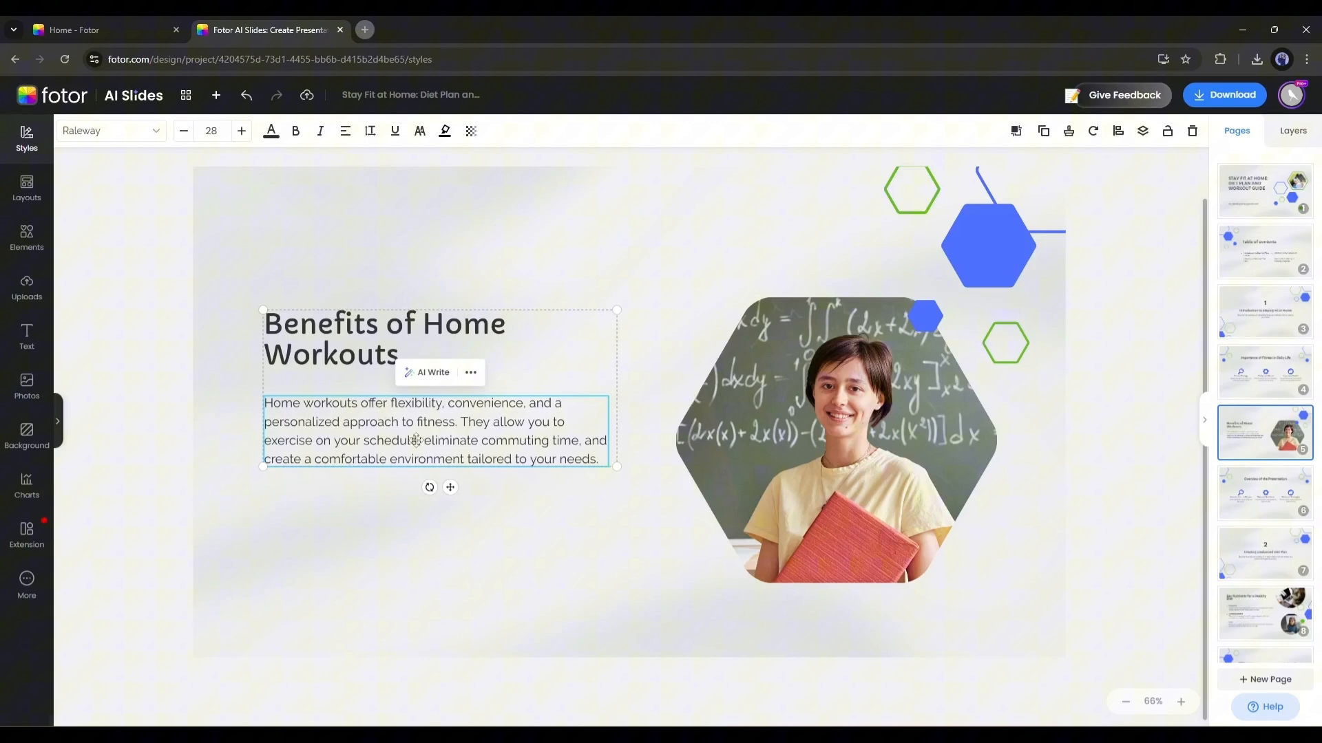
mouse_move(433, 373)
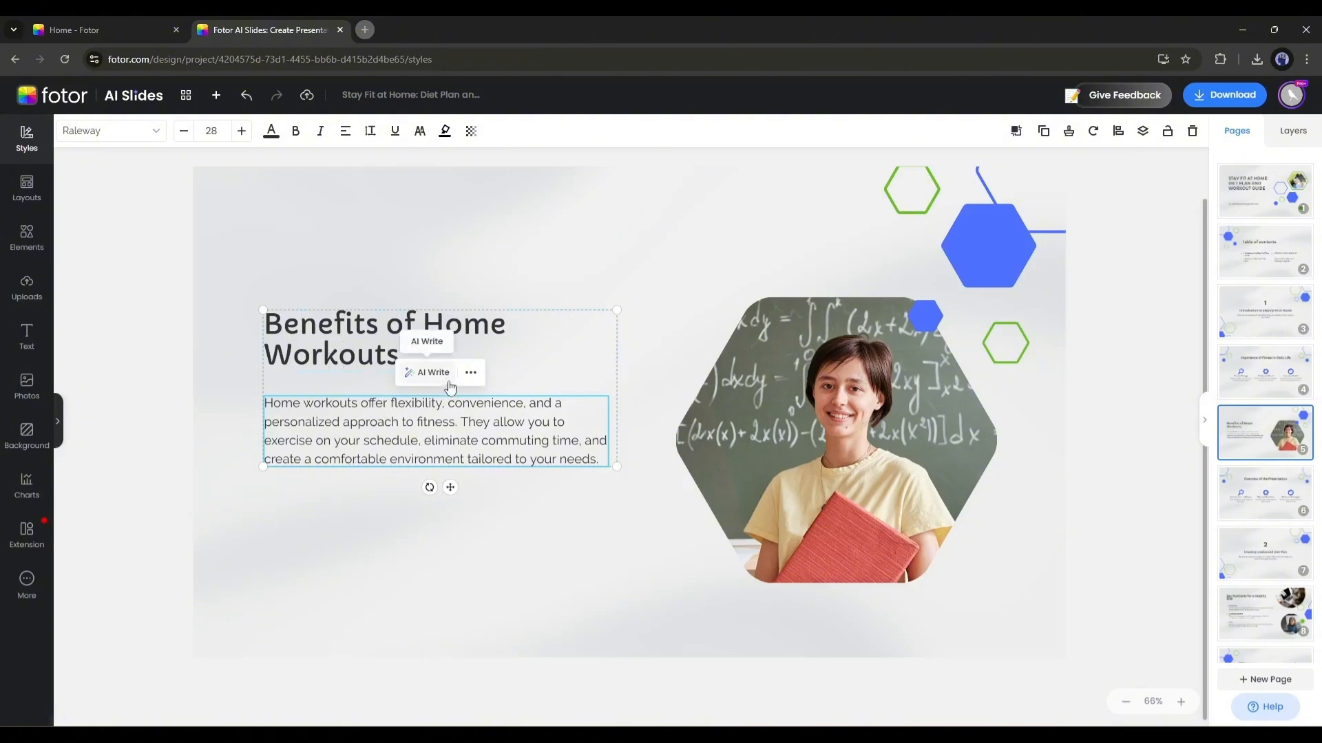
Select the Benefits of Home Workouts body paragraph, revealing its AI rewrite options.
left_click(432, 372)
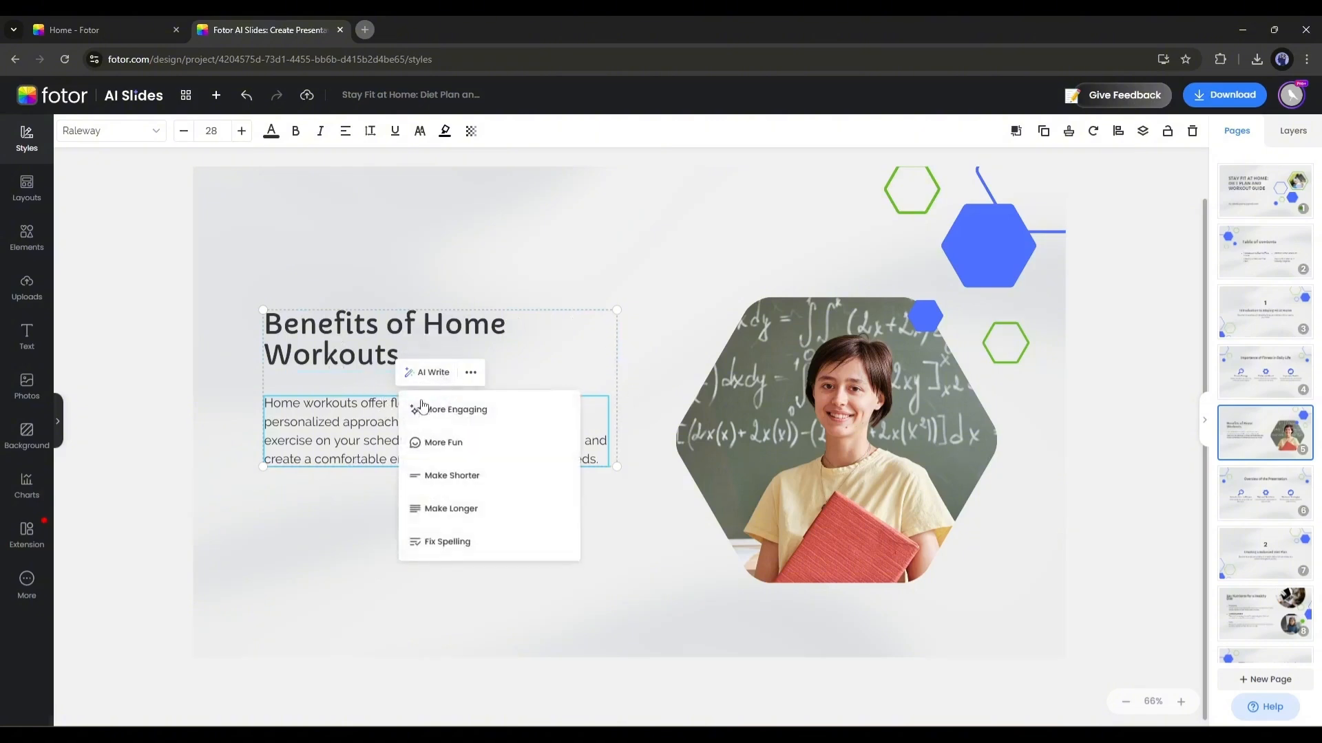
mouse_move(443, 441)
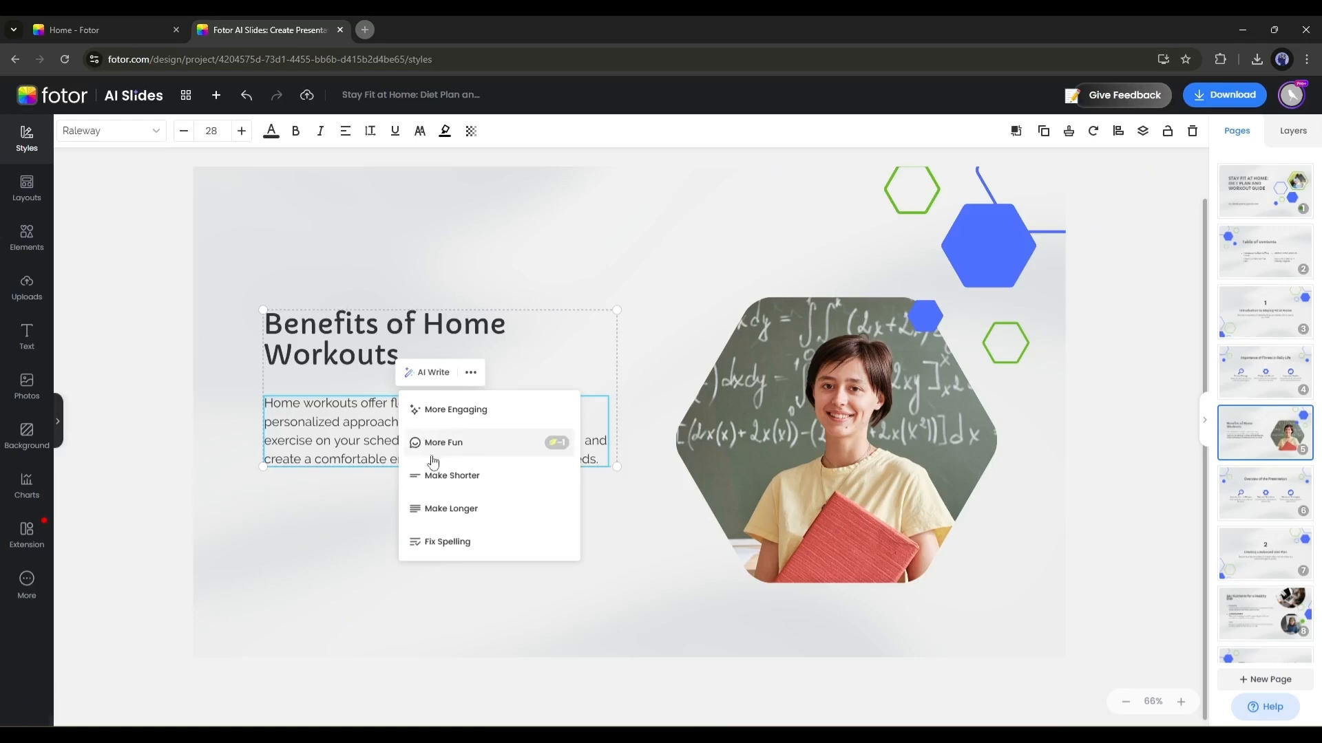
mouse_move(451, 508)
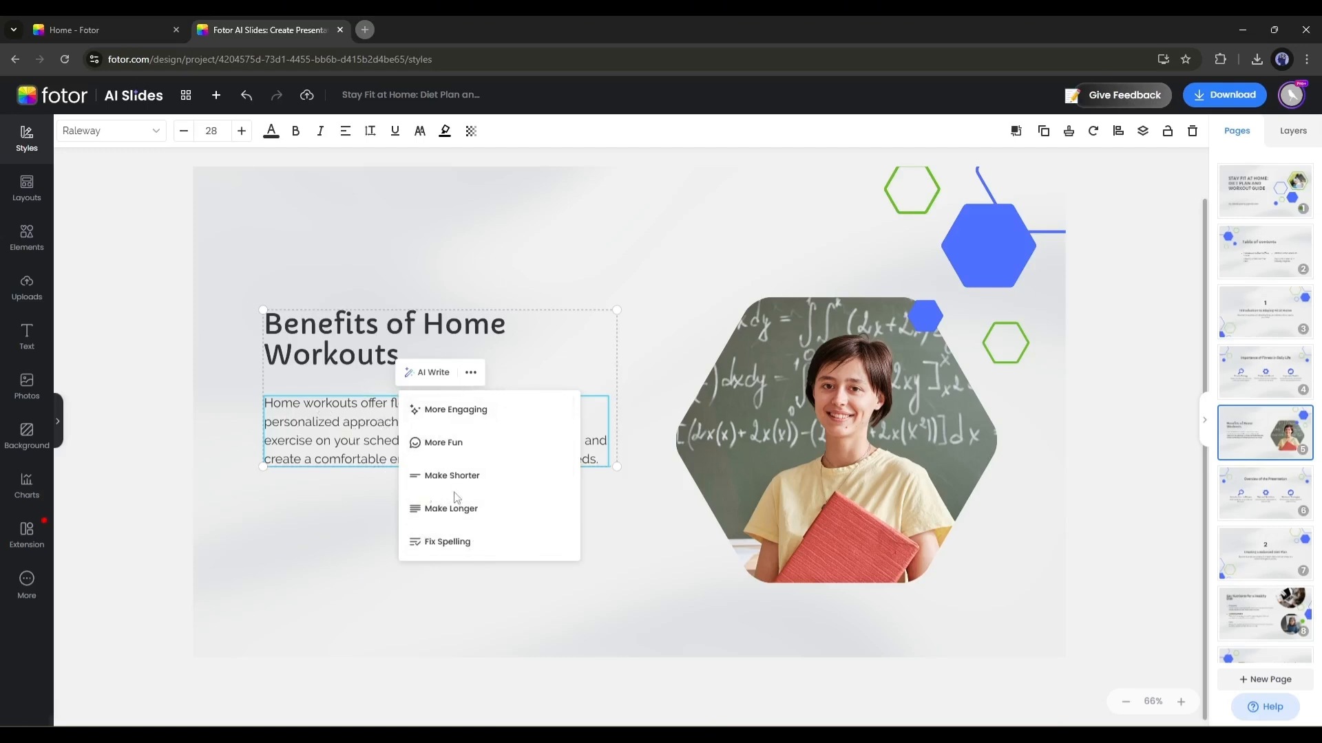
mouse_move(452, 508)
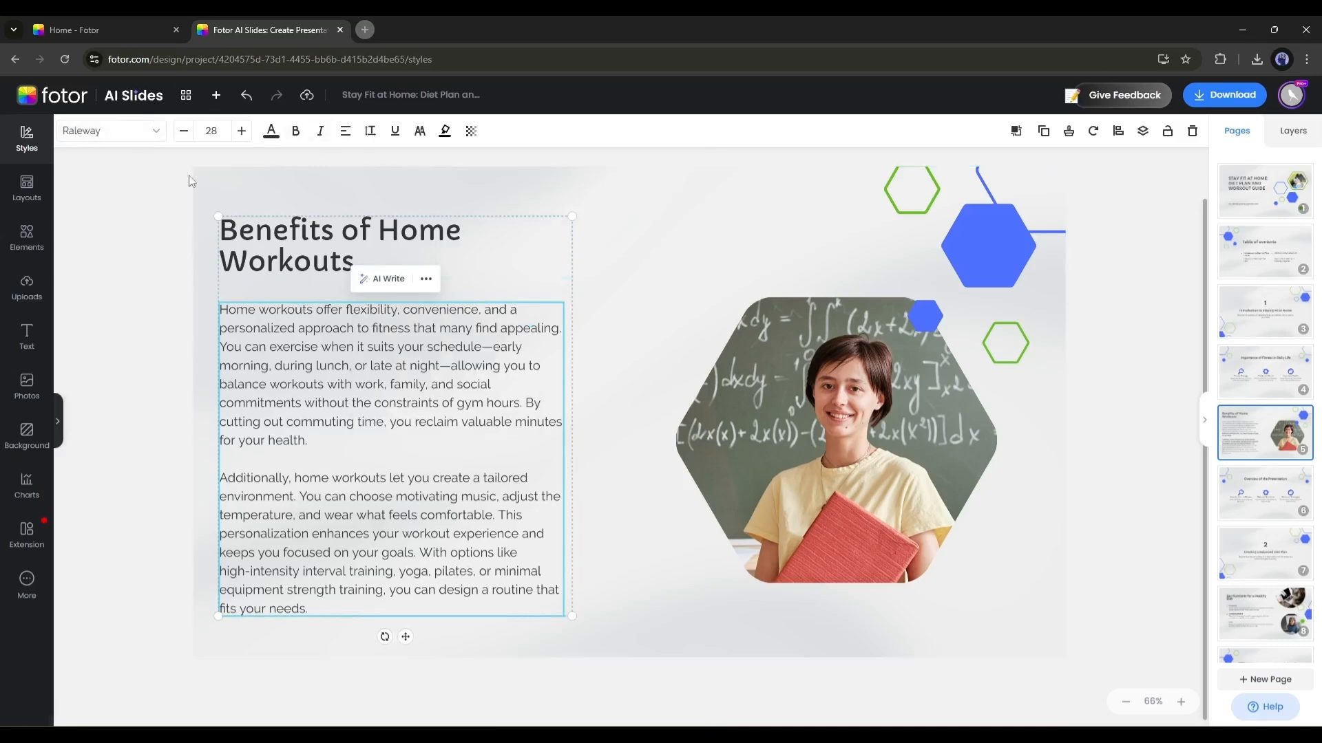
Set the body text to Almendra Regular, justify it, and go to the title slide.
left_click(110, 131)
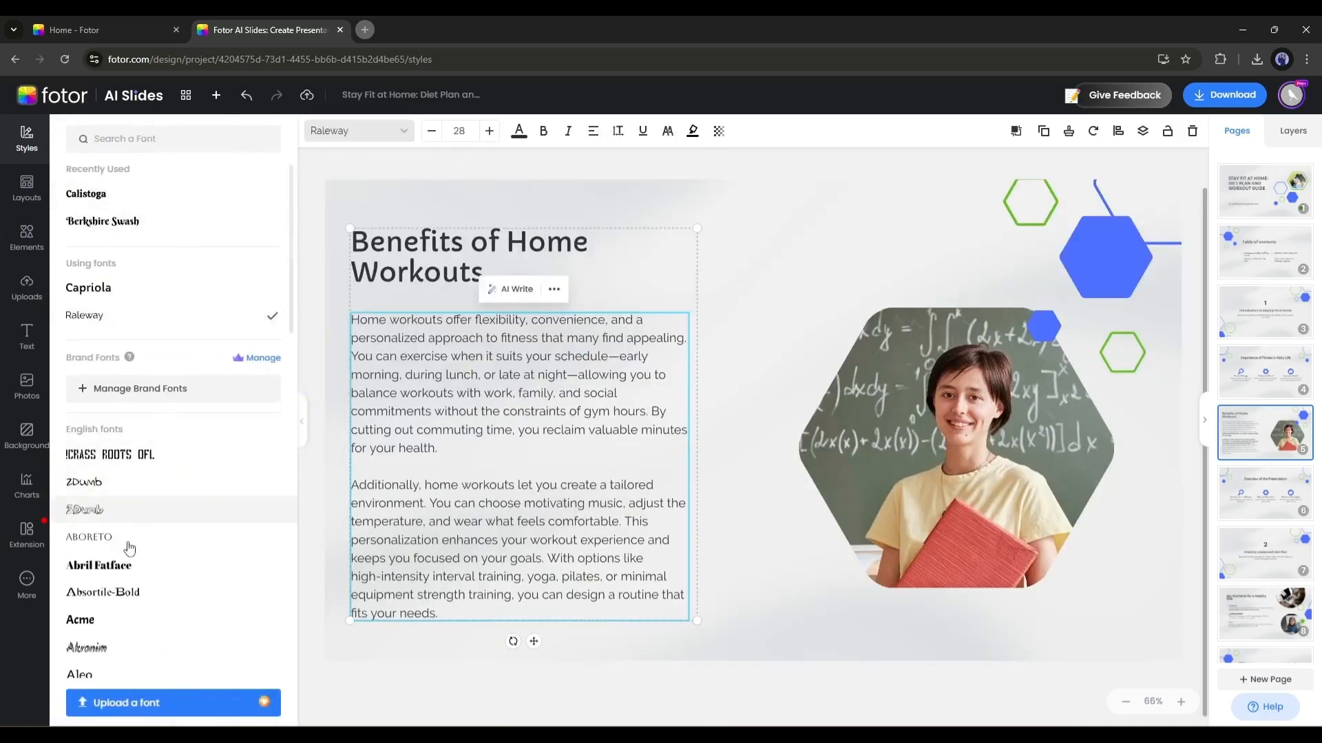
left_click(97, 427)
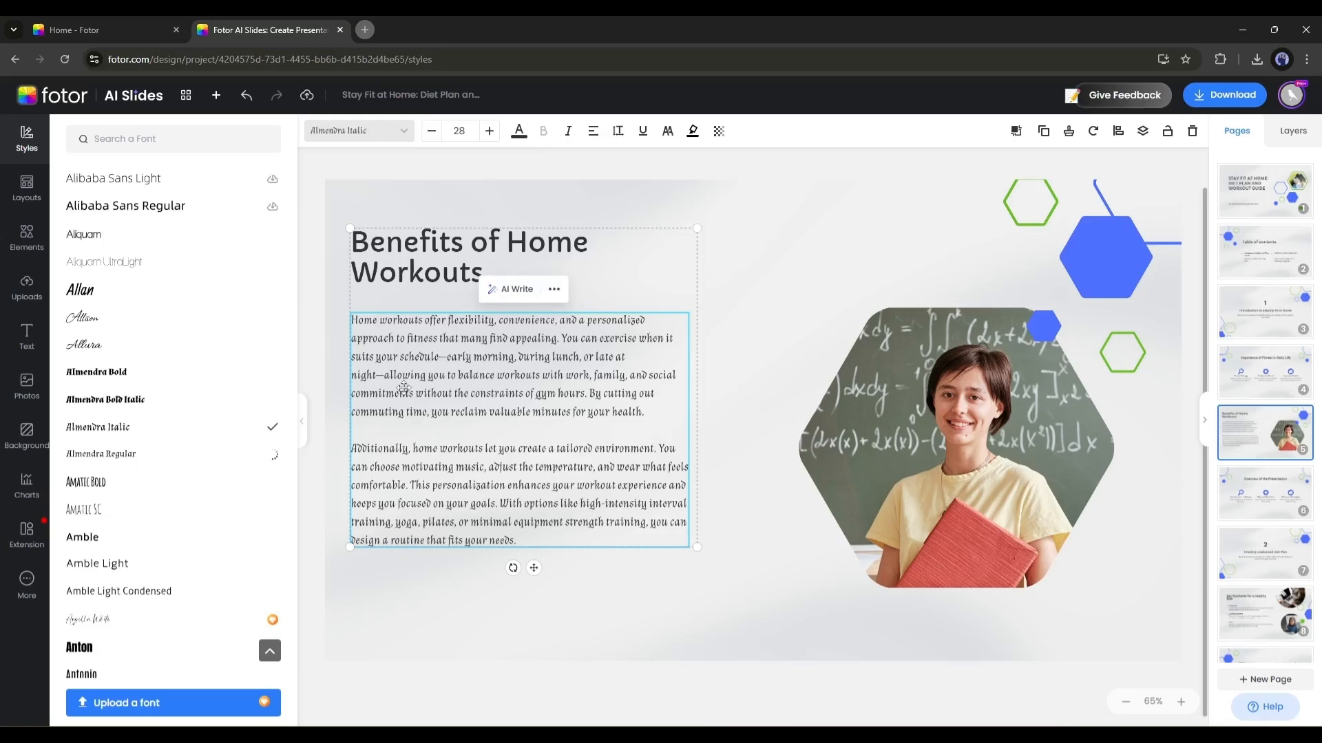
left_click(488, 131)
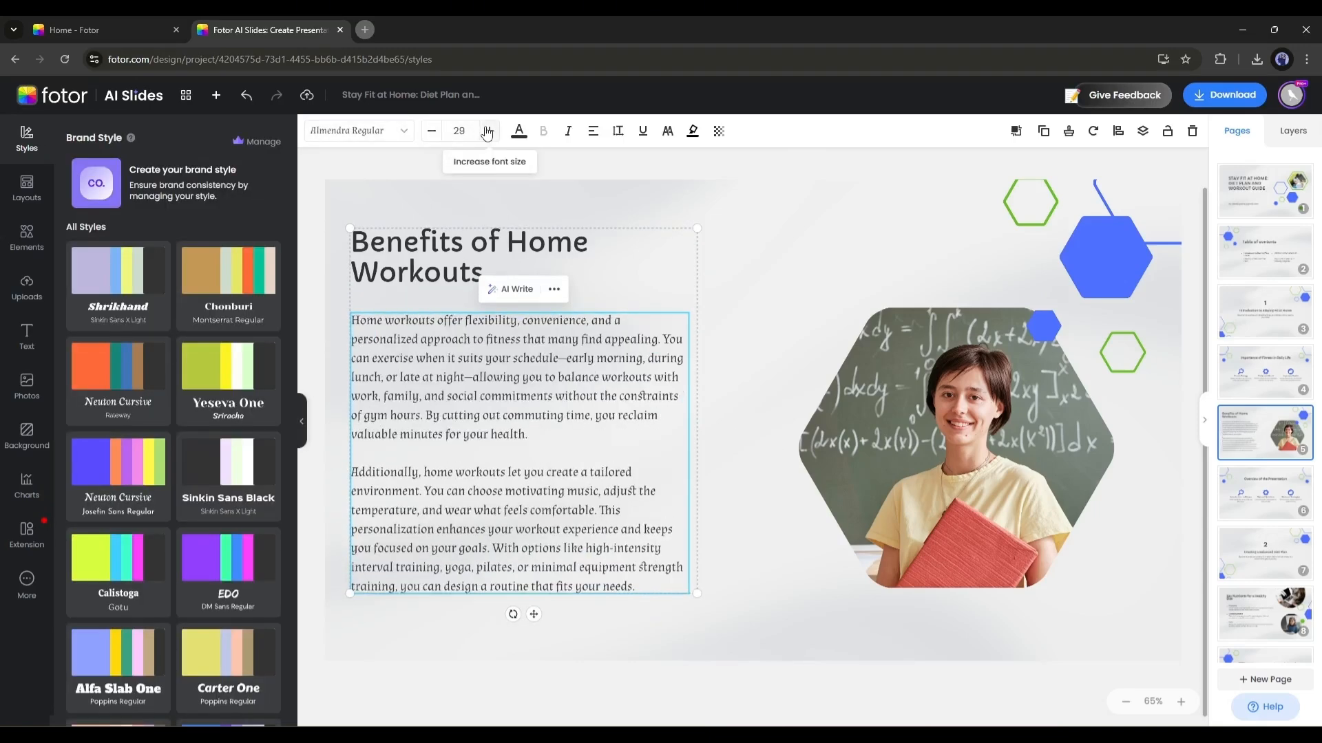
left_click(519, 131)
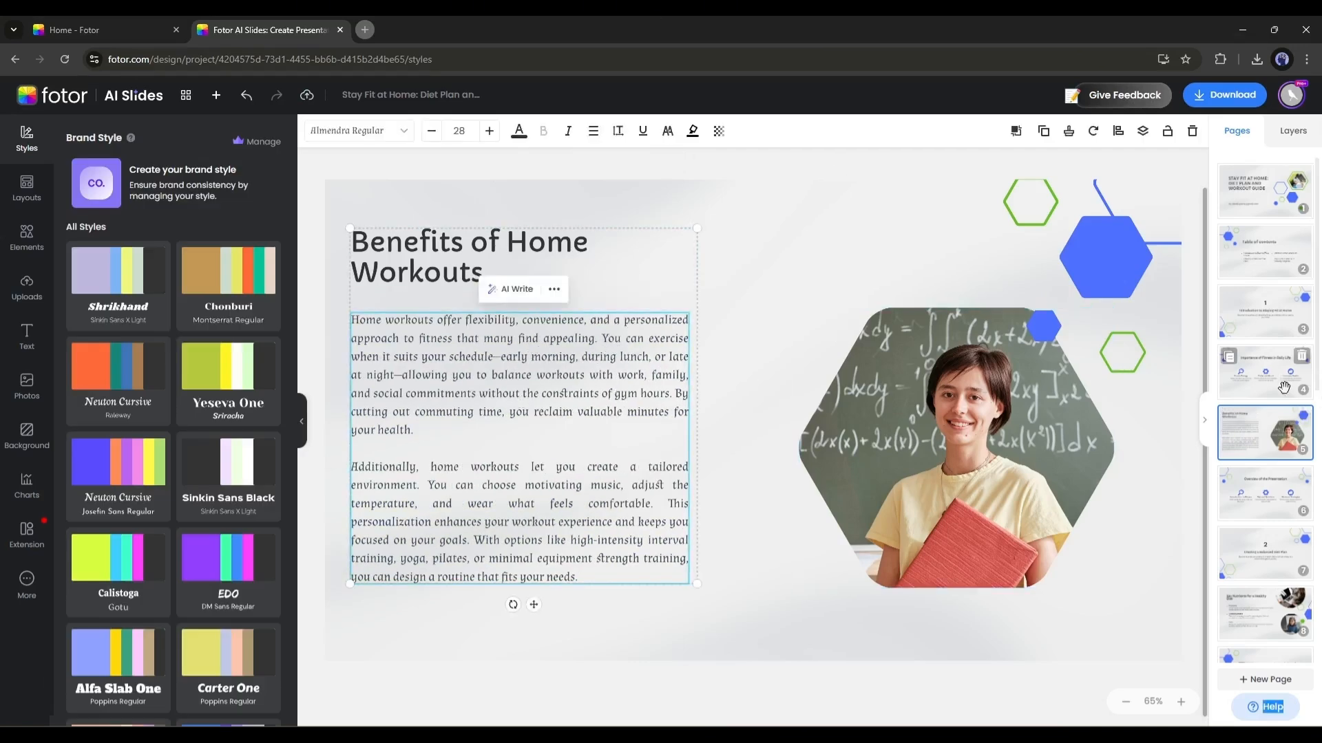
left_click(1264, 251)
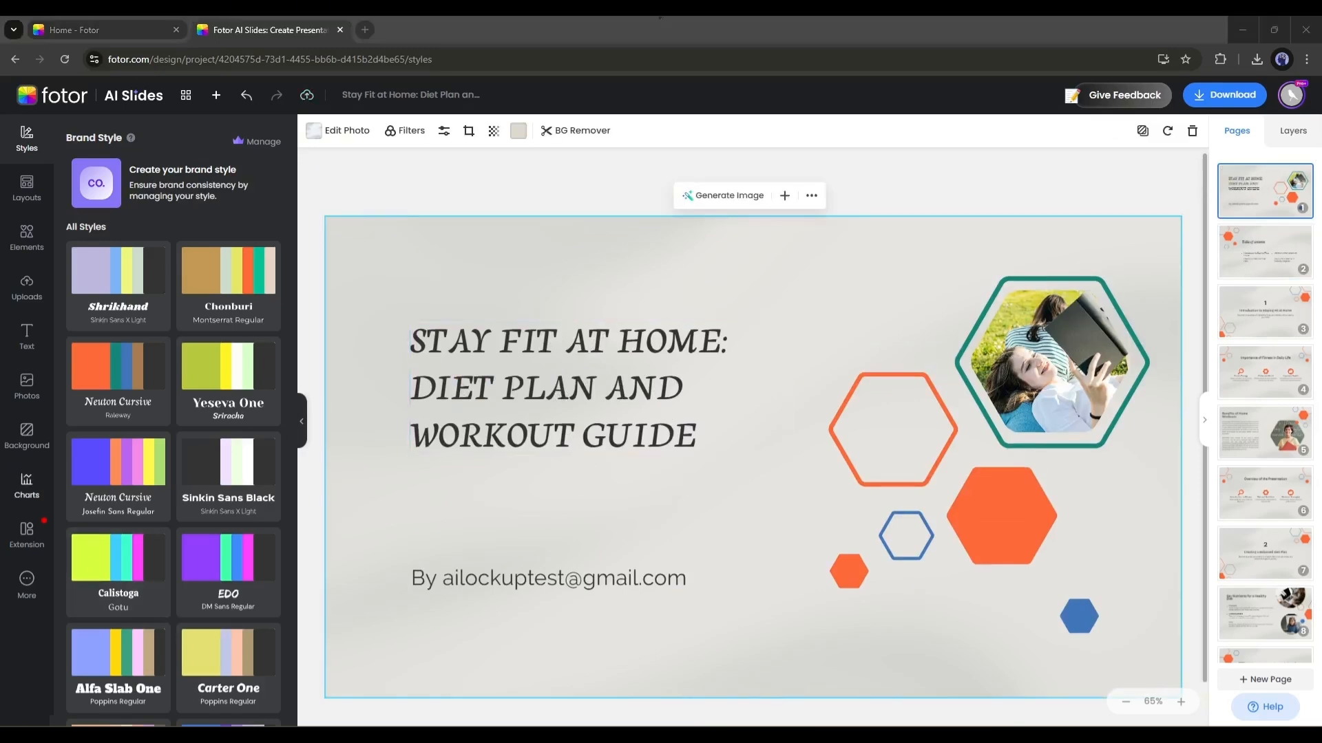
Select the title hexagon photo and search the stock Photos library for 'fitness'.
left_click(1049, 362)
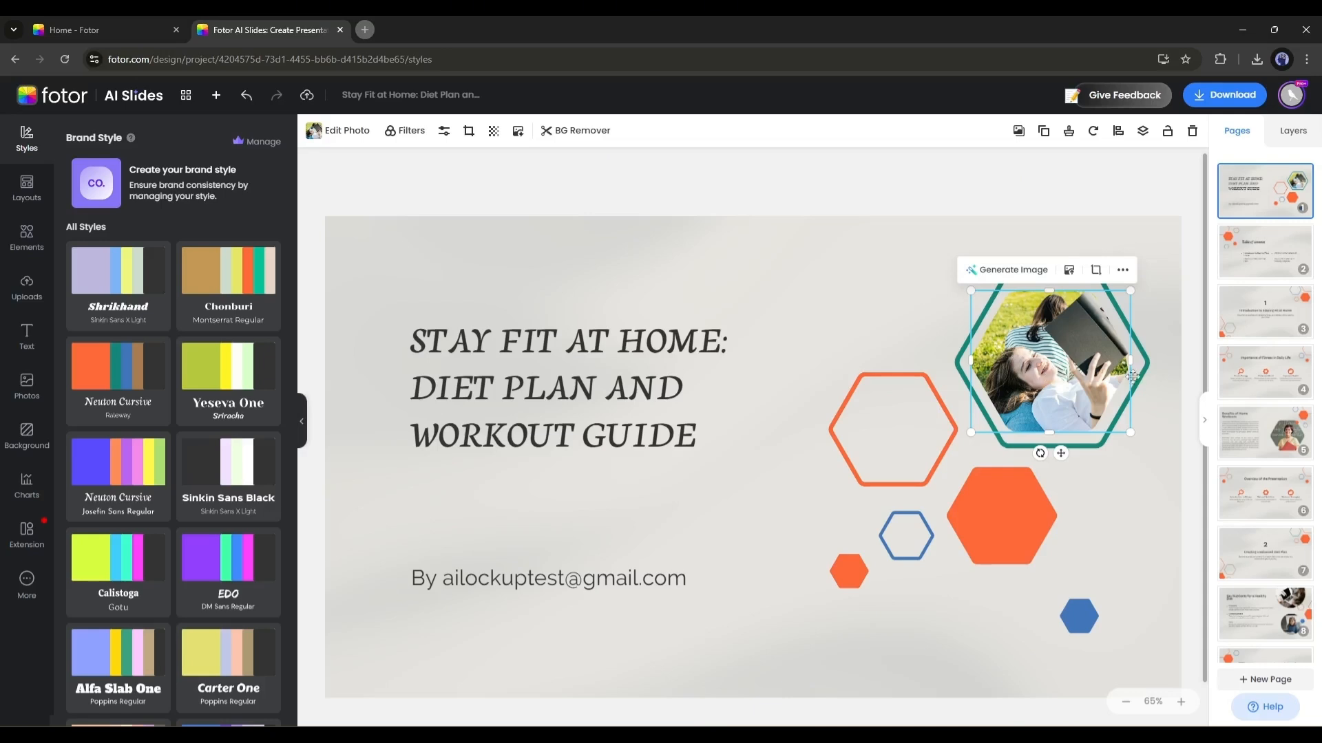
left_click(26, 386)
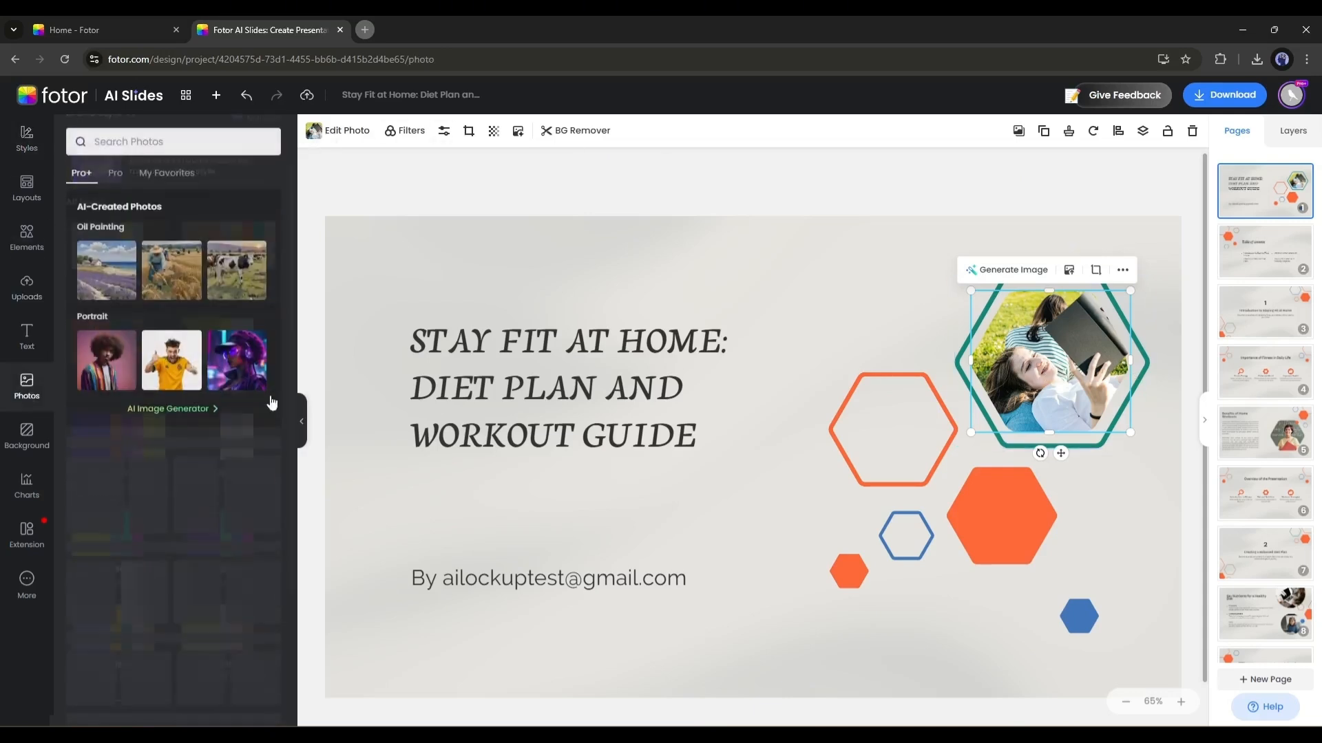
scroll("down", 3)
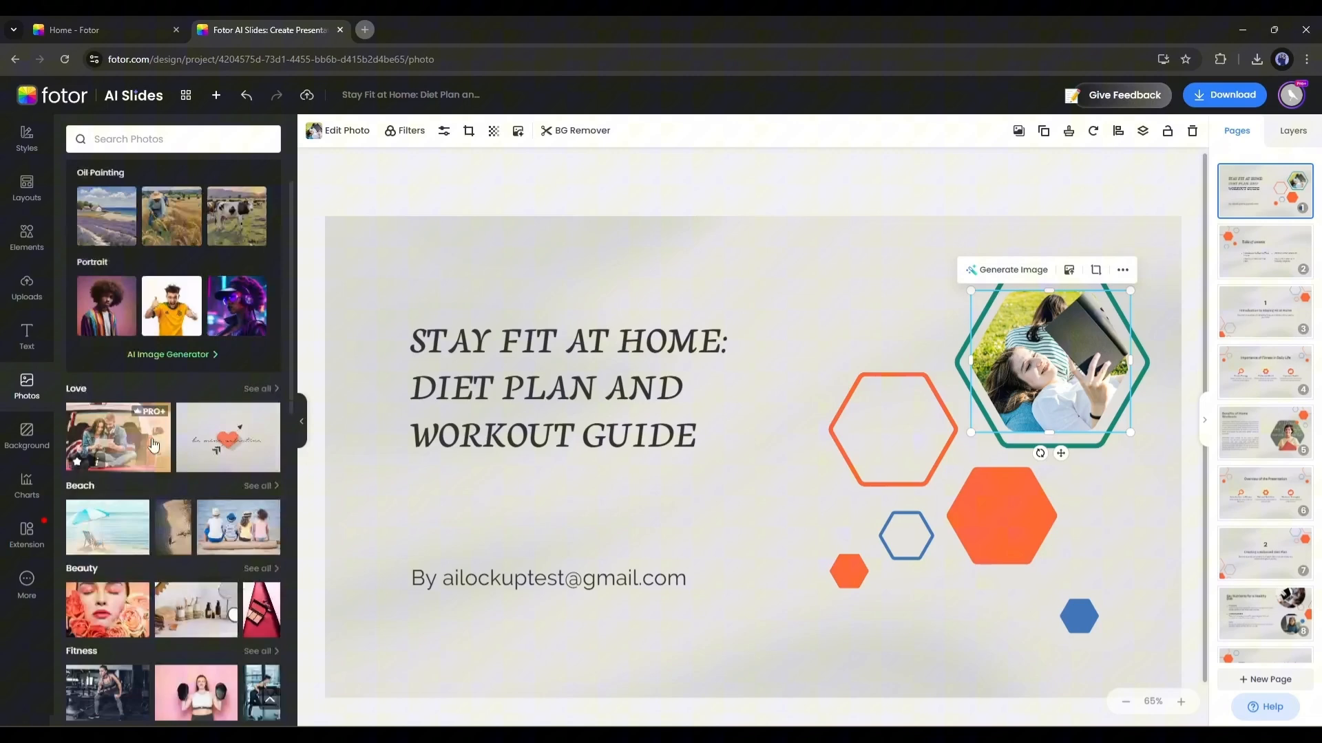
left_click(168, 138)
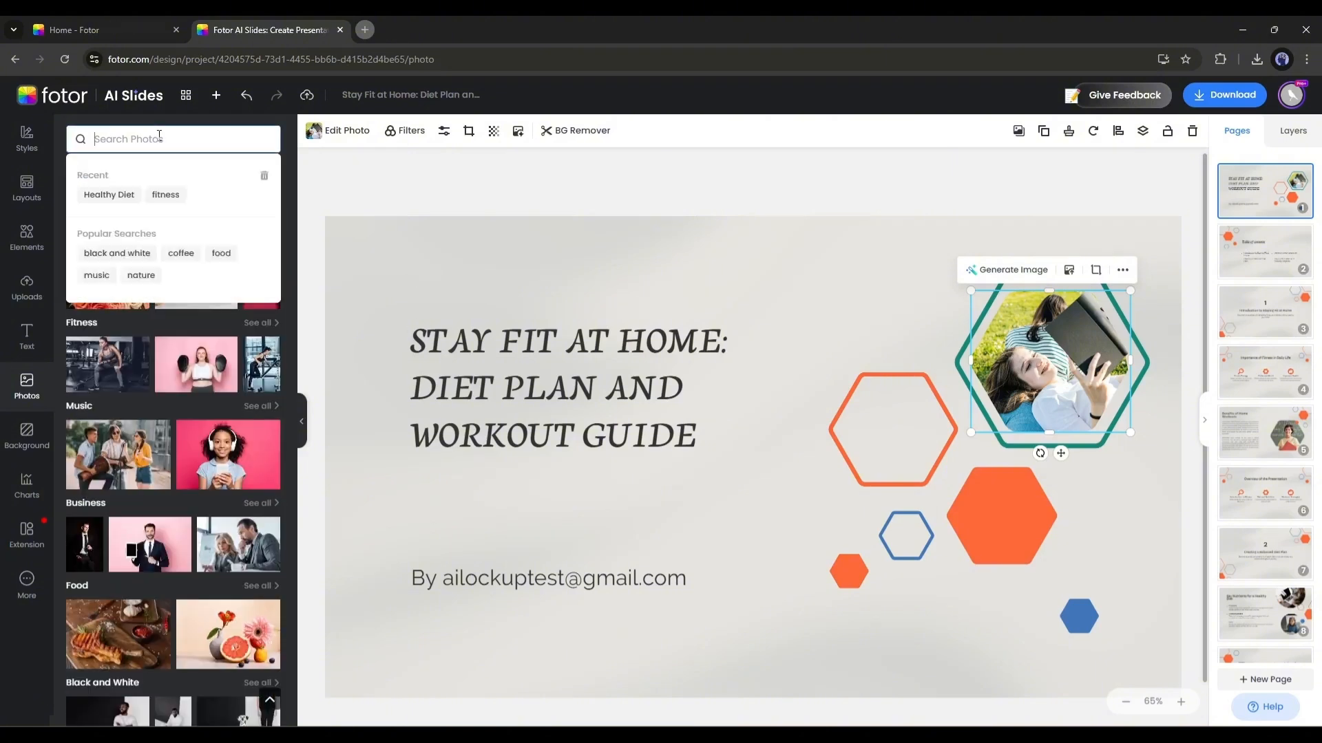
type("fitness")
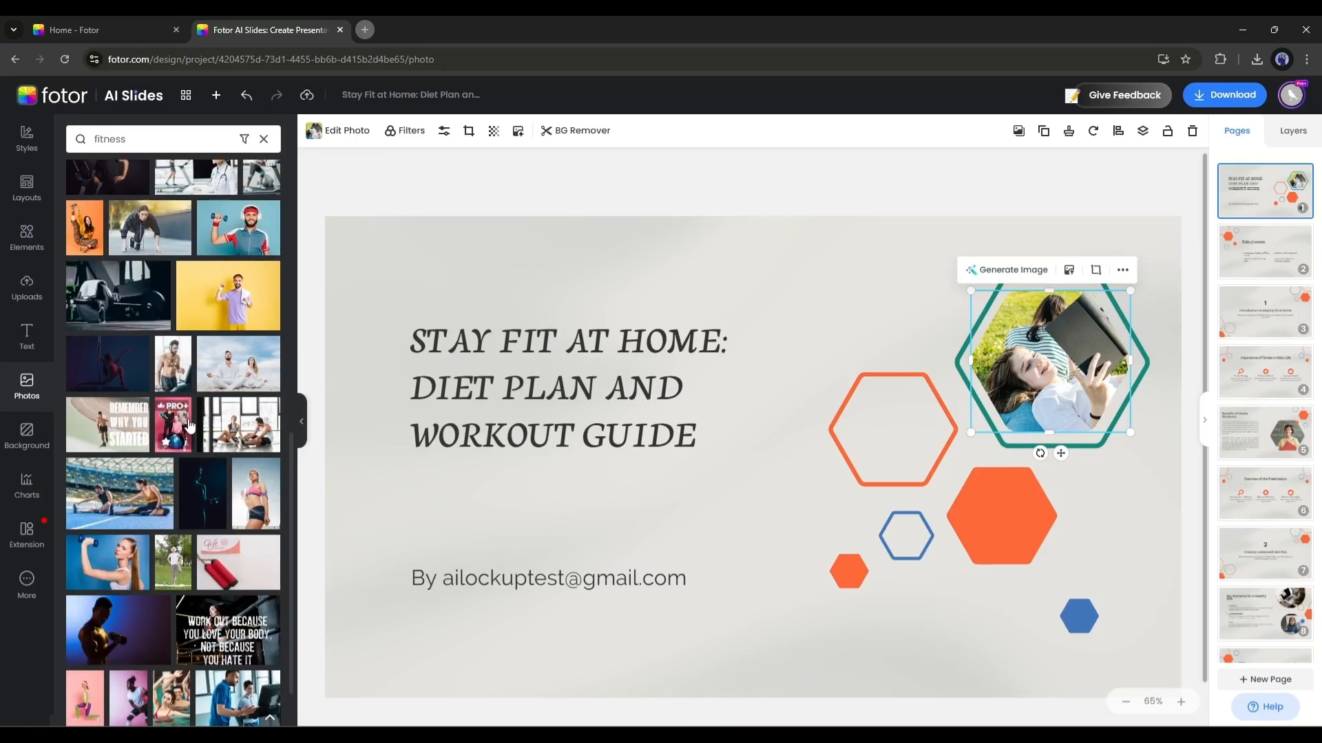
Replace the title photo with the stock shot of a woman lifting a dumbbell.
scroll("down", 3)
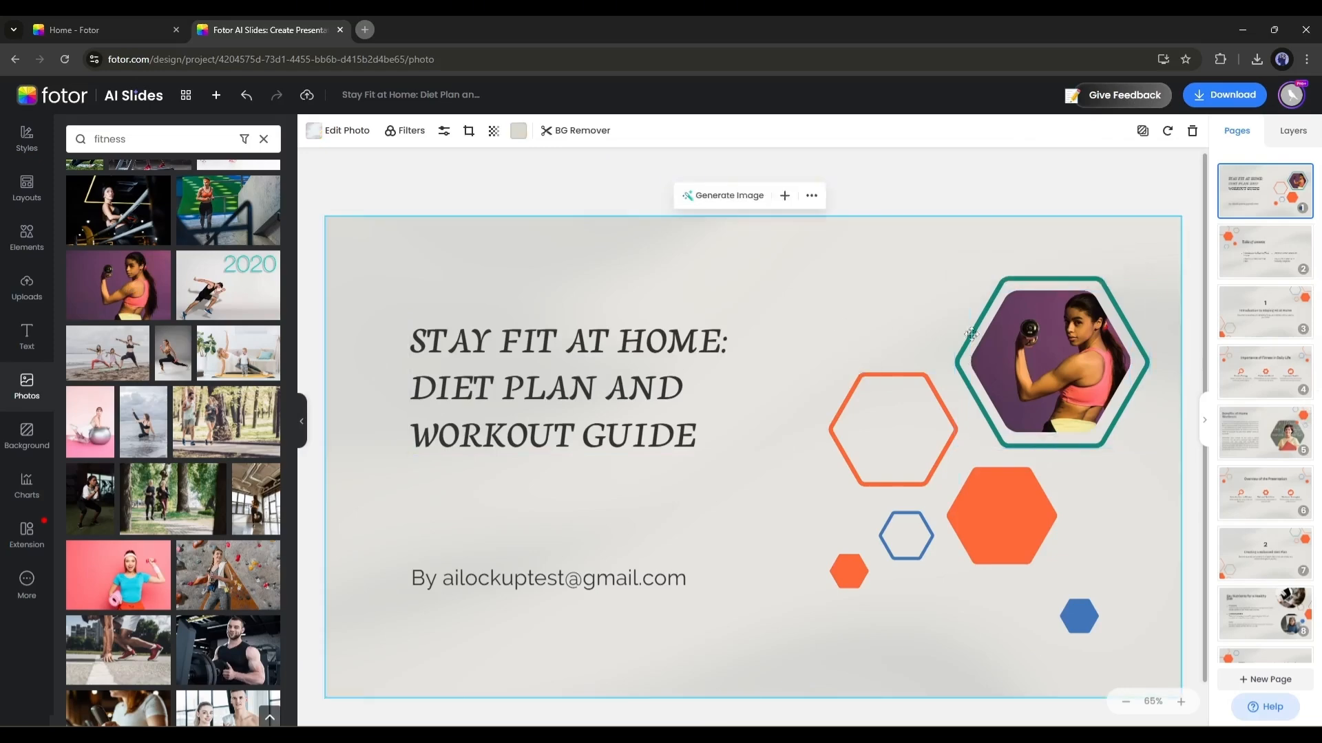
scroll("down", 3)
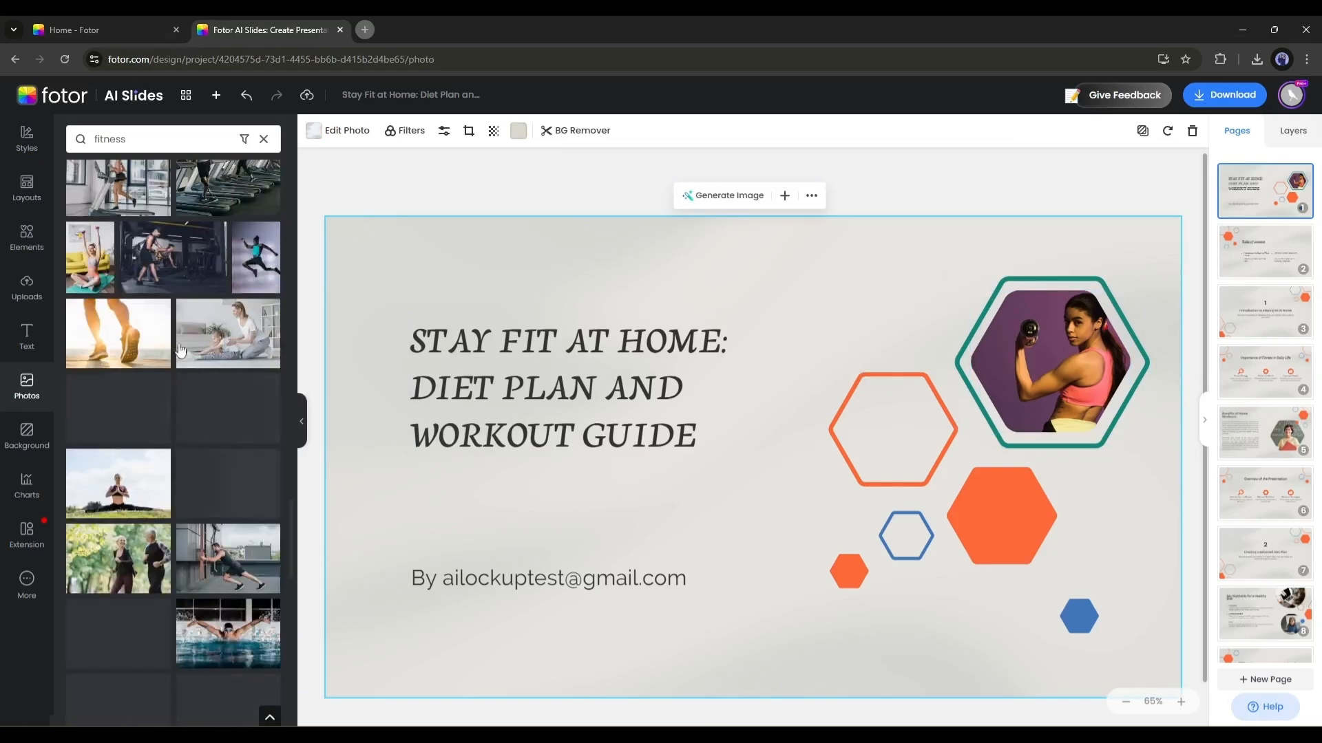
scroll("down", 3)
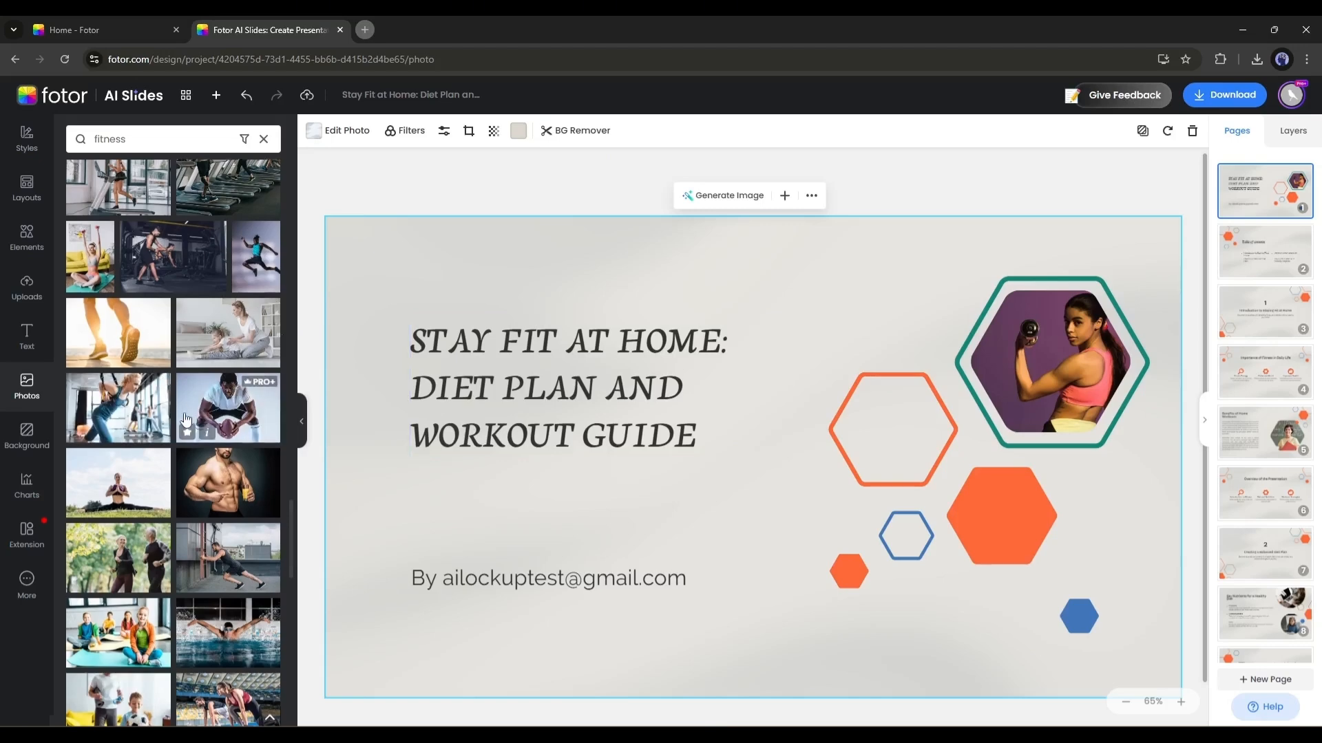
left_click(1050, 362)
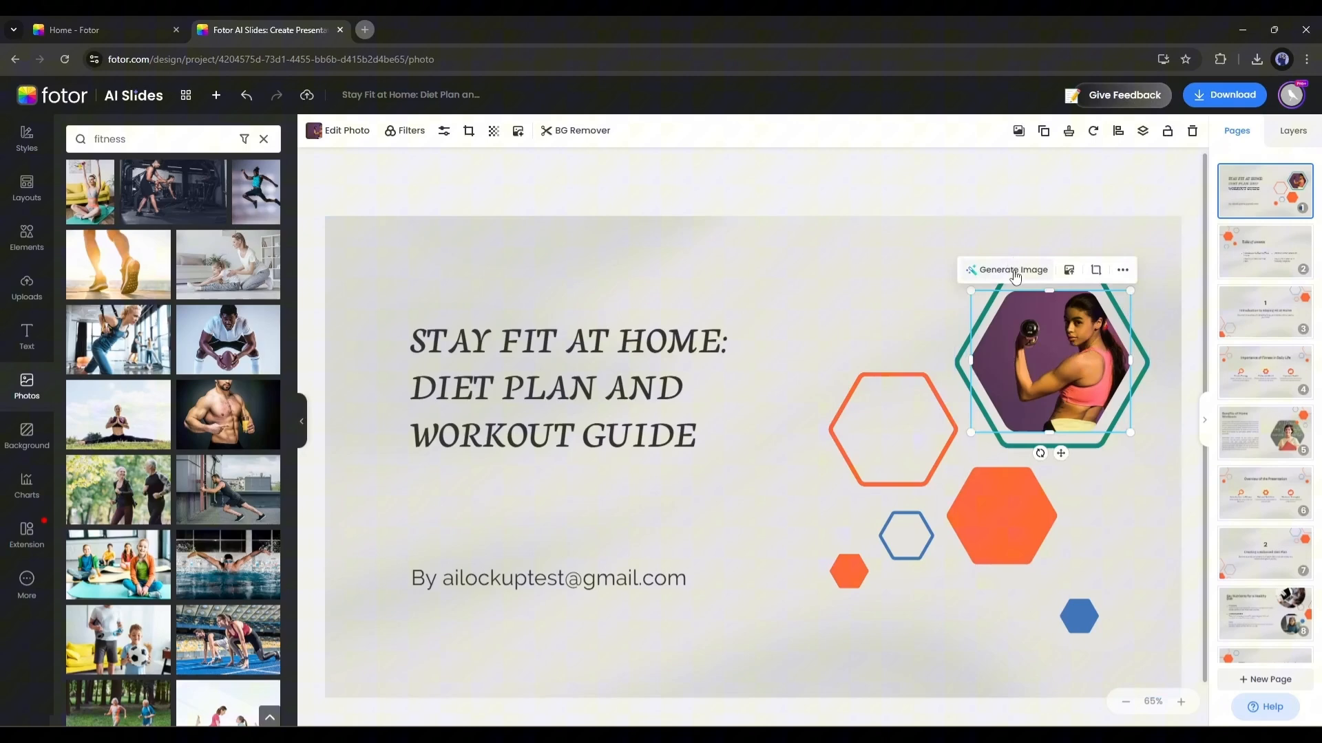
Set the AI image generator prompt to 'a fitness couch, lady' with 2 images at 1:1 ratio.
left_click(1012, 270)
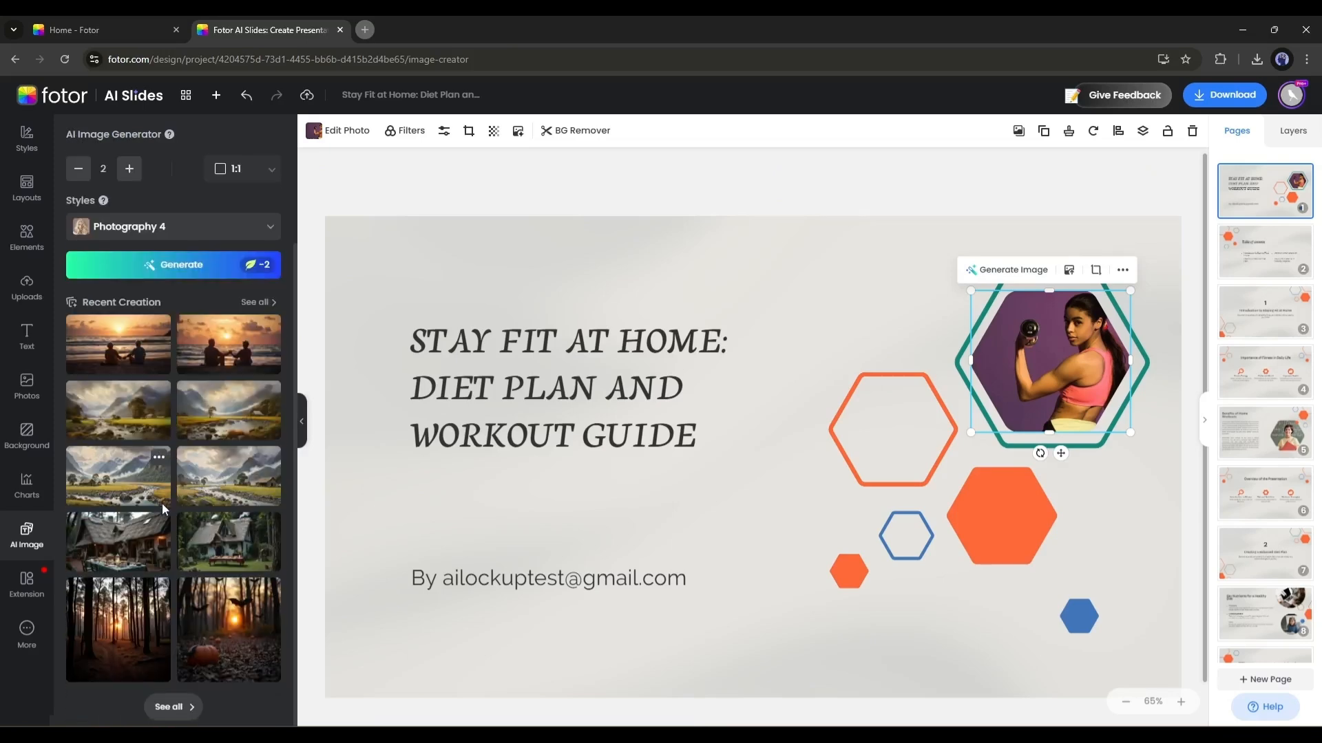
type("a fitness couch, lady")
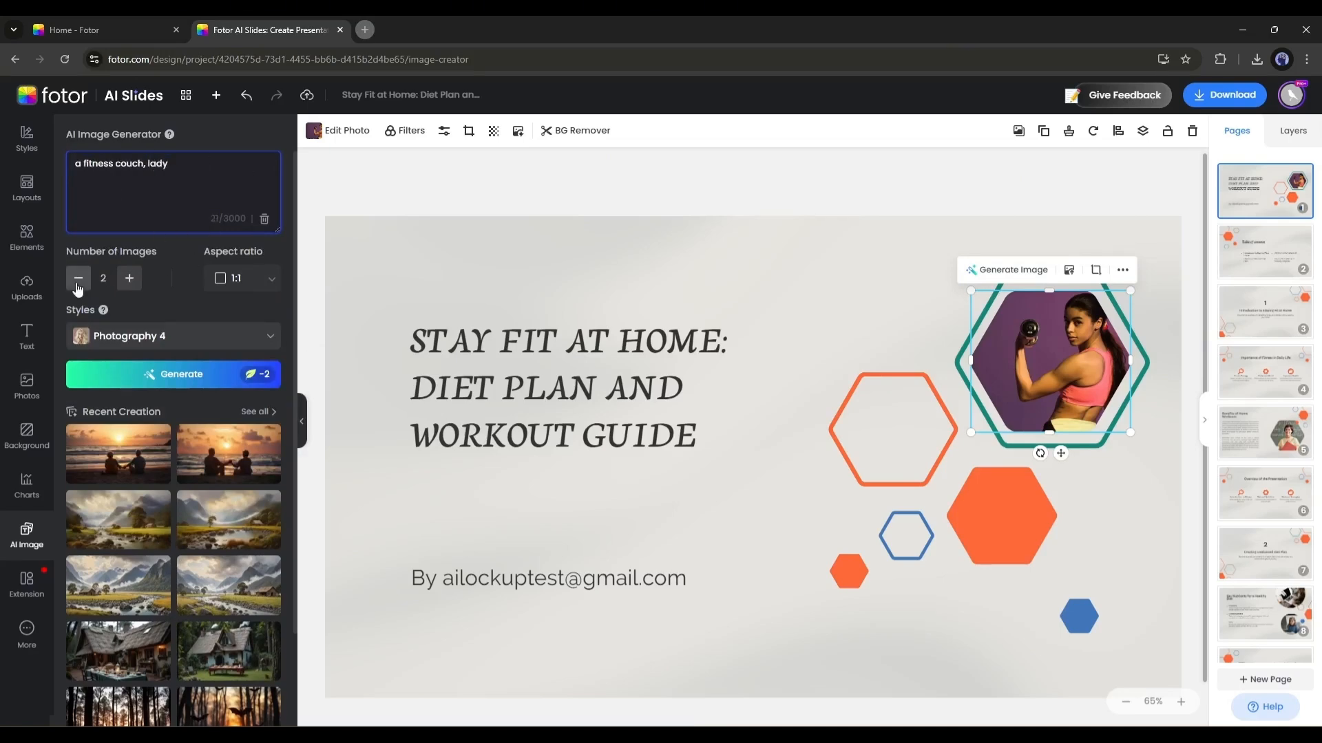
left_click(242, 278)
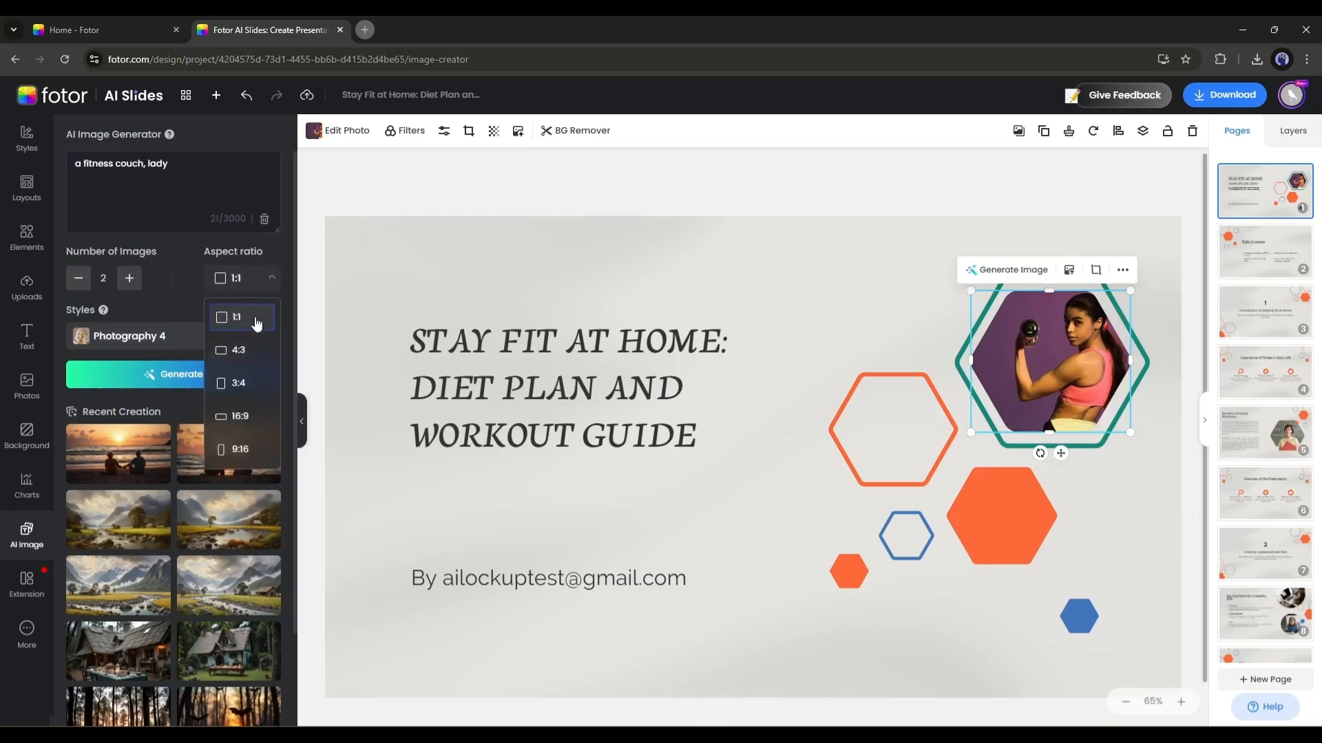
left_click(172, 336)
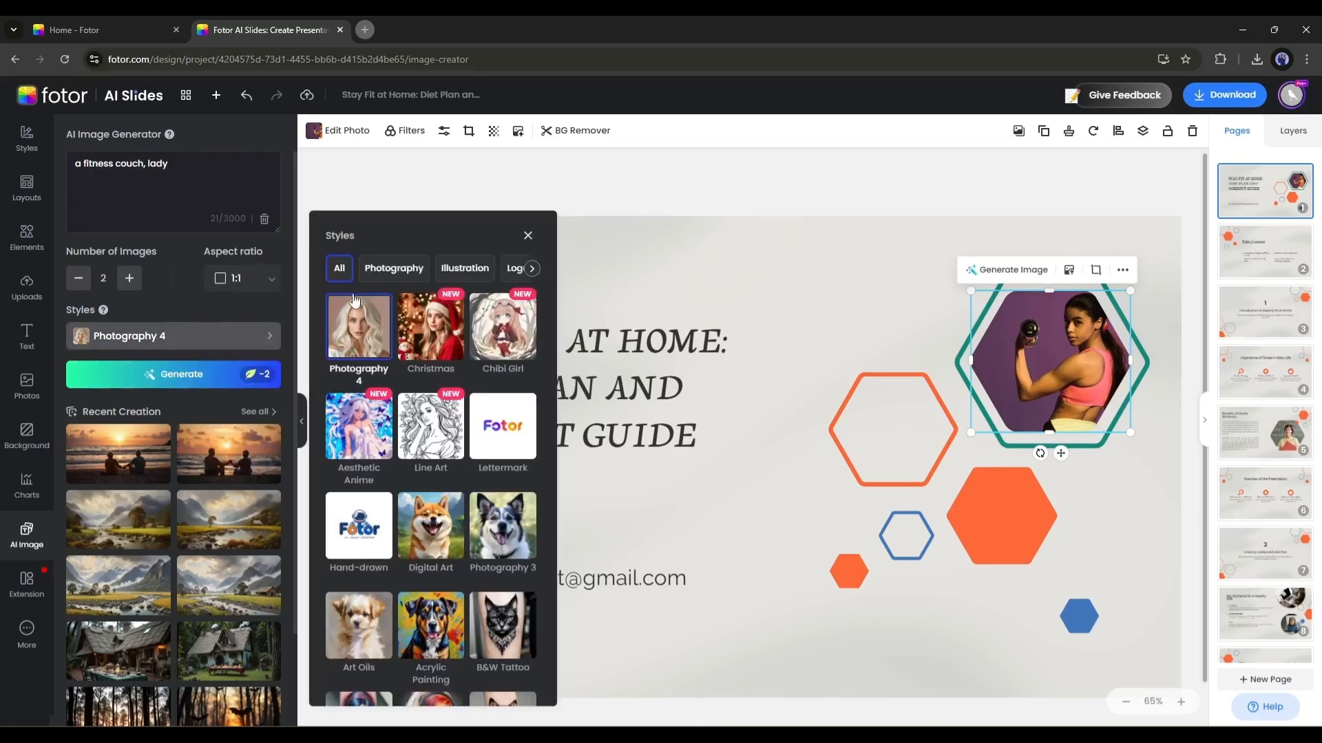
Keep the Photography 4 style and generate the two images.
scroll("down", 3)
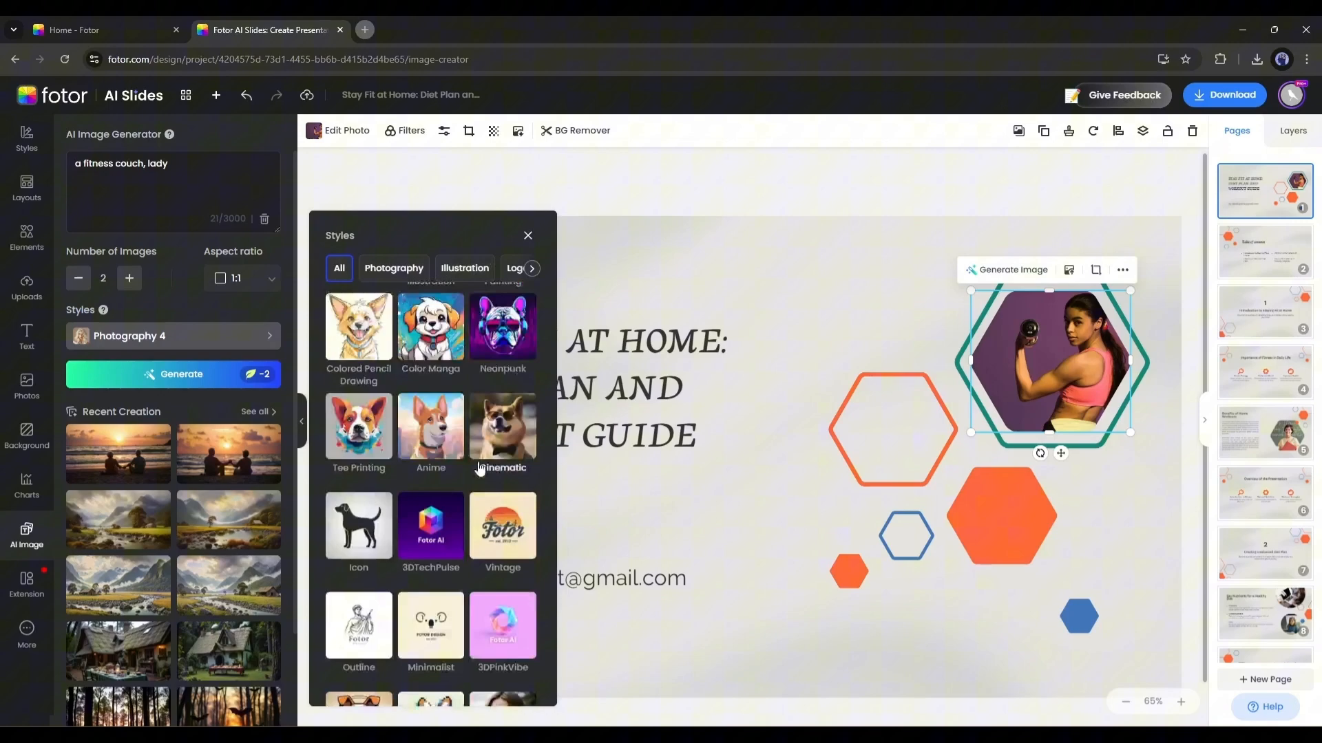
scroll("down", 3)
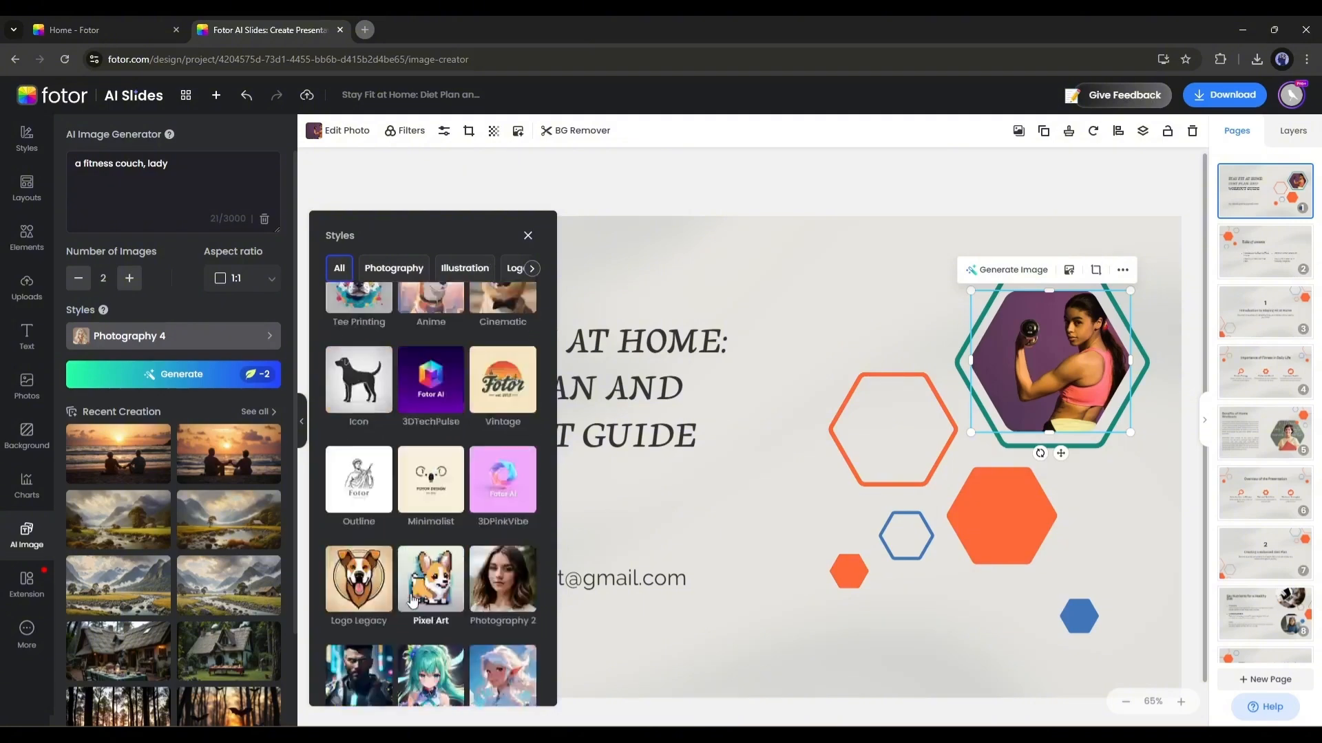
left_click(527, 235)
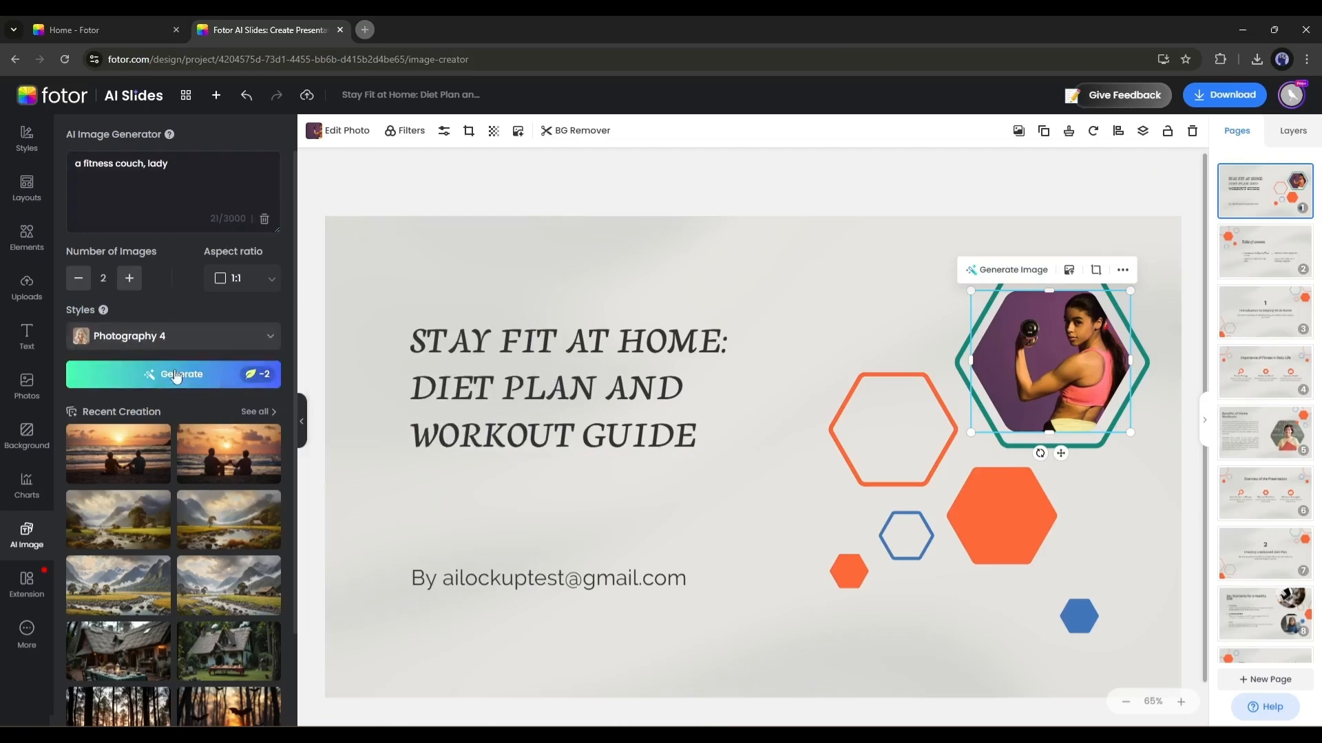
left_click(174, 373)
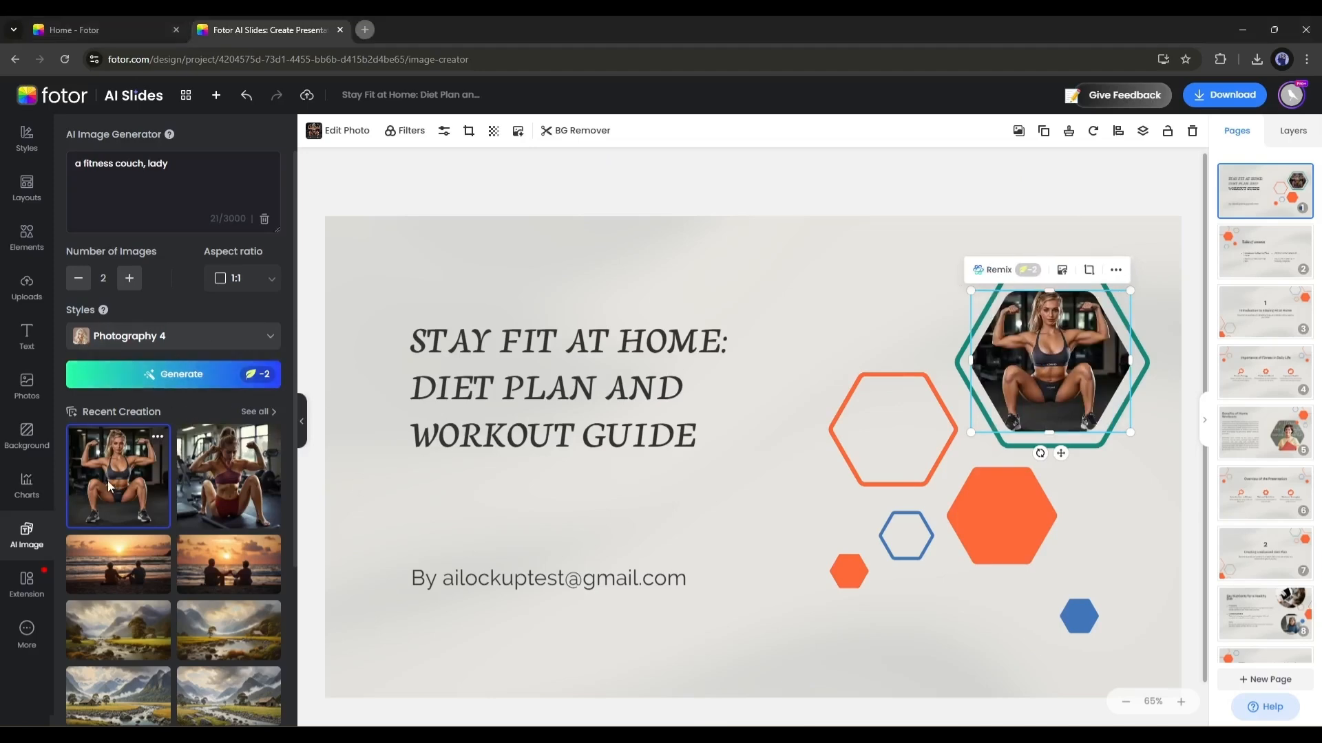
Place the first generated photo in the title hexagon and crop it to frame the woman flexing.
left_click(227, 477)
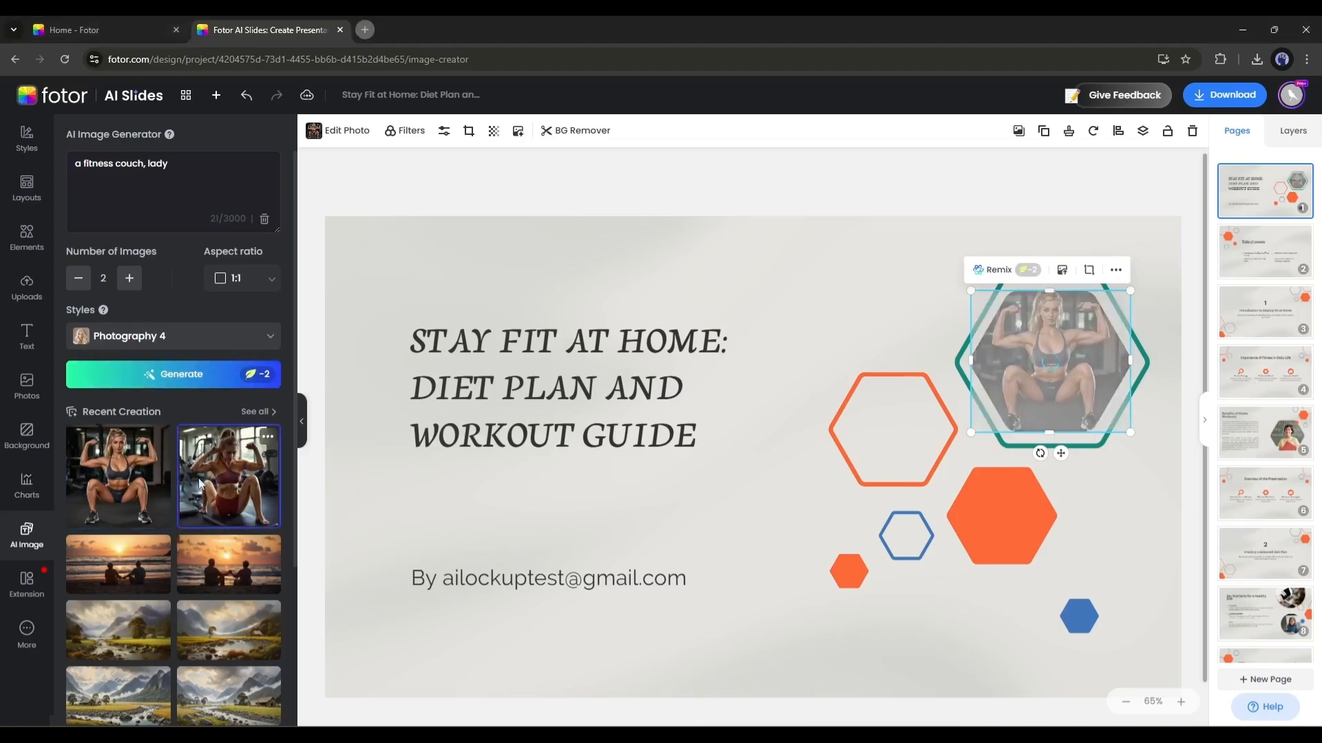
left_click(118, 476)
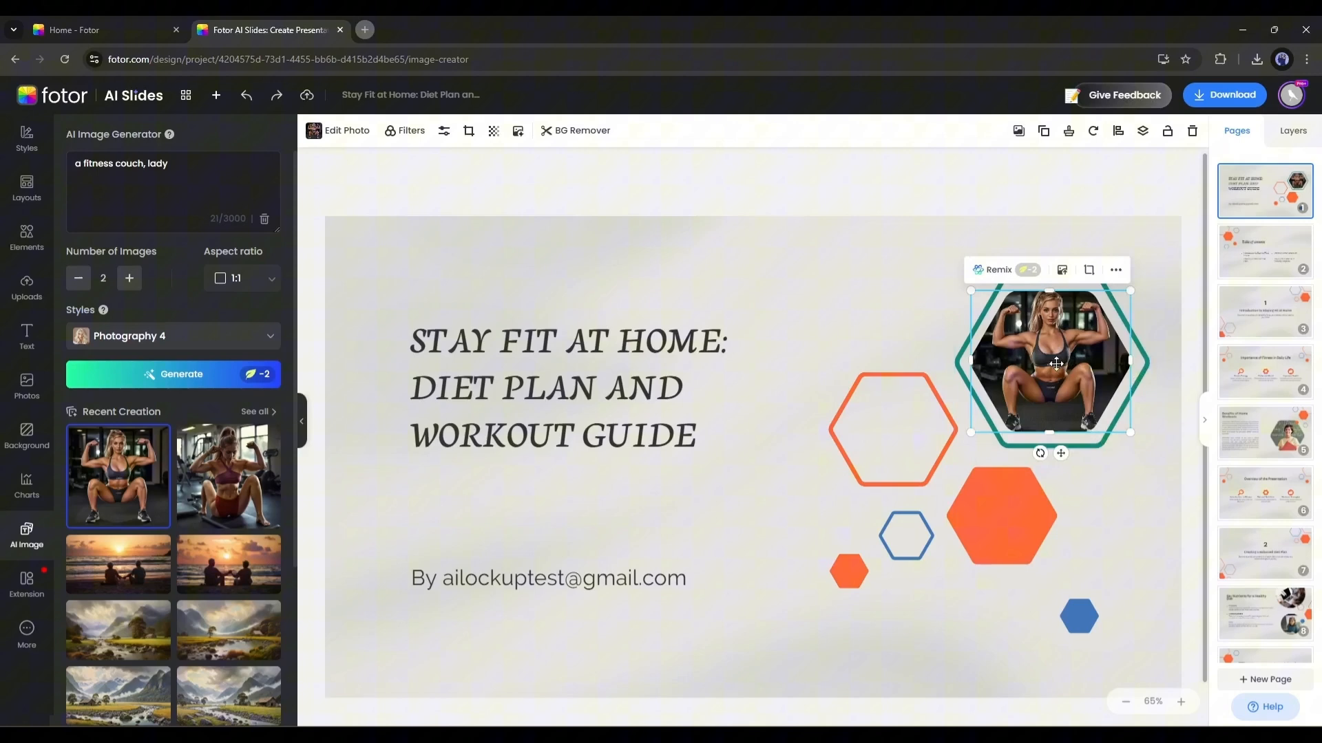
left_click(468, 131)
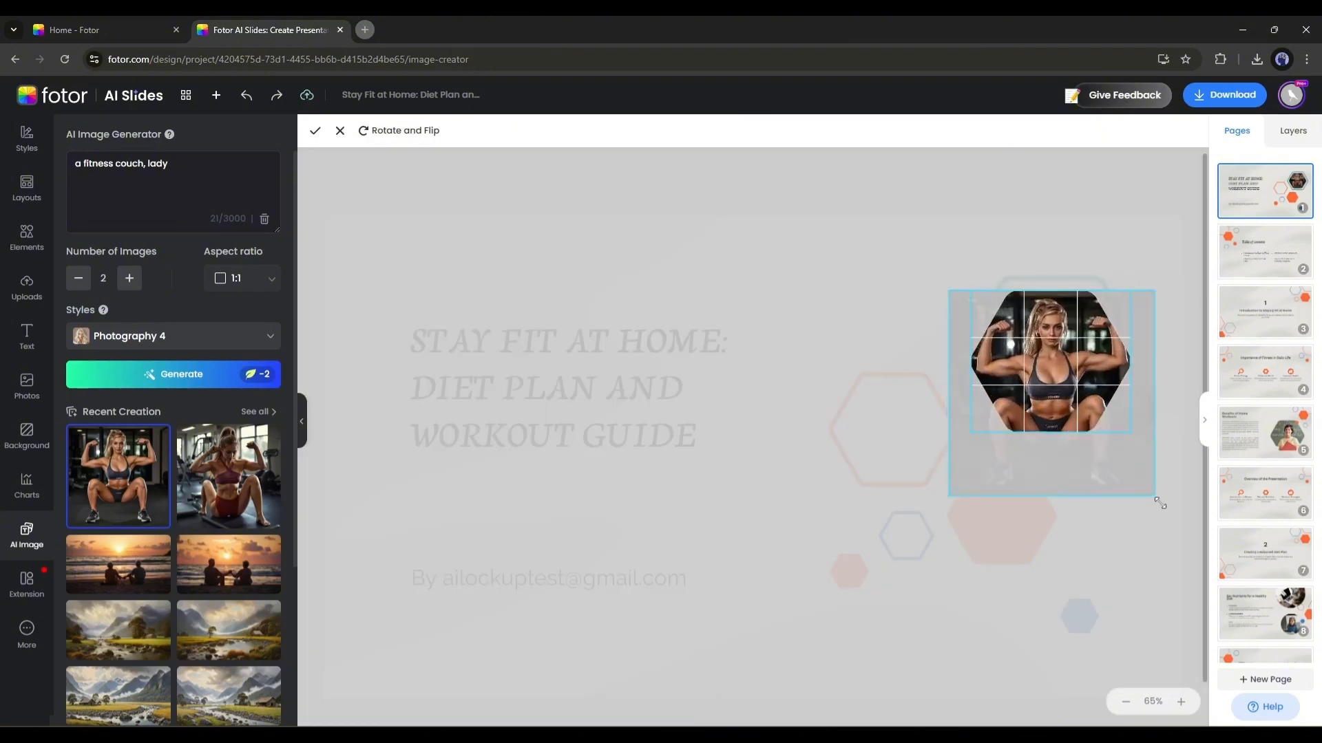
left_click(315, 131)
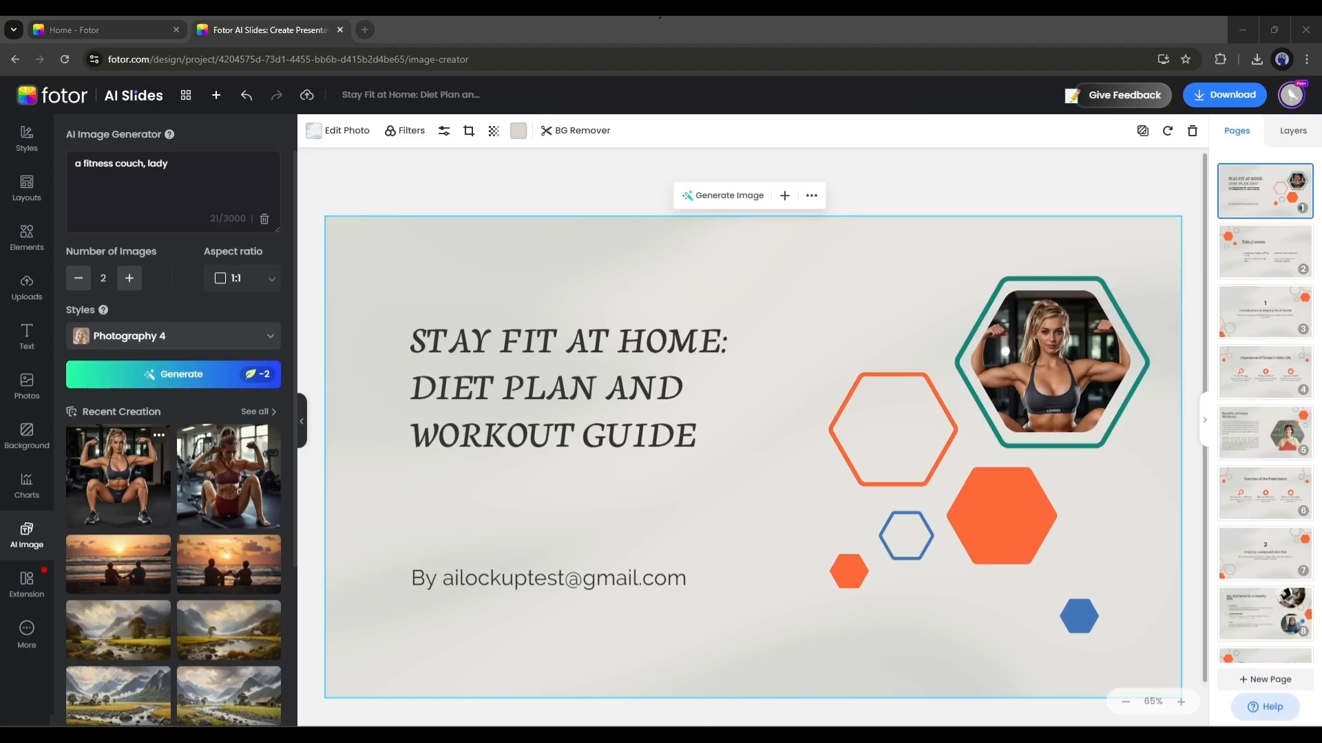
left_click(1049, 362)
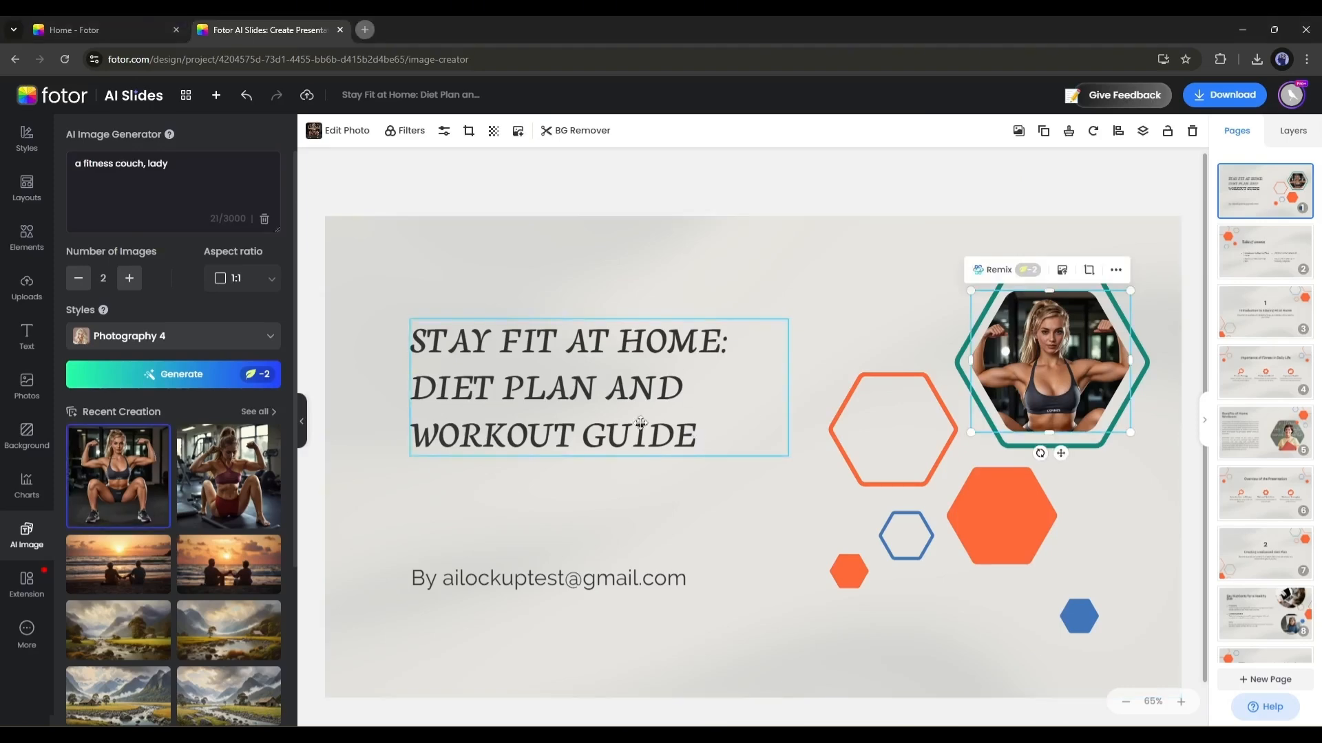
Select the man-with-groceries photo on the Benefits of Home Workouts slide.
left_click(1062, 270)
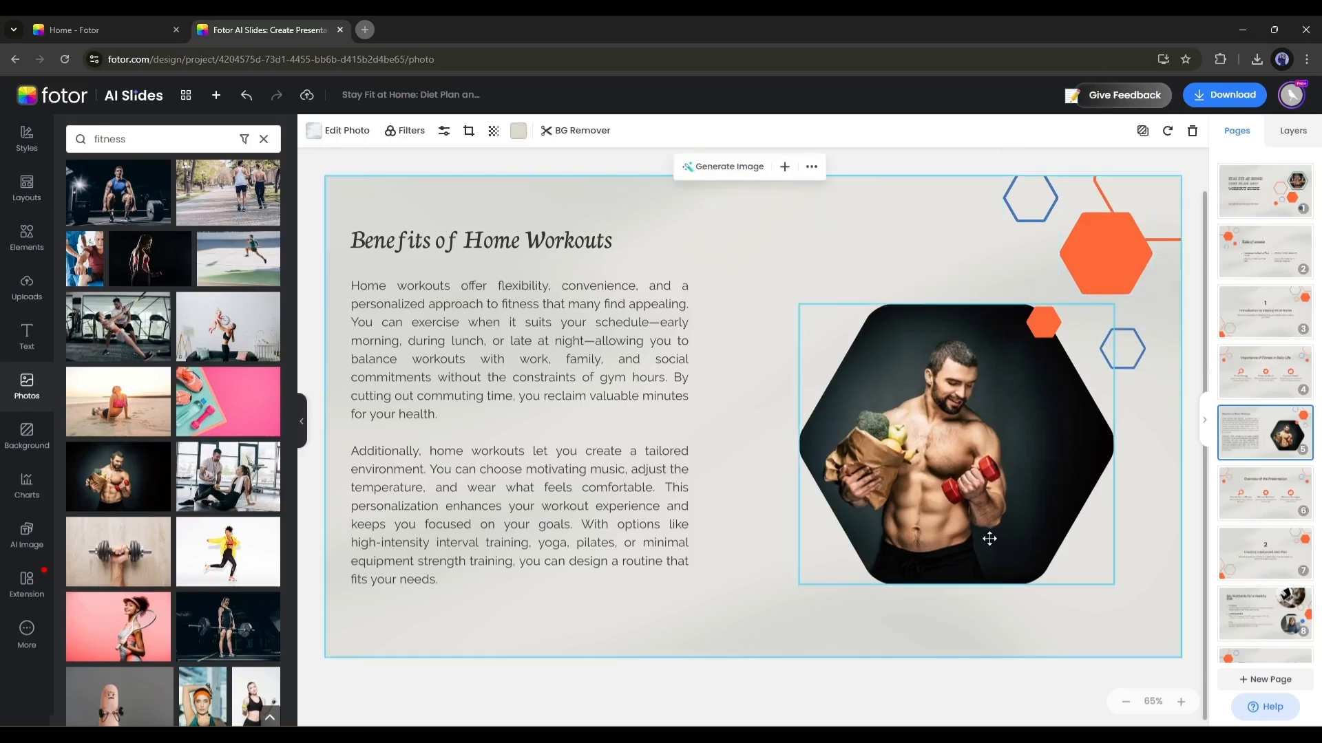
left_click(954, 442)
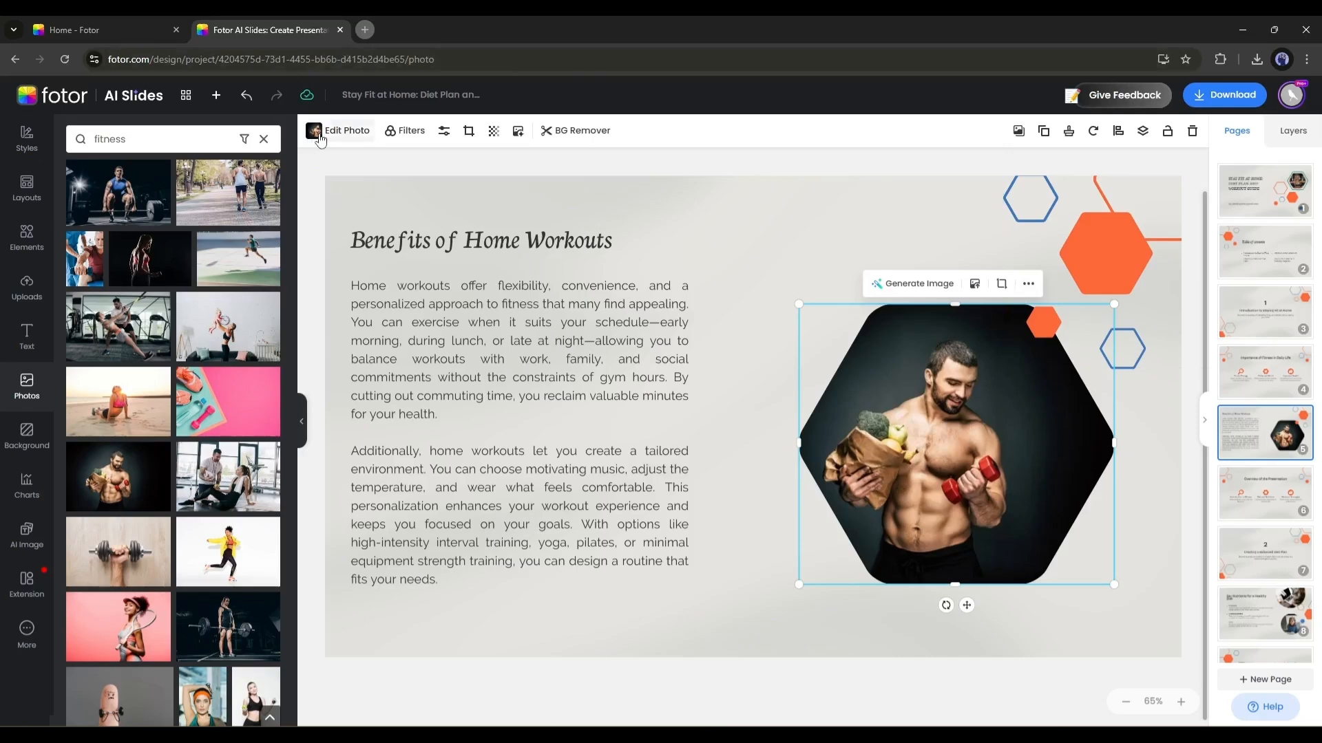
Run the AI Upscaler on the man's photo and apply the enhanced version.
left_click(346, 130)
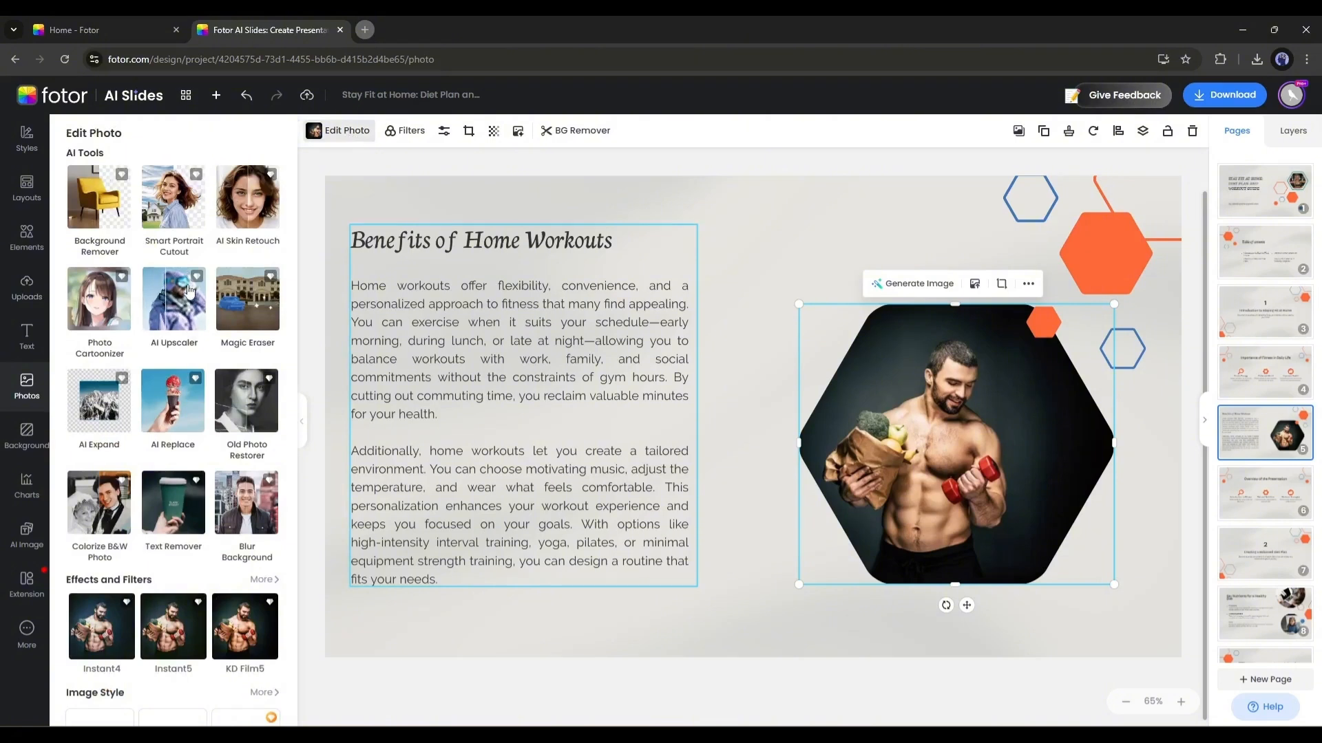
left_click(173, 299)
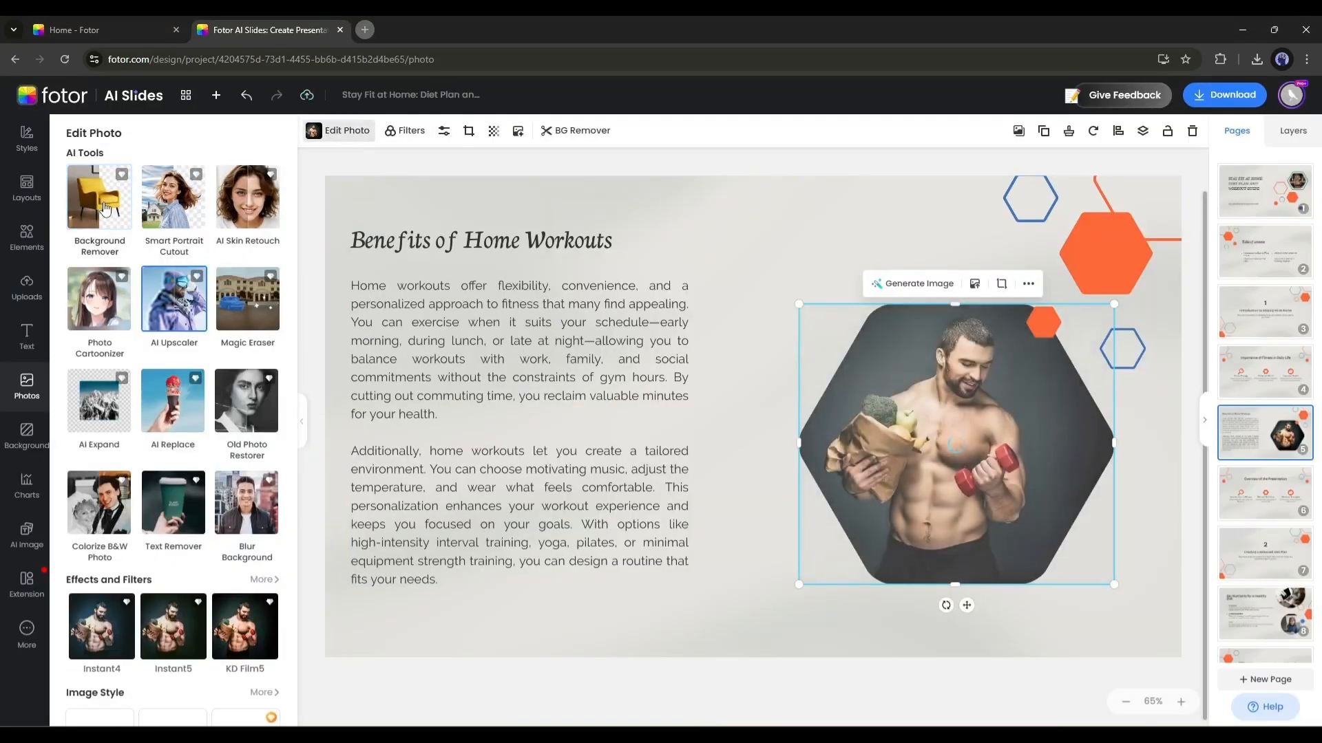
left_click(99, 197)
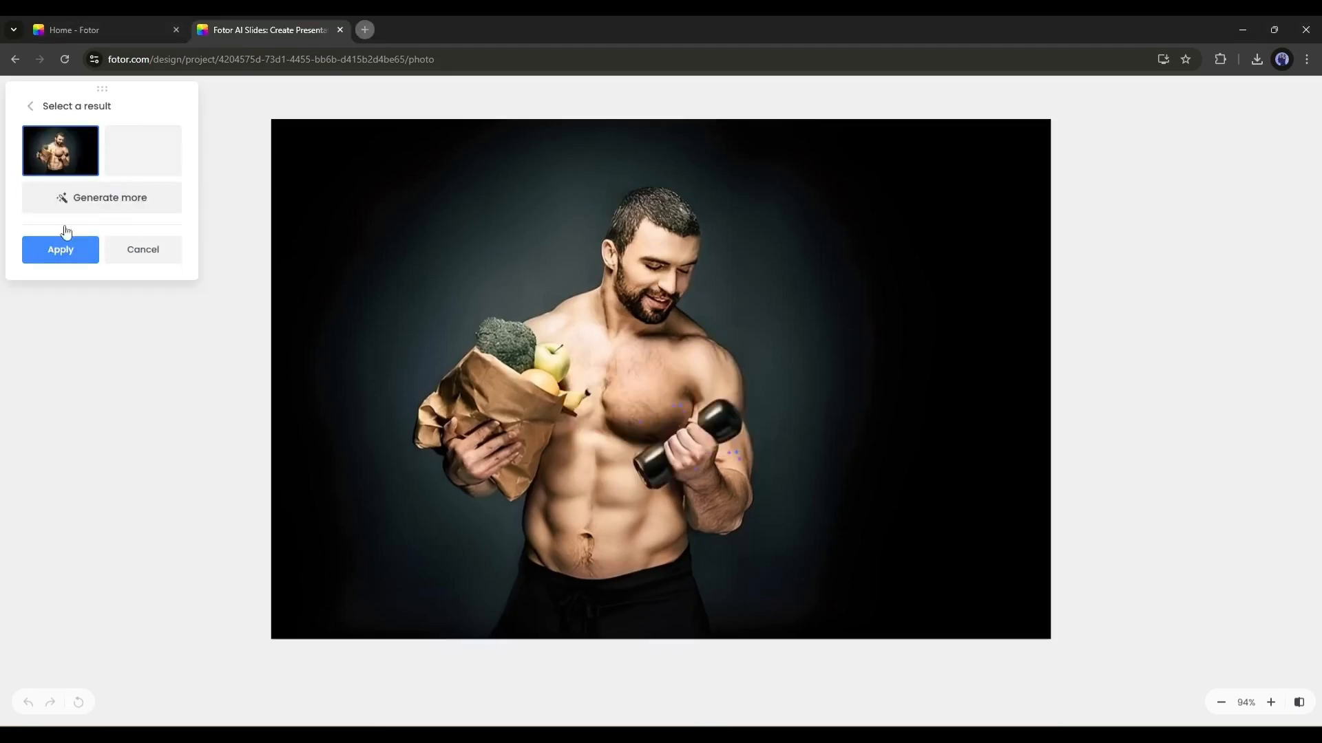
left_click(59, 249)
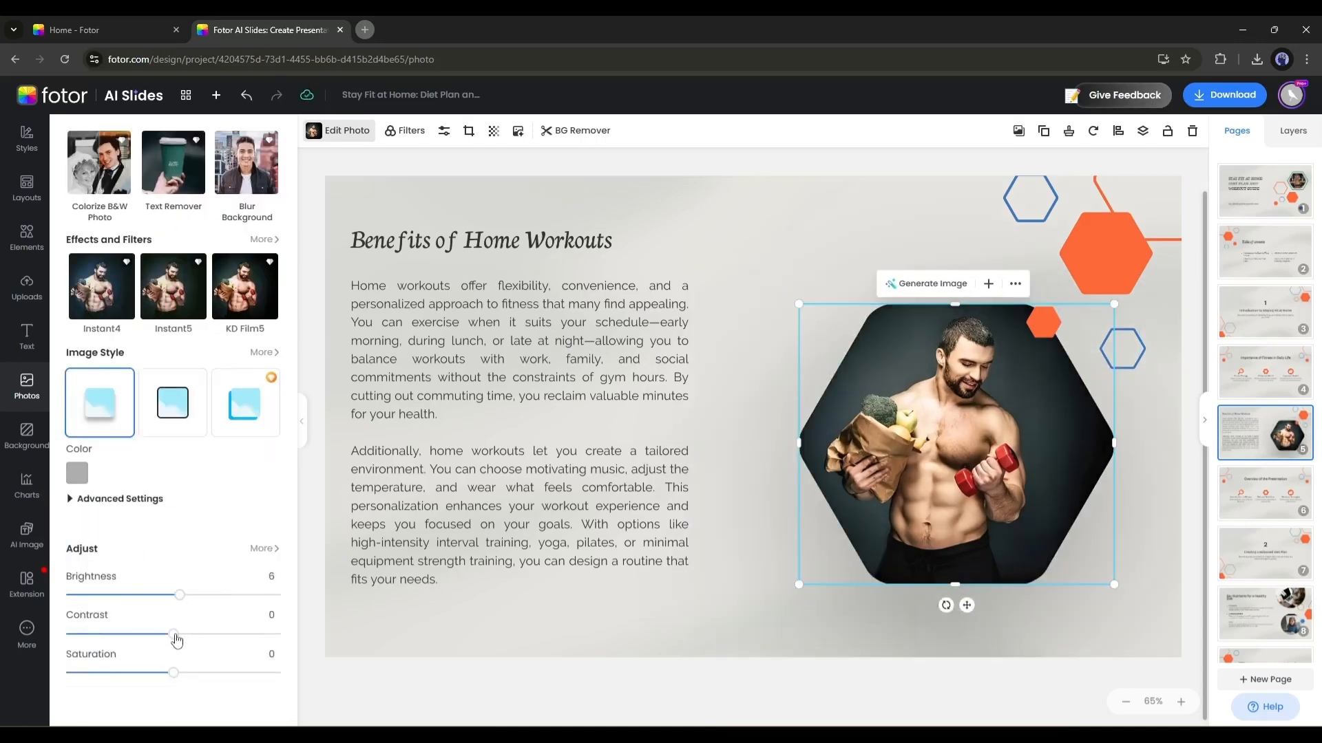
Add the boy-in-red-cap cutout sticker beside the text on the Introduction slide.
left_click_drag(179, 595, 168, 595)
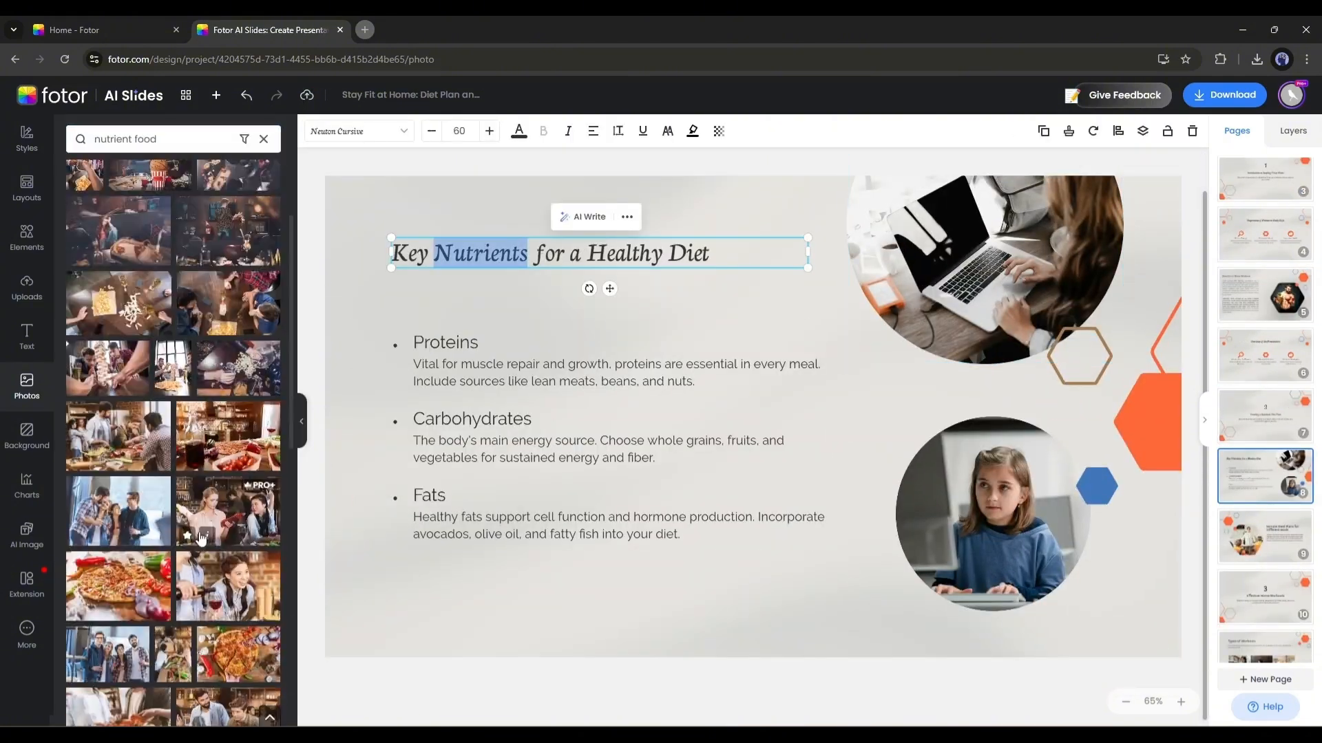
left_click(1263, 537)
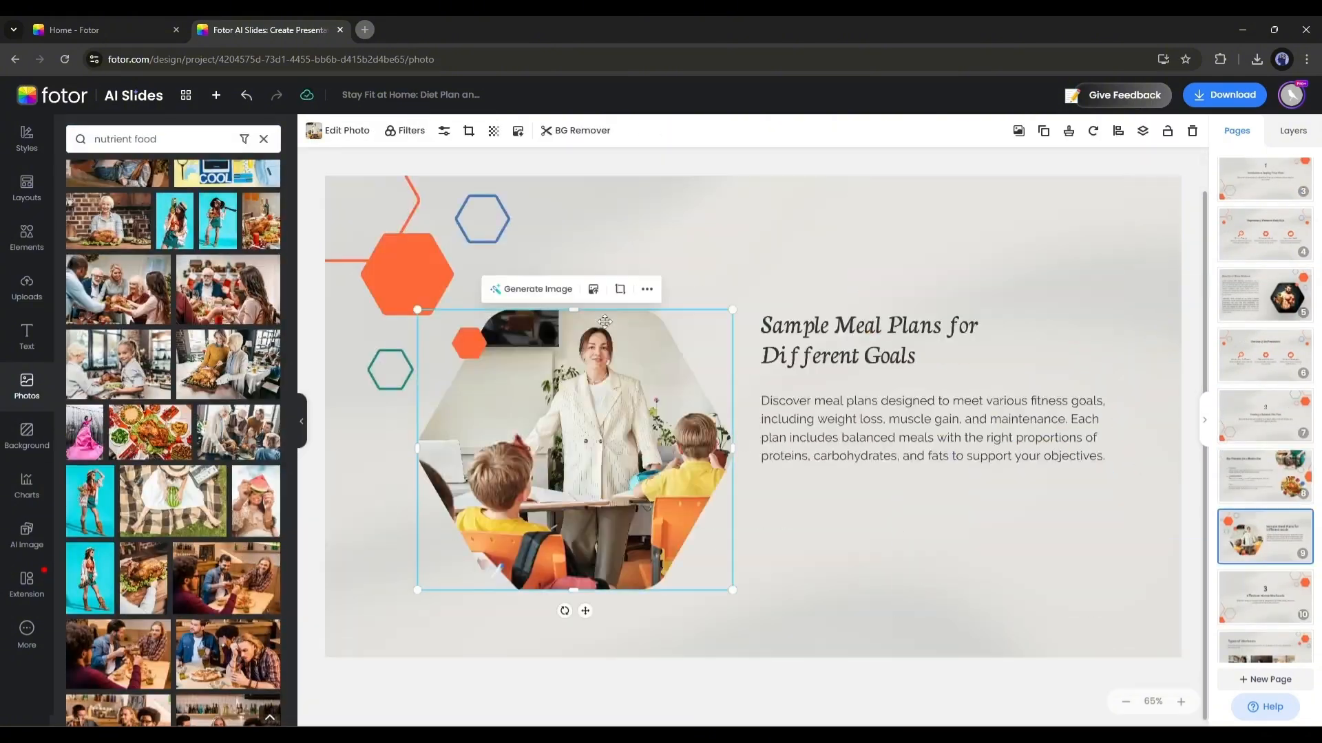
left_click(1263, 520)
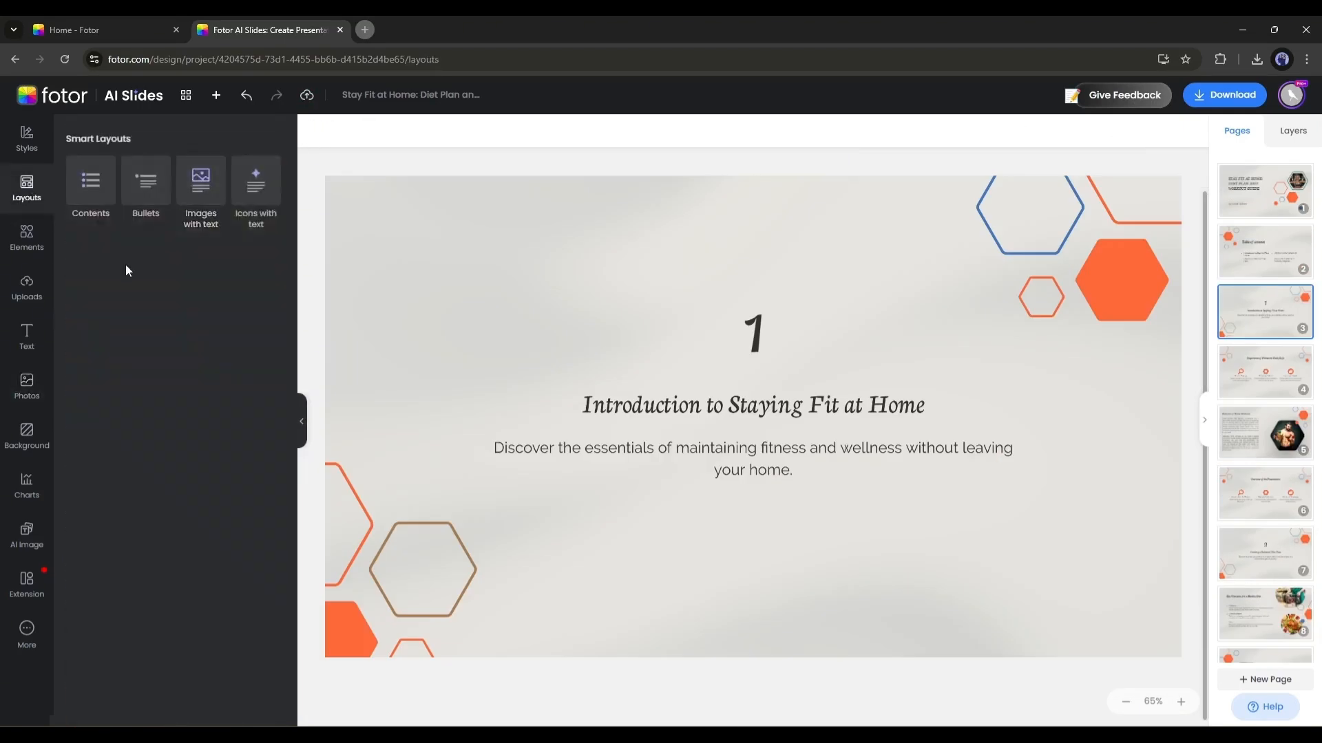
left_click(27, 238)
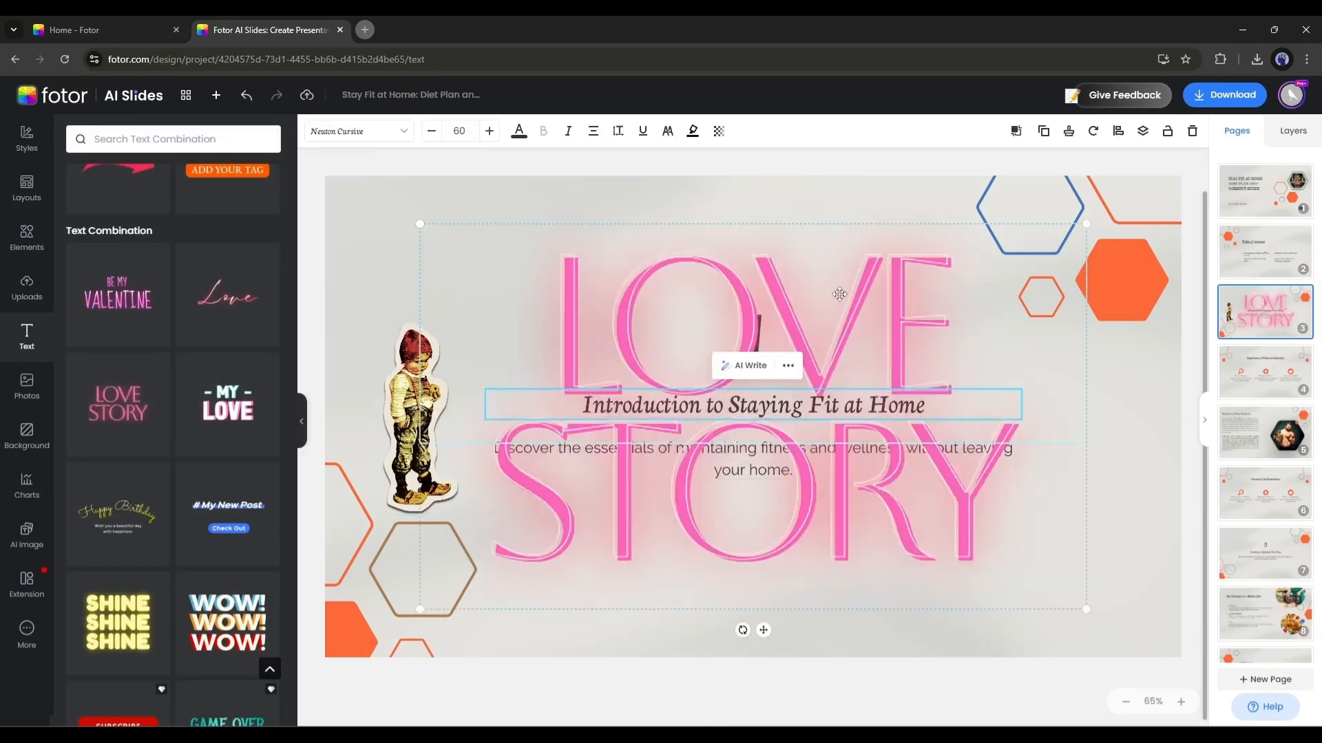
left_click(26, 536)
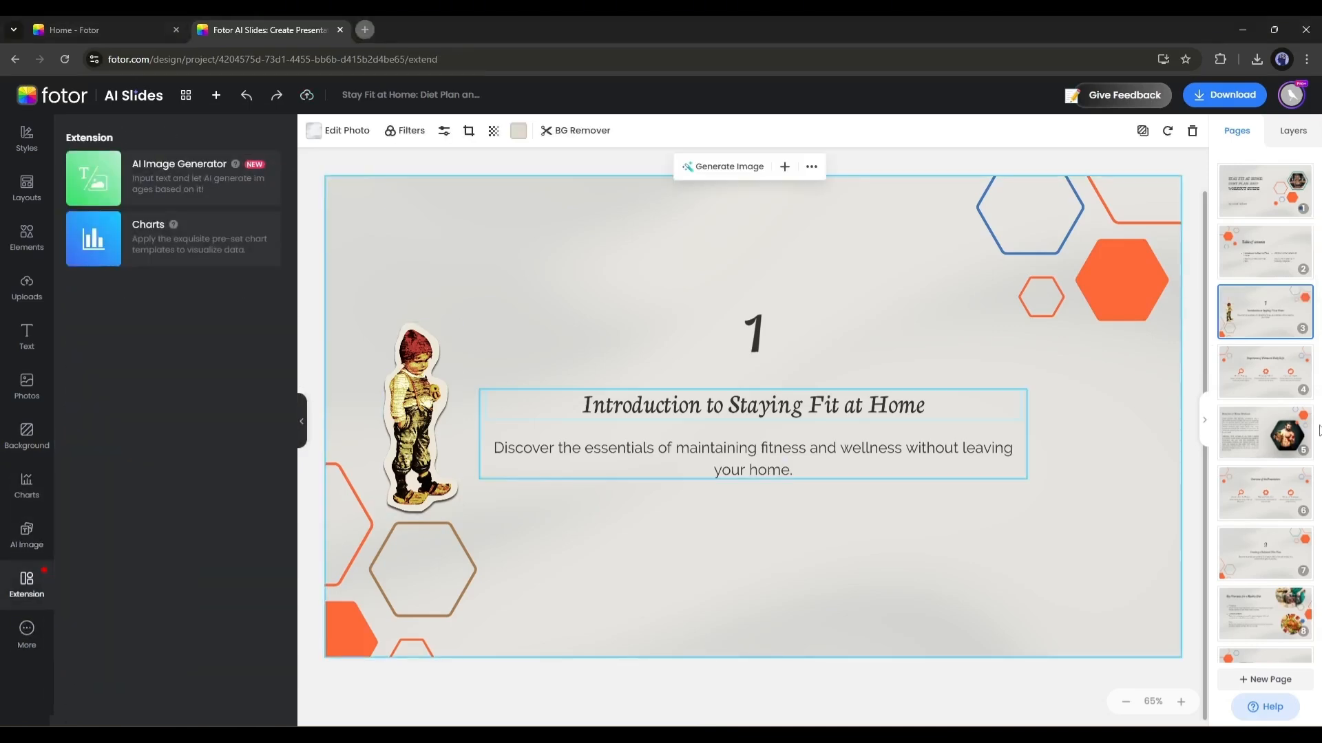
Set the deck download name to 'Stay Fit at Home' in PPTX format.
left_click(1223, 95)
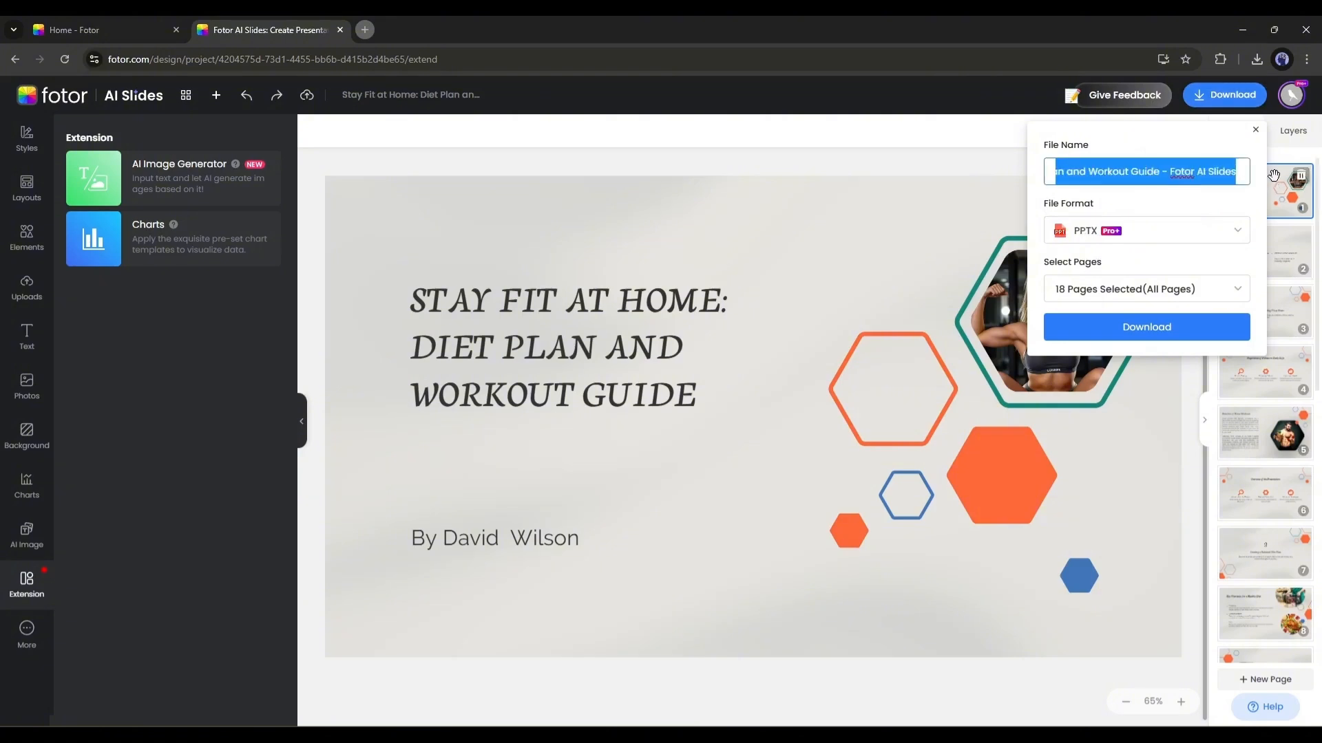
left_click(1145, 230)
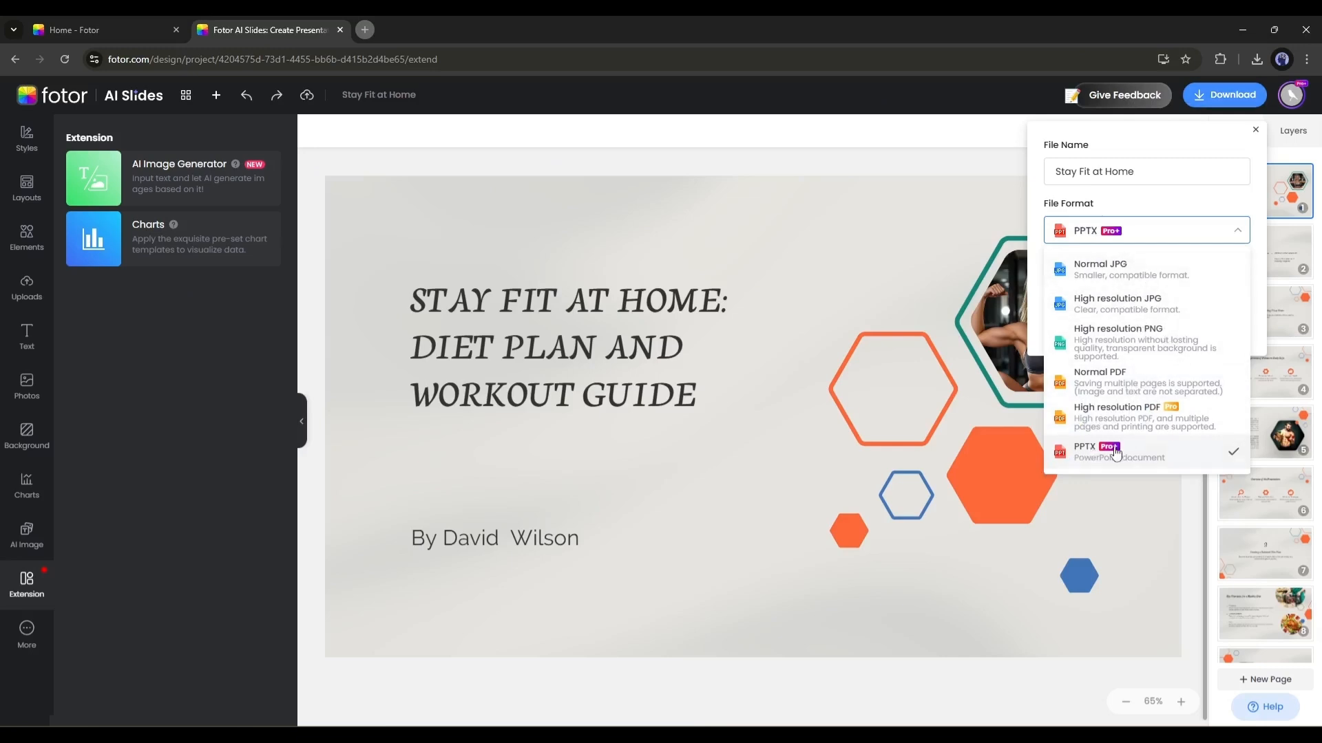
mouse_move(1132, 453)
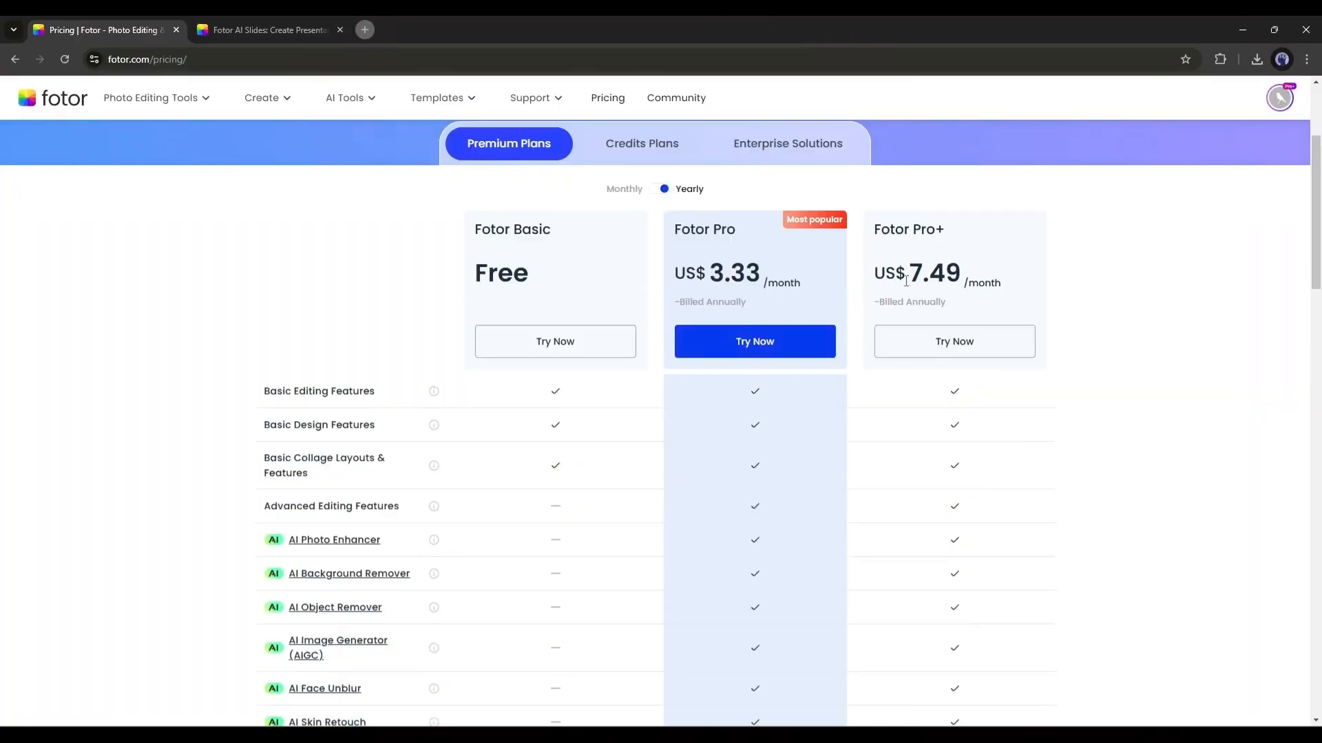
Download the deck as Stay Fit at Home.pptx and open it in PowerPoint.
left_click_drag(902, 280, 999, 281)
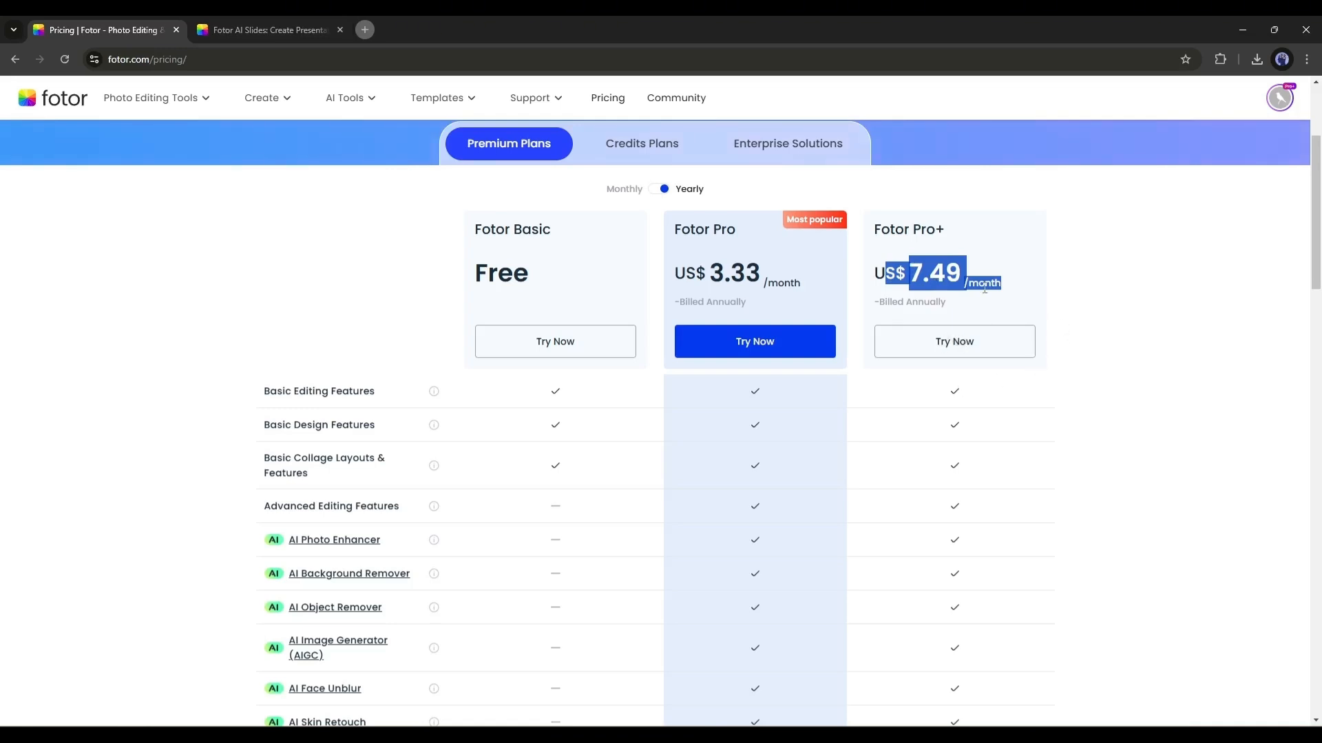
left_click(263, 29)
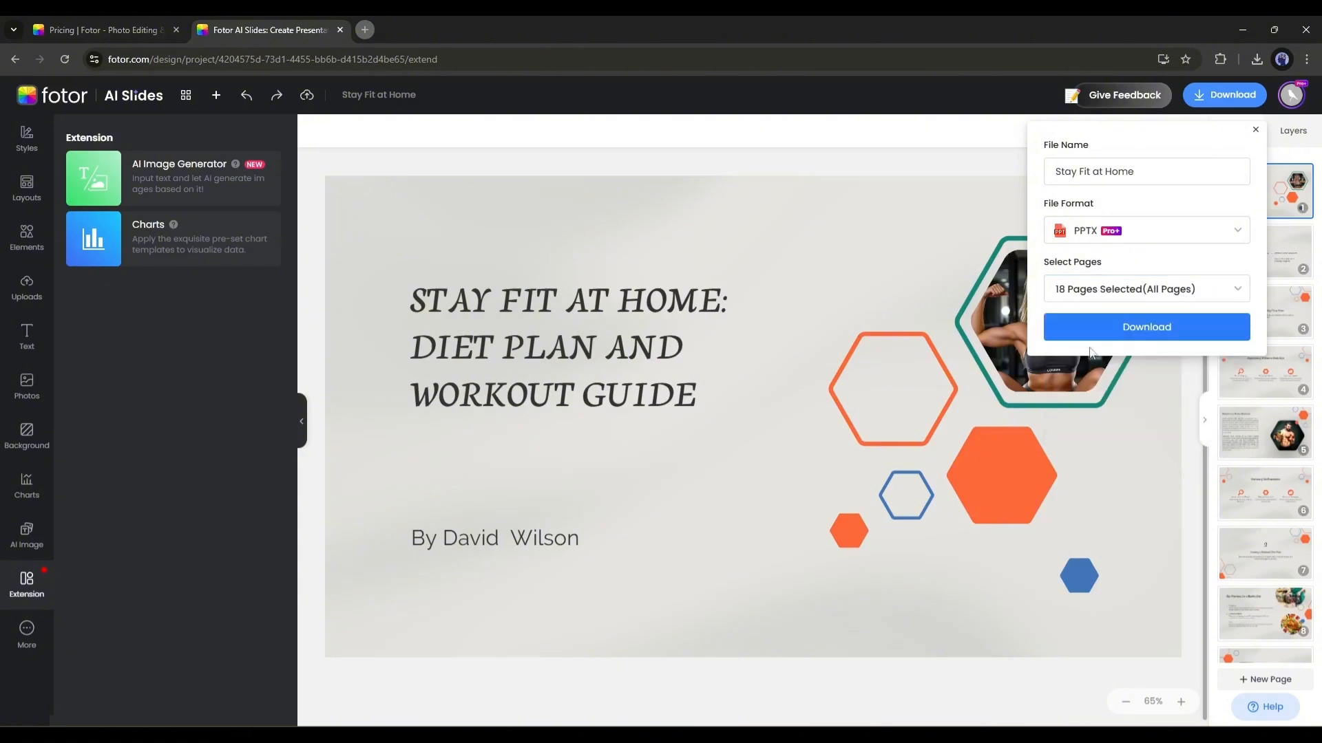
left_click(1145, 328)
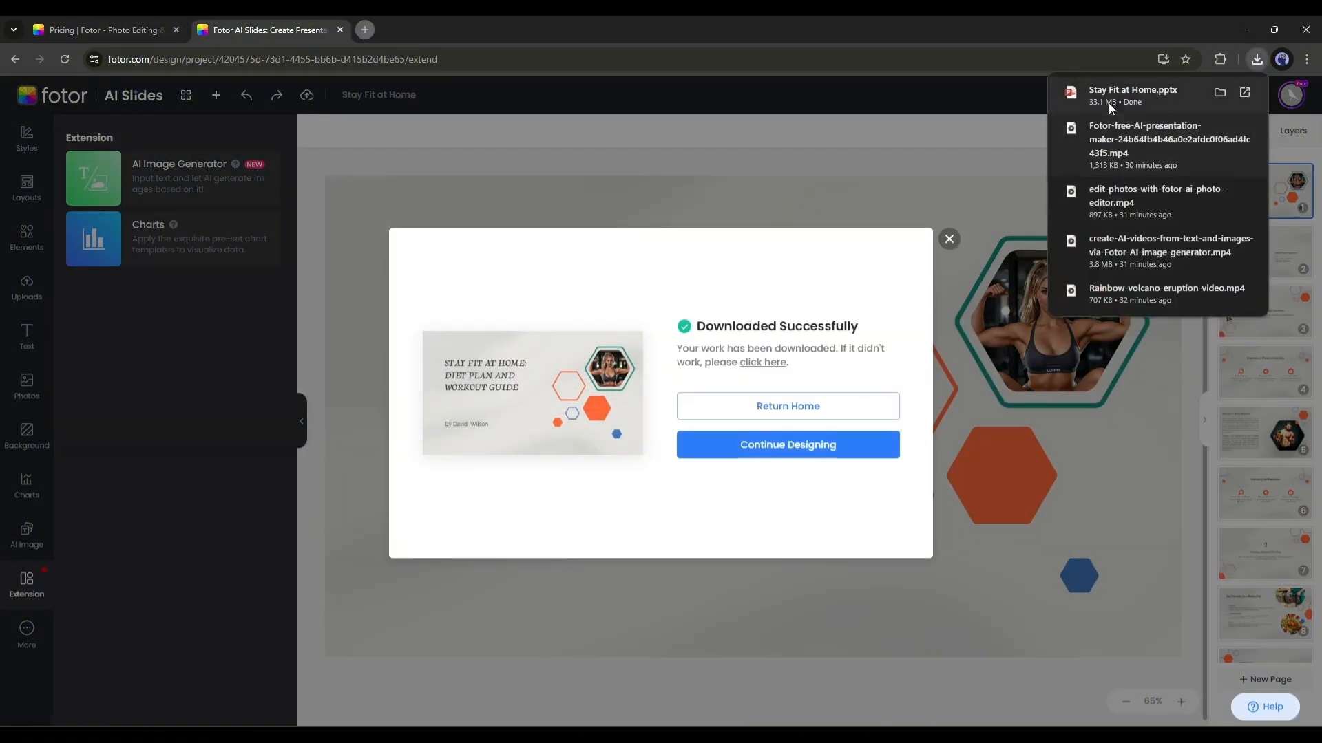
left_click(1133, 95)
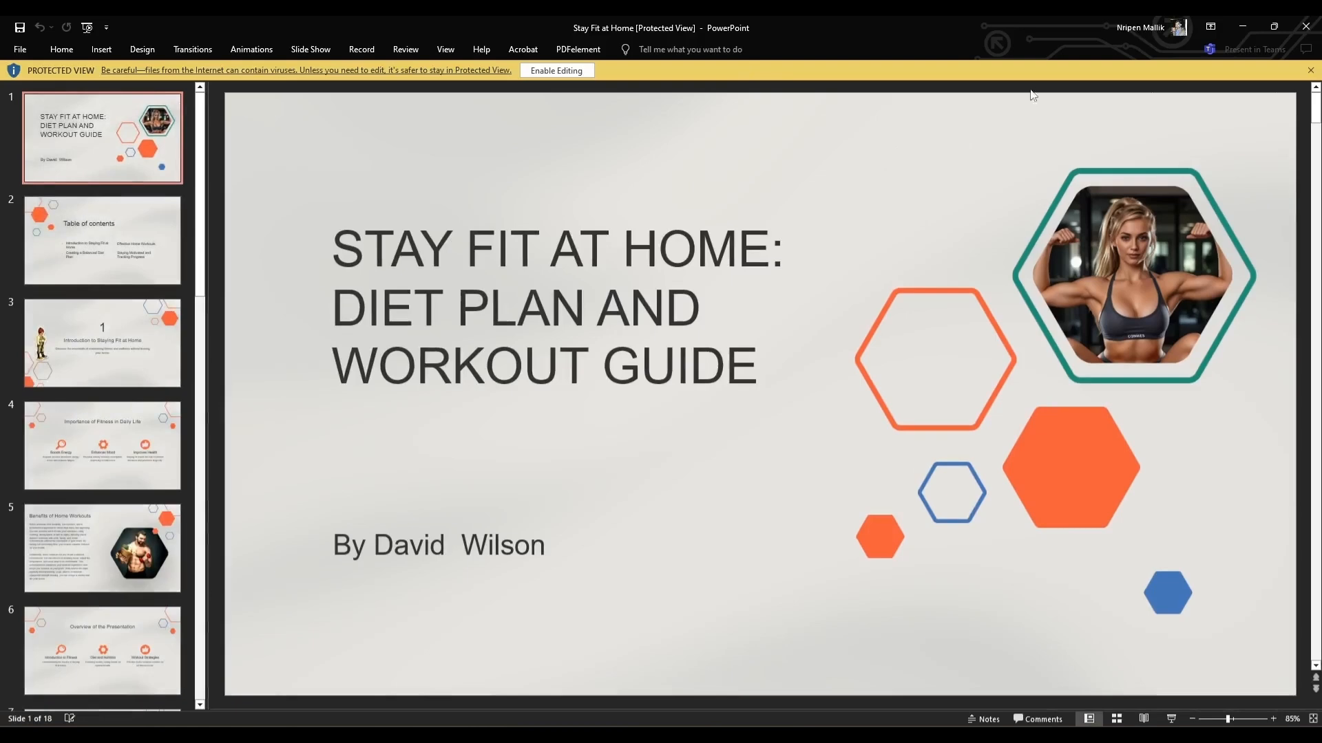
Enable editing in PowerPoint and review the Introduction and Benefits slides.
left_click(554, 70)
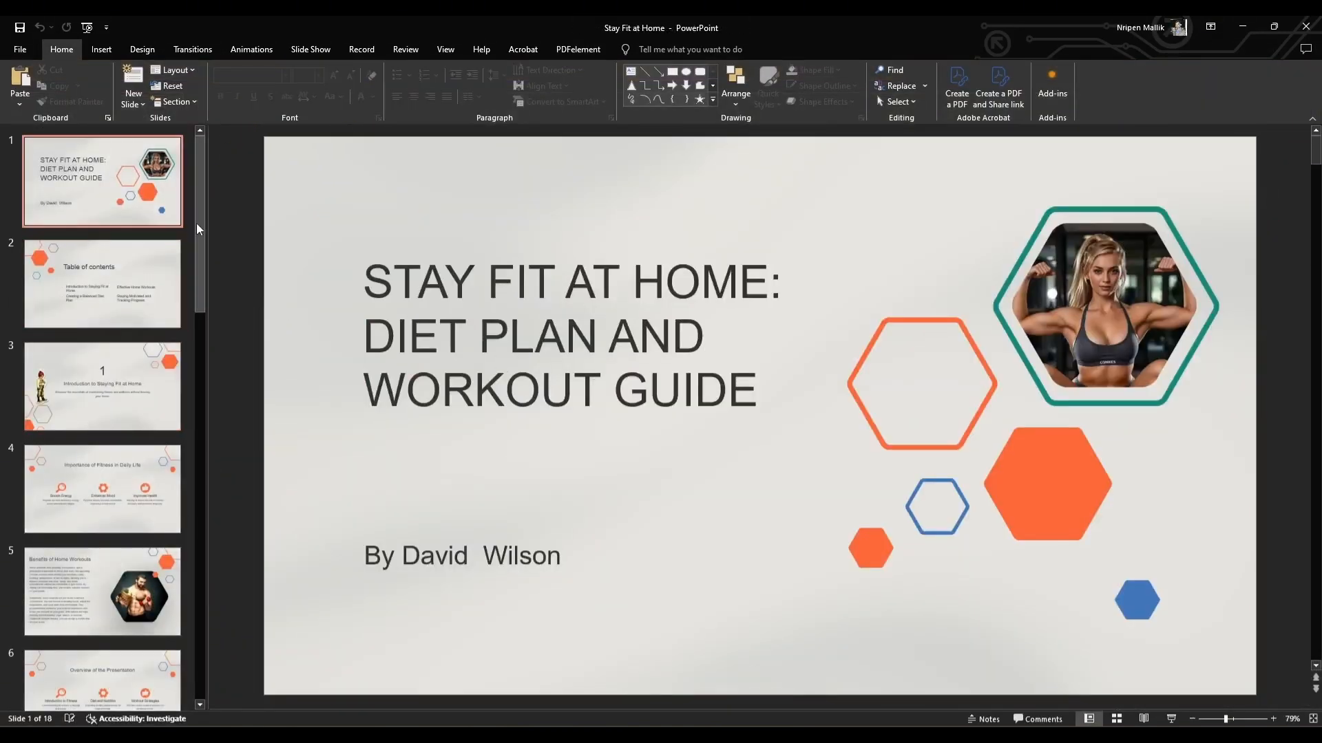
left_click(101, 386)
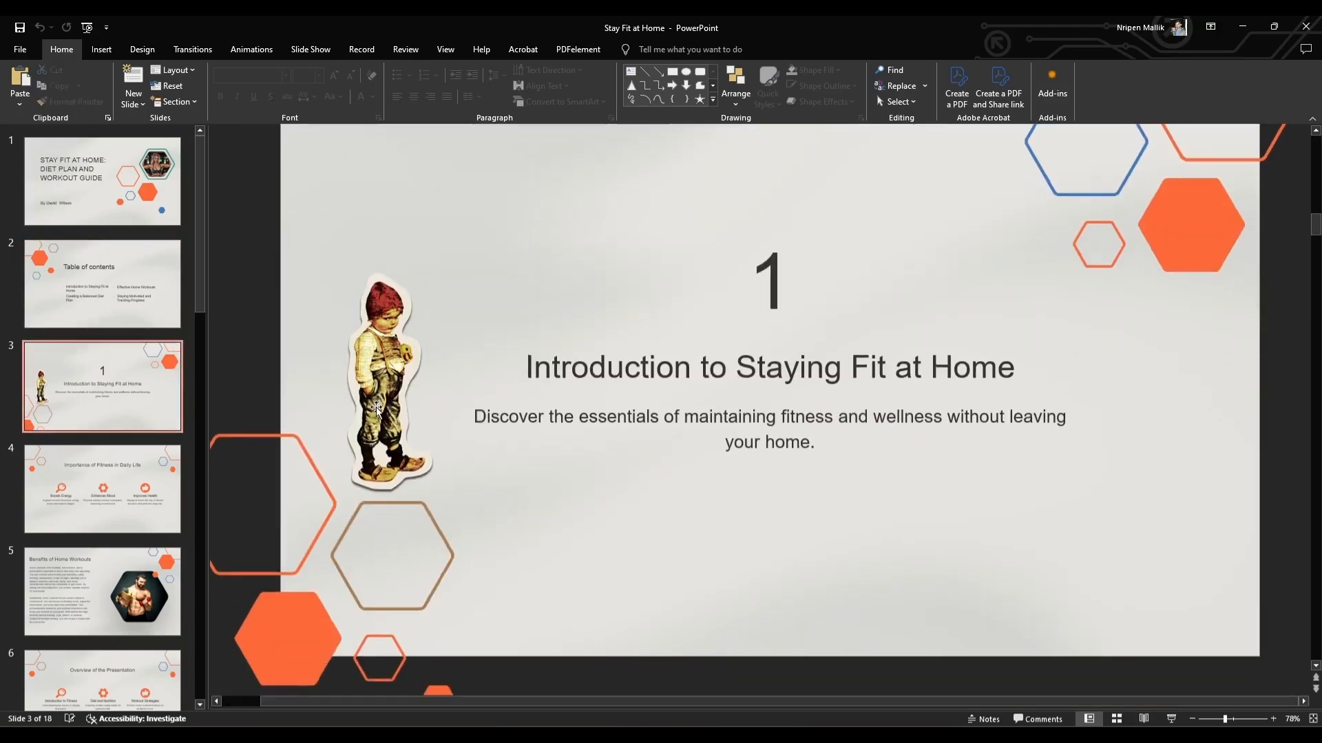
left_click(100, 590)
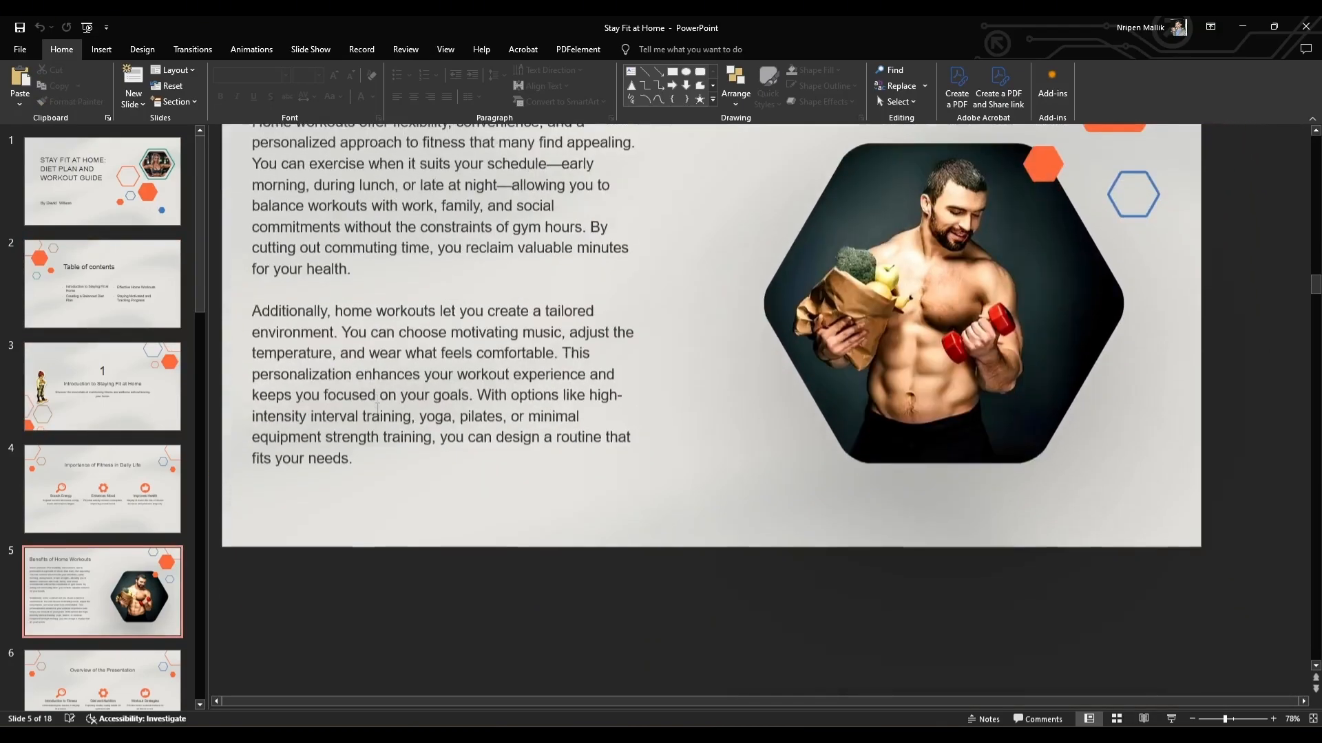